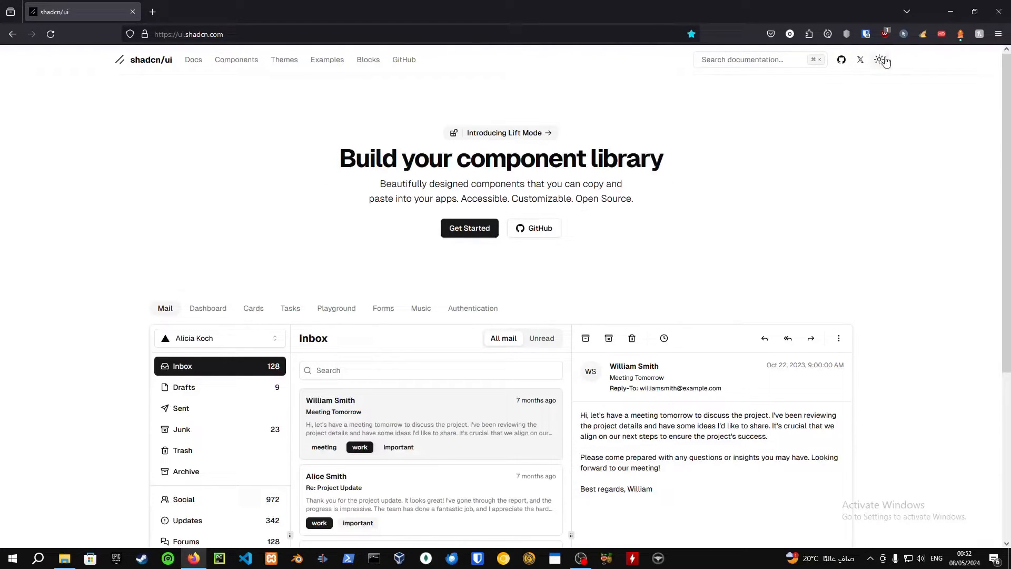
- Switch the shadcn/ui website to the Dark theme from the header theme toggle
click(879, 59)
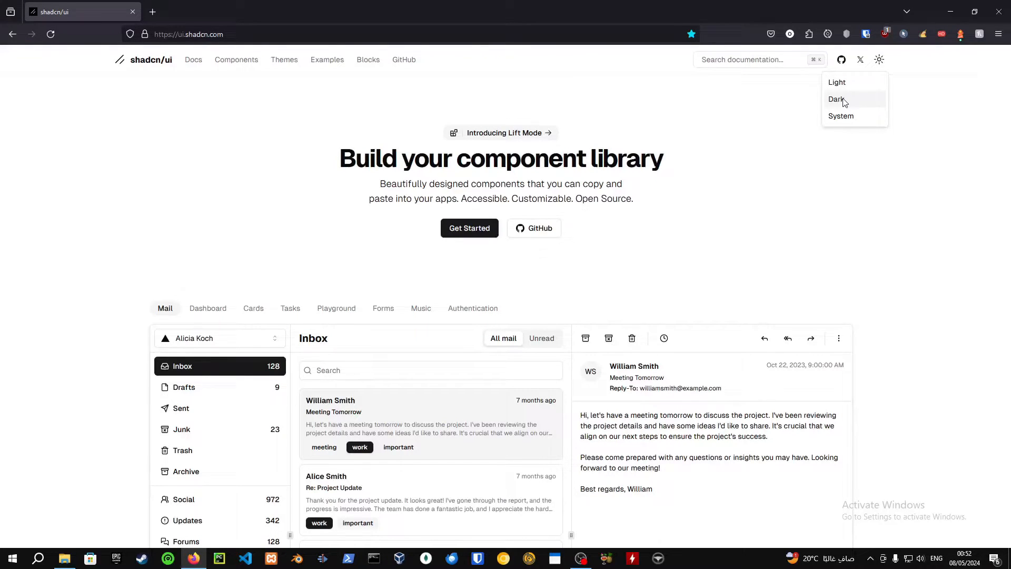
mouse_move(853, 104)
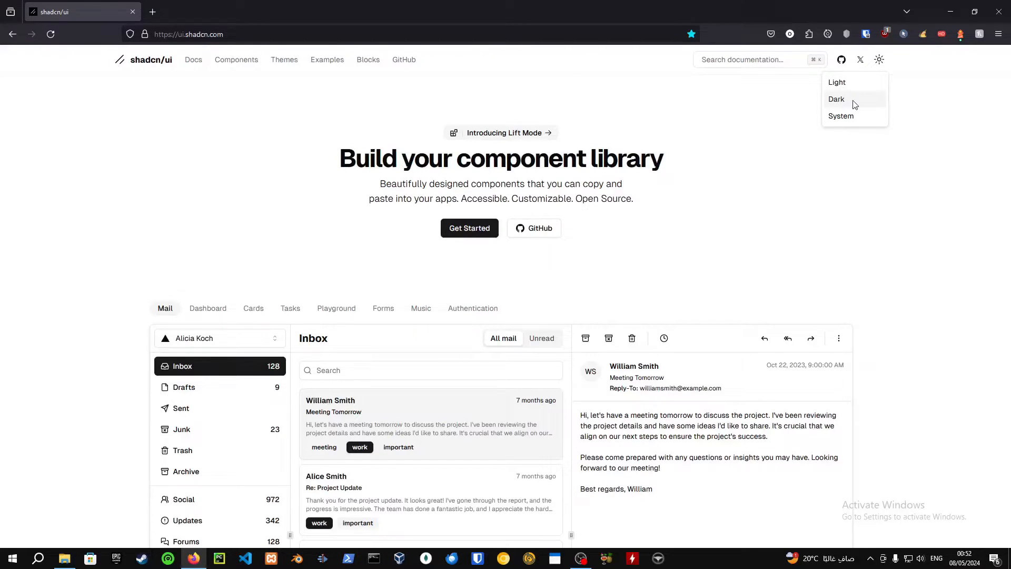
click(836, 99)
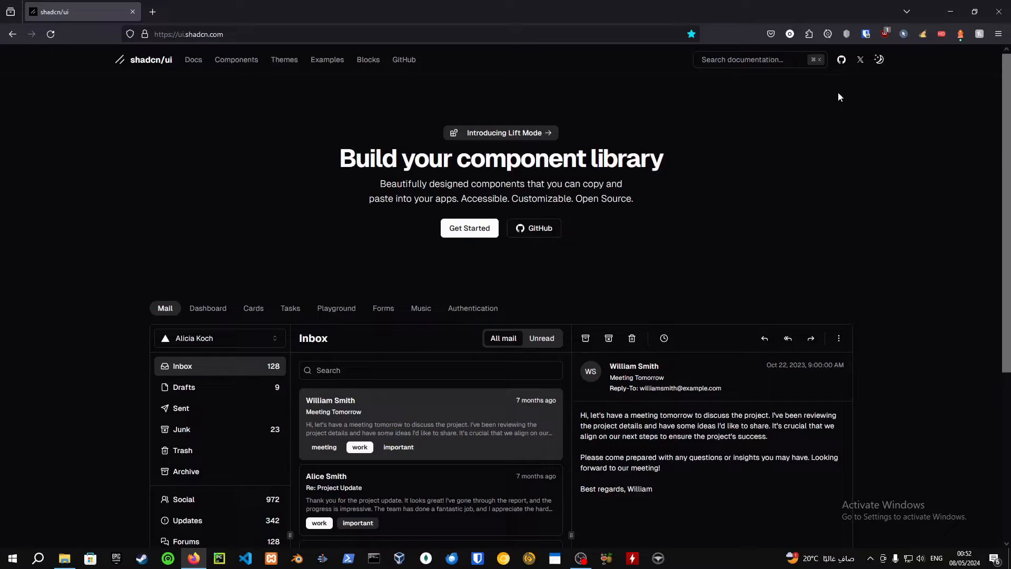
mouse_move(503, 224)
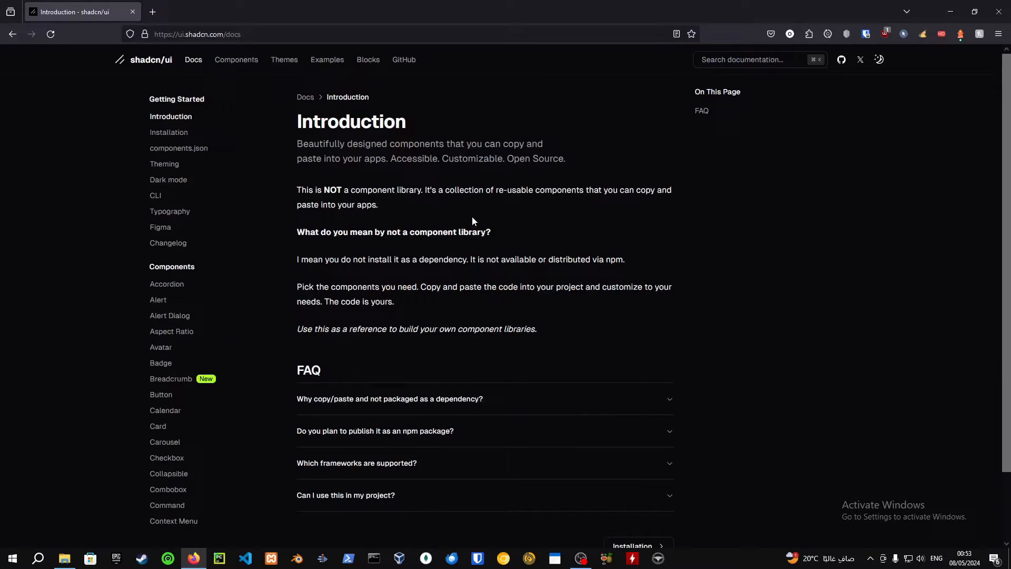
mouse_move(532, 201)
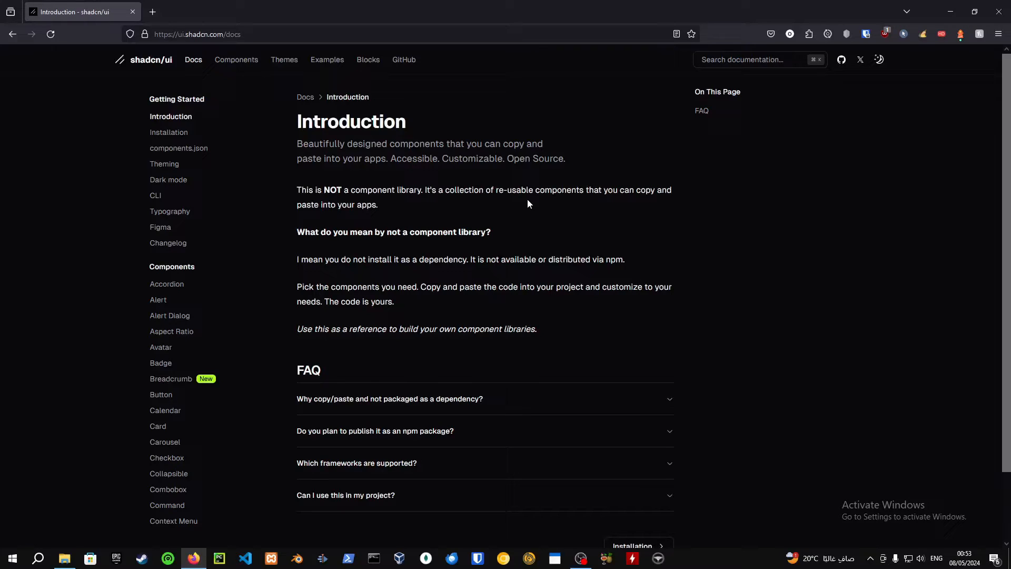
- Expand the first FAQ answer on the Introduction page, then open the Alert component docs
click(389, 399)
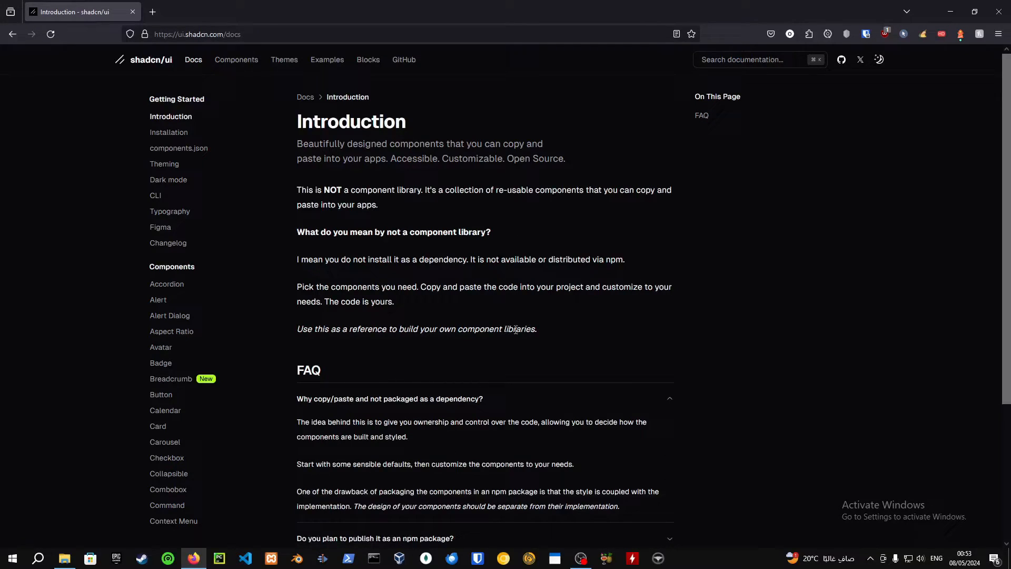
scroll(down, 3)
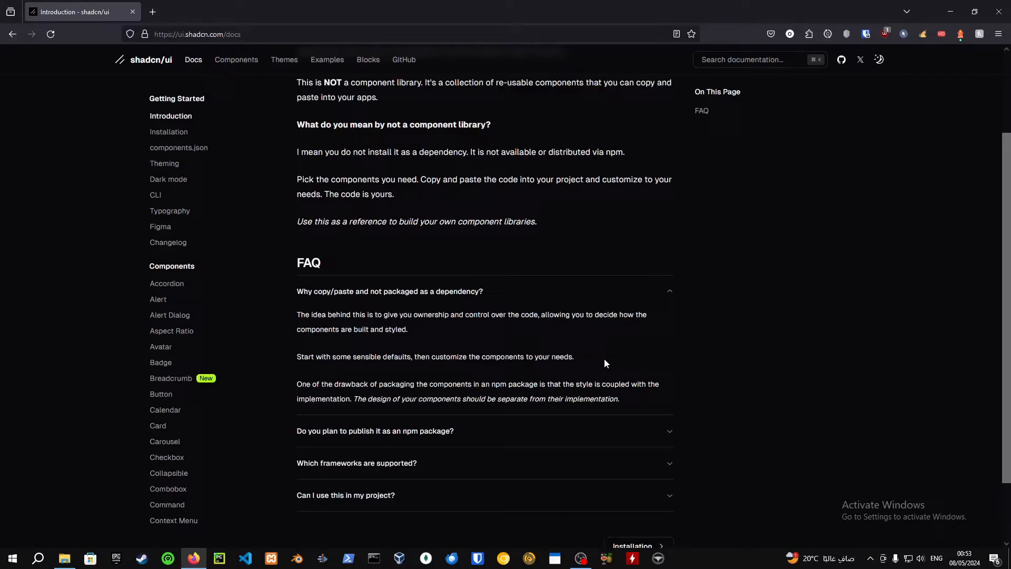
mouse_move(617, 335)
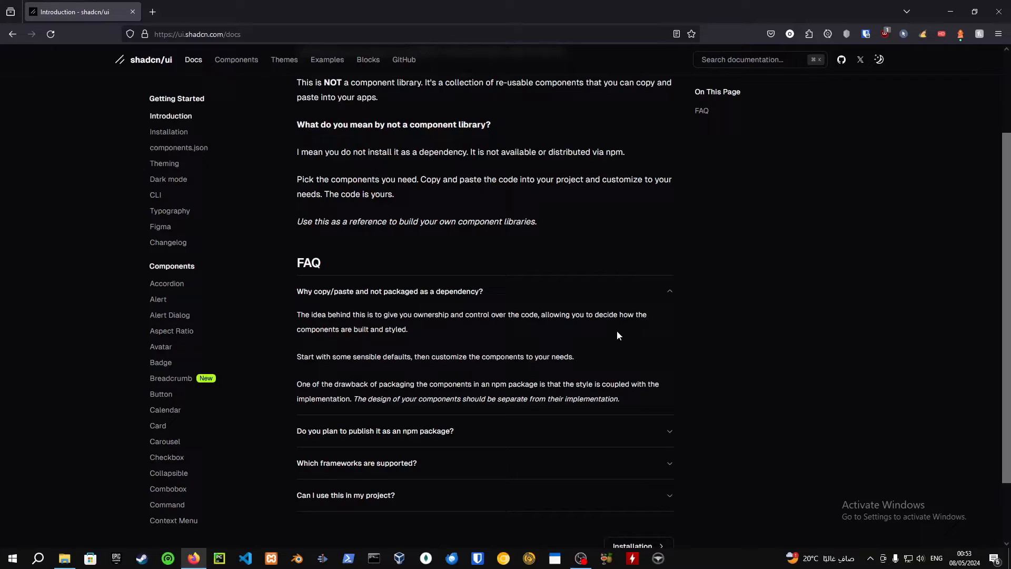
click(158, 300)
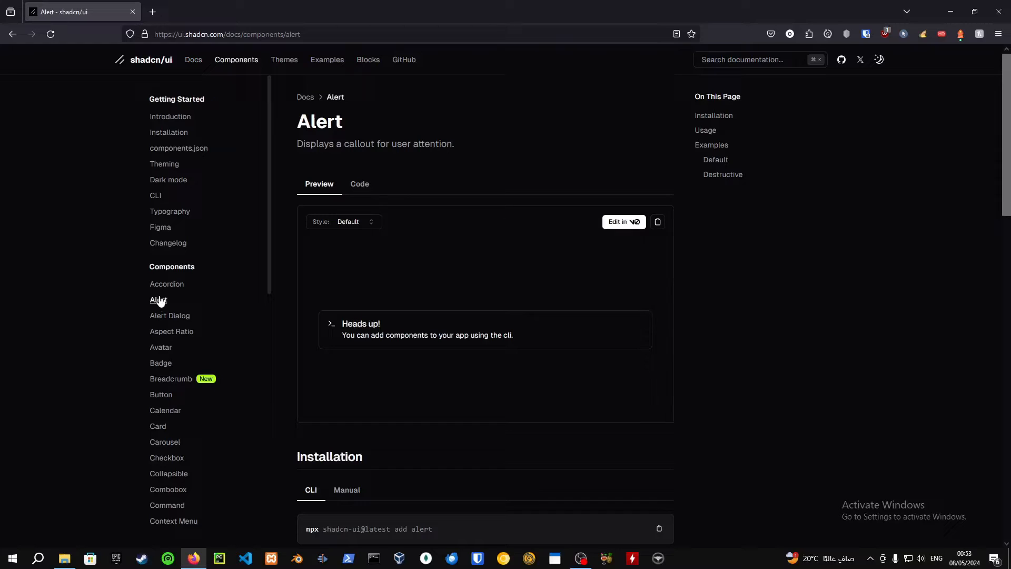
- Open the Accordion component page, then the Avatar component page
click(166, 284)
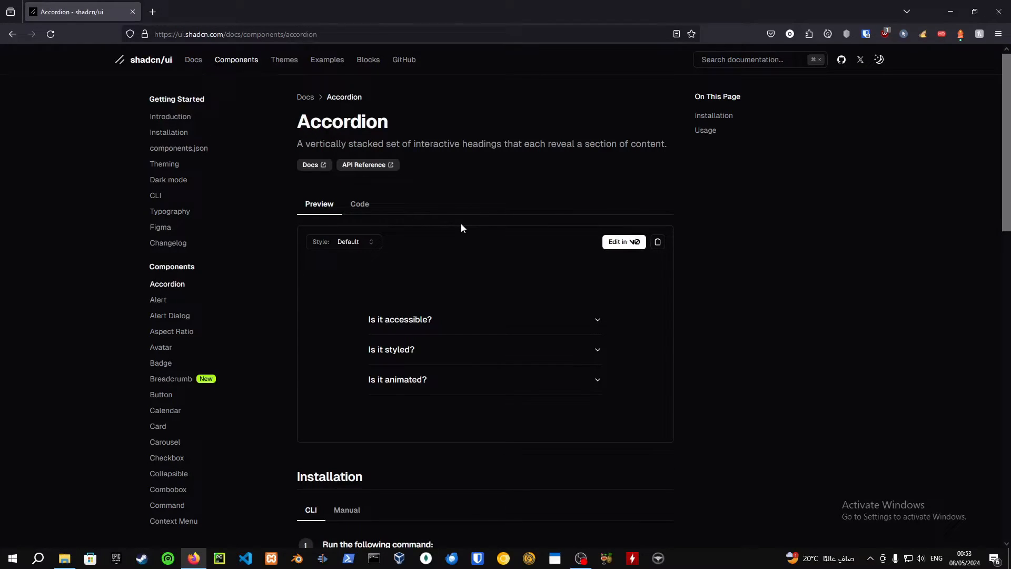
mouse_move(226, 262)
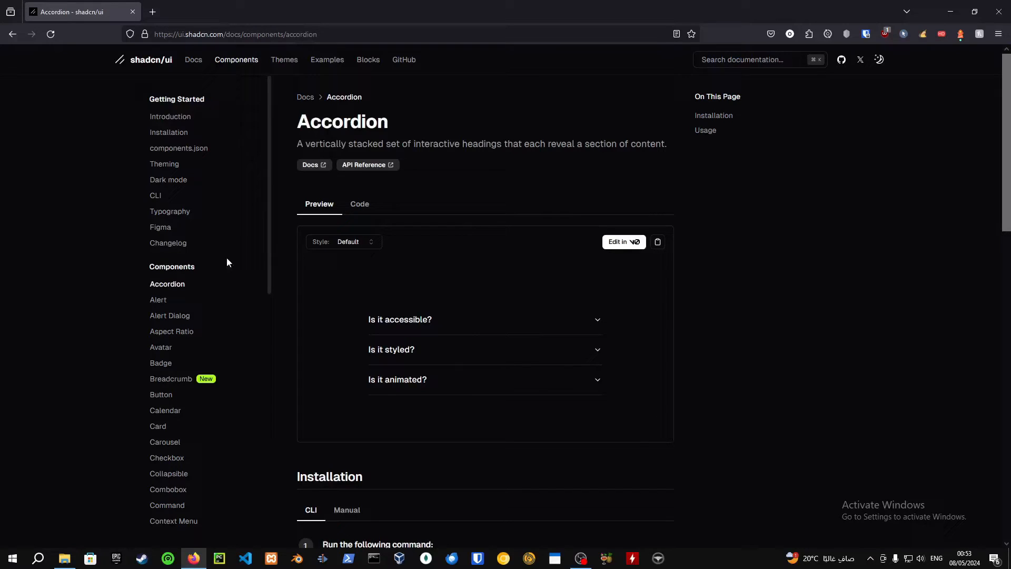
click(160, 347)
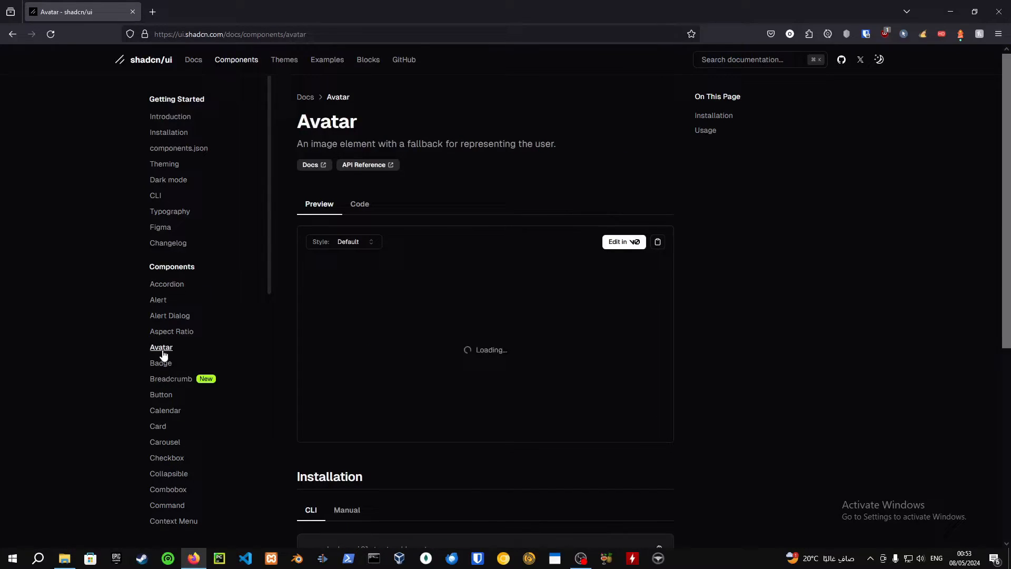
- View the Avatar source, select its import path and install command, then open Breadcrumb
click(359, 204)
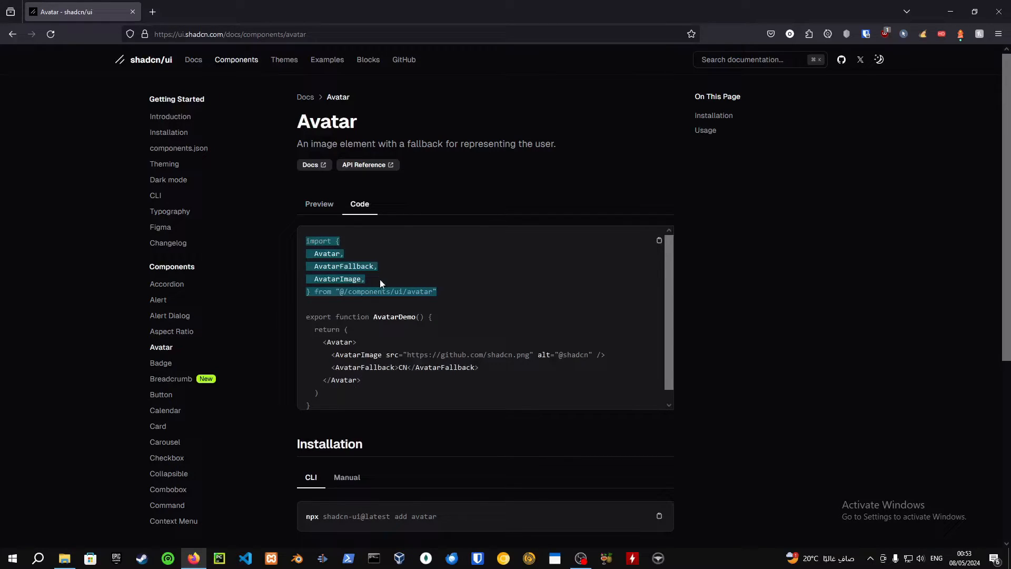
click(387, 291)
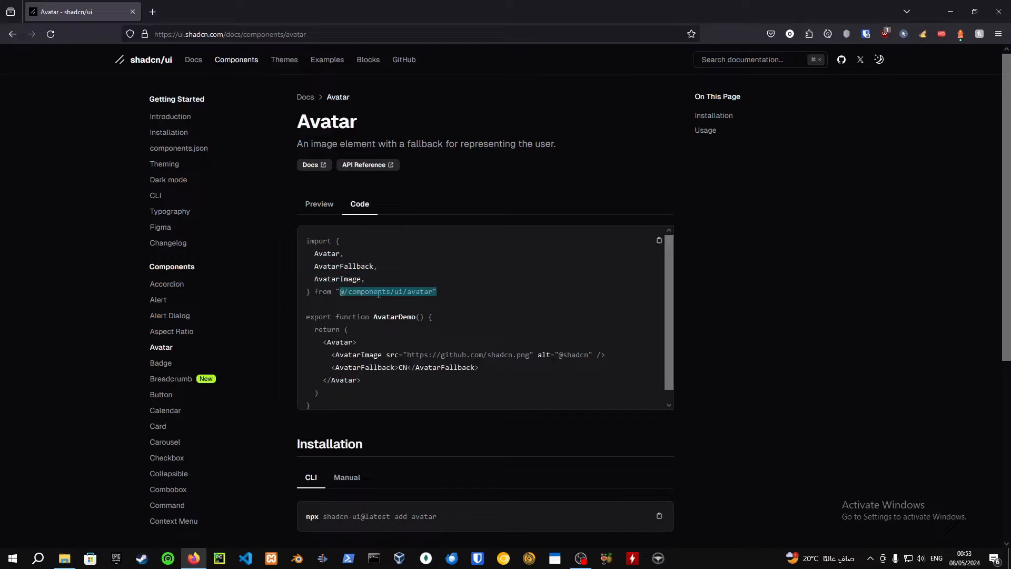
mouse_move(447, 299)
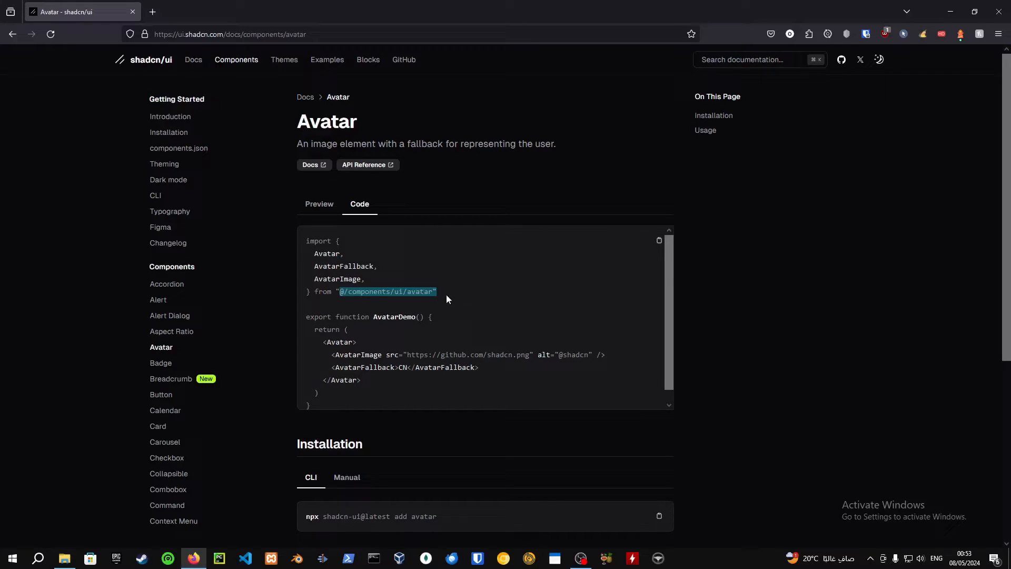
mouse_move(671, 295)
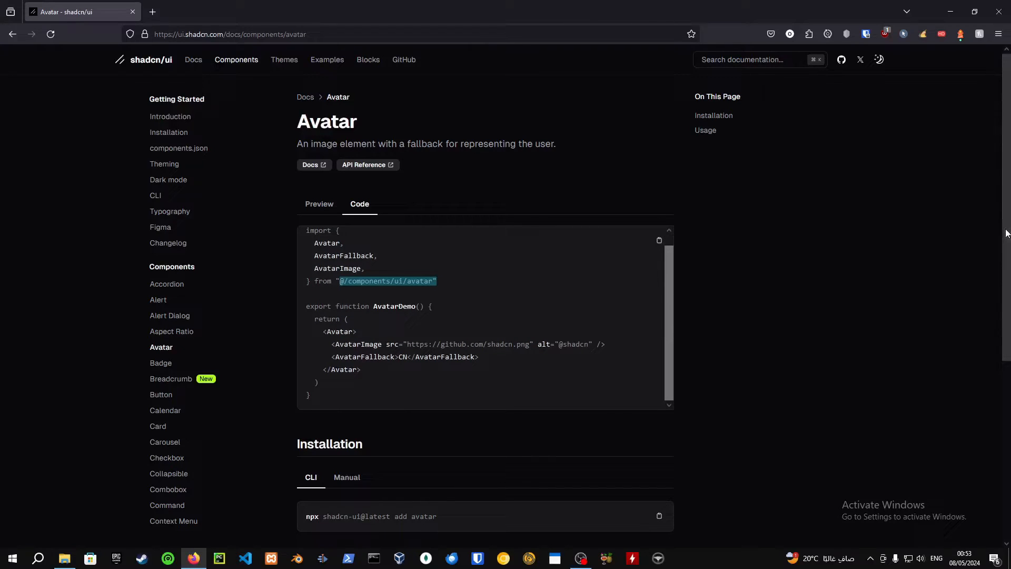
scroll(down, 3)
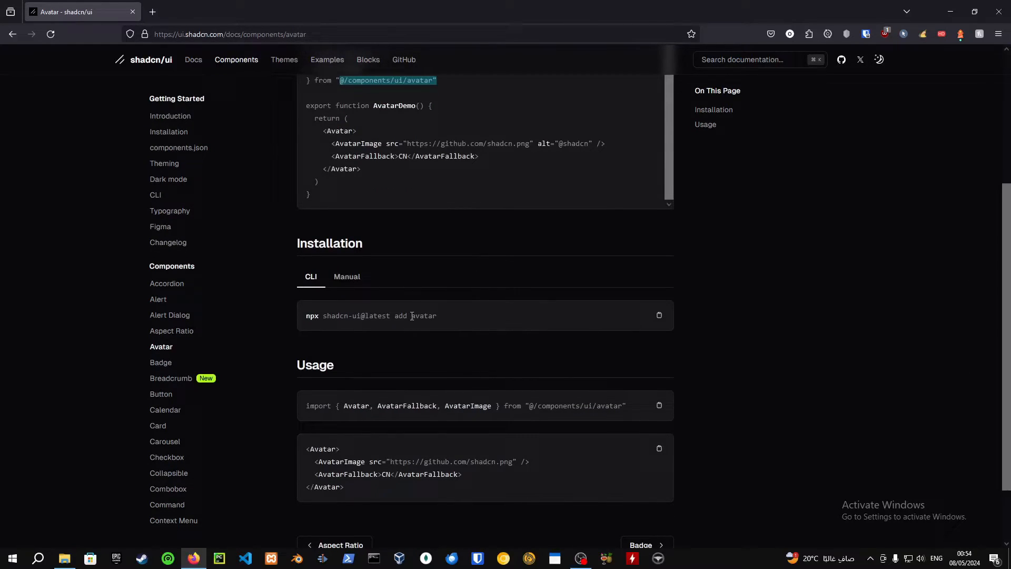
triple_click(371, 315)
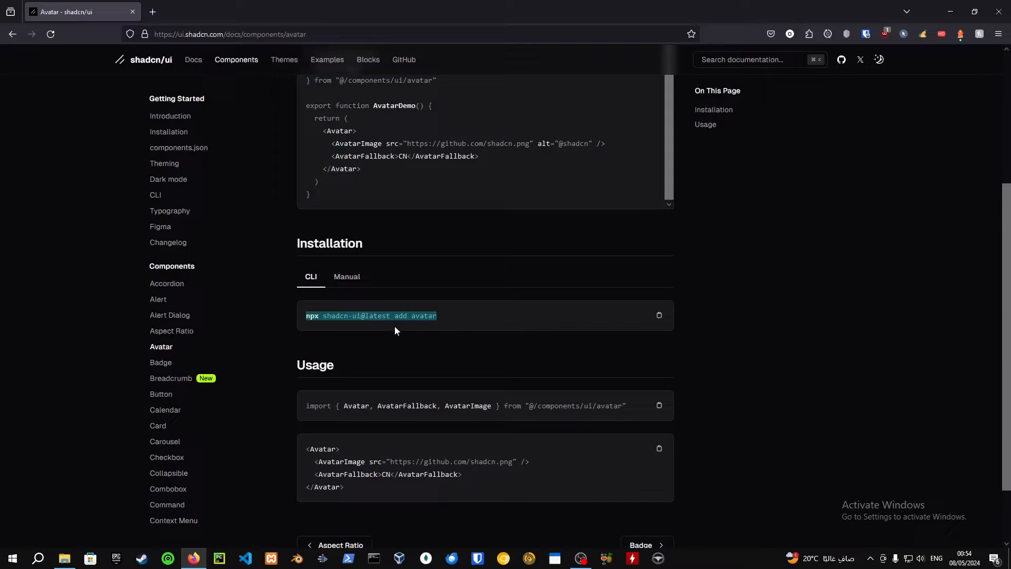
mouse_move(508, 356)
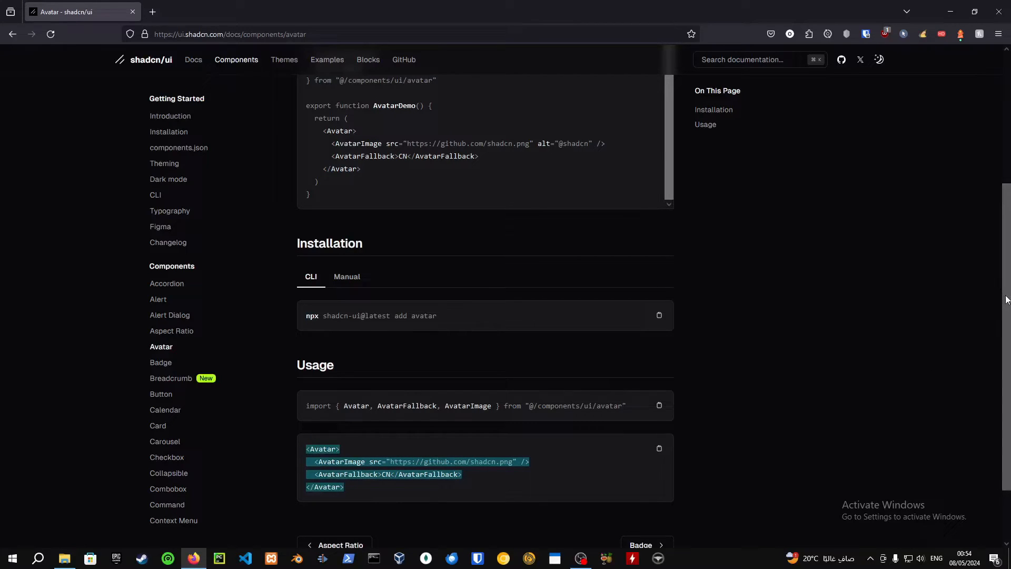
scroll(down, 3)
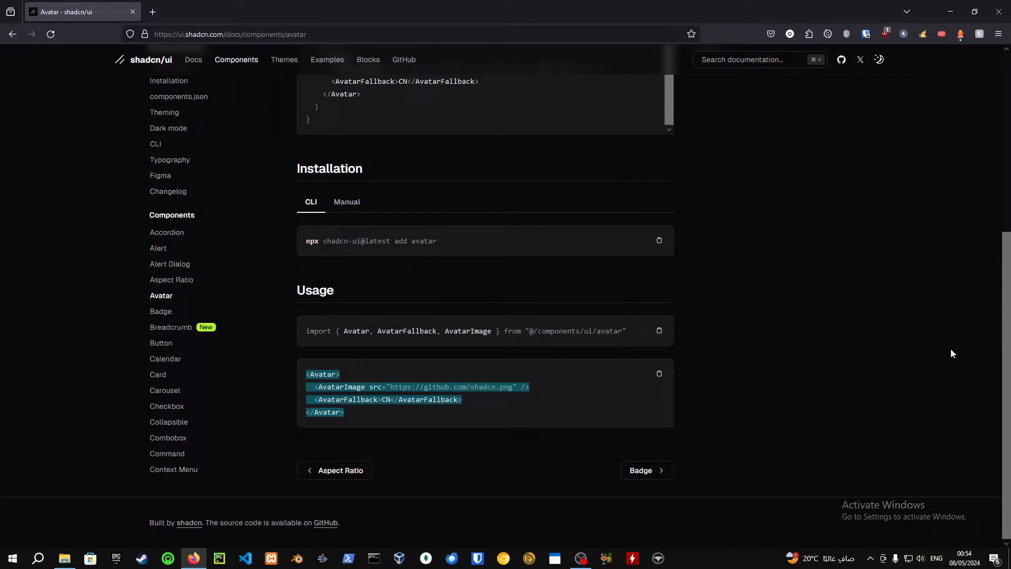
mouse_move(677, 458)
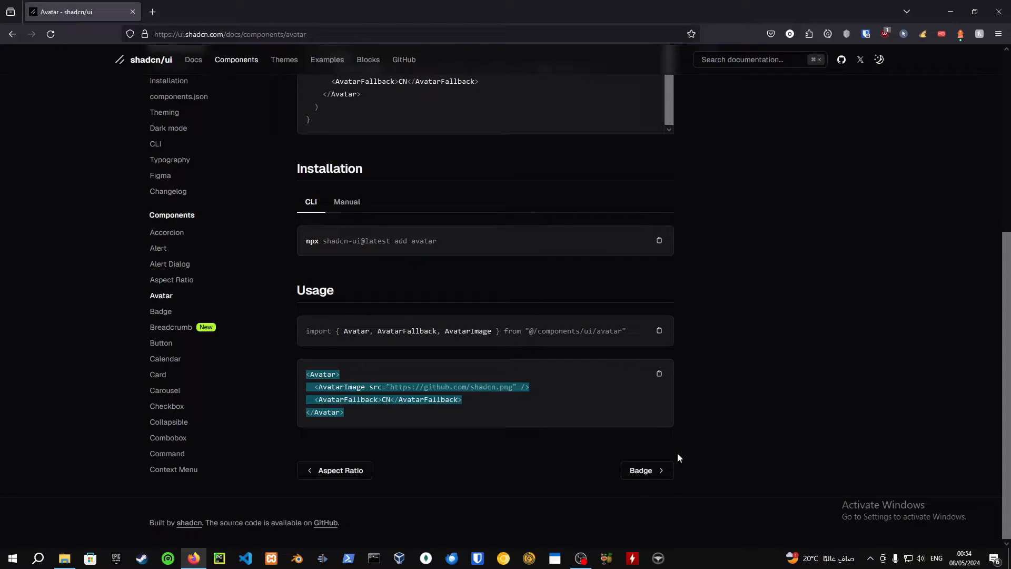
click(171, 327)
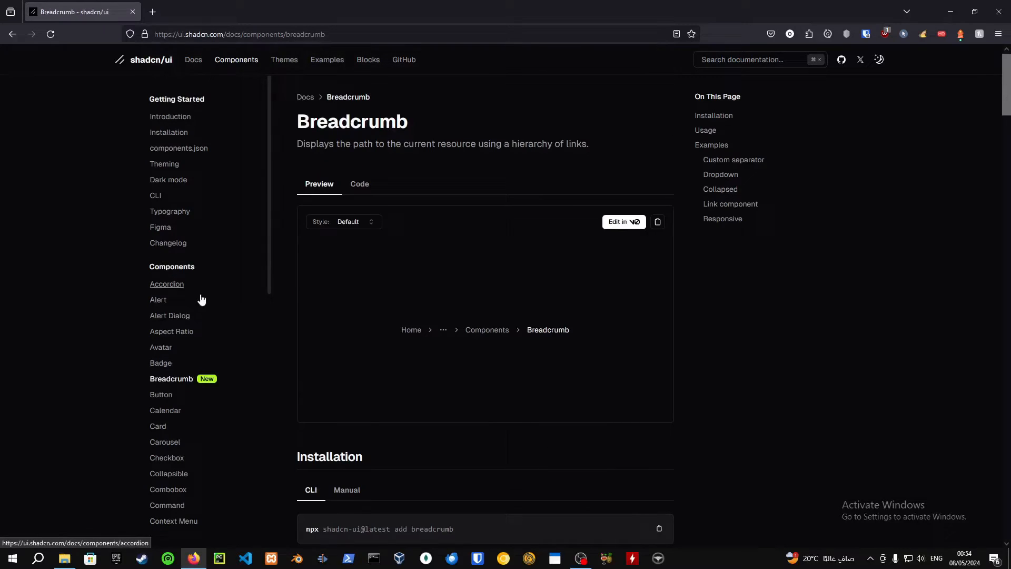
mouse_move(242, 92)
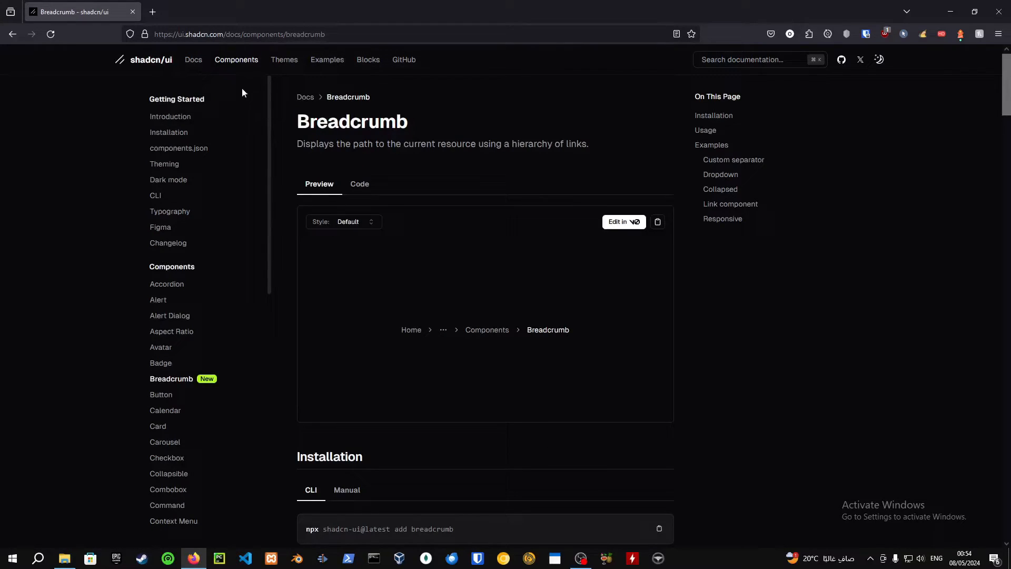
- Open Plate (platejs.org) in a new tab from the Front End Libraries bookmarks
click(152, 12)
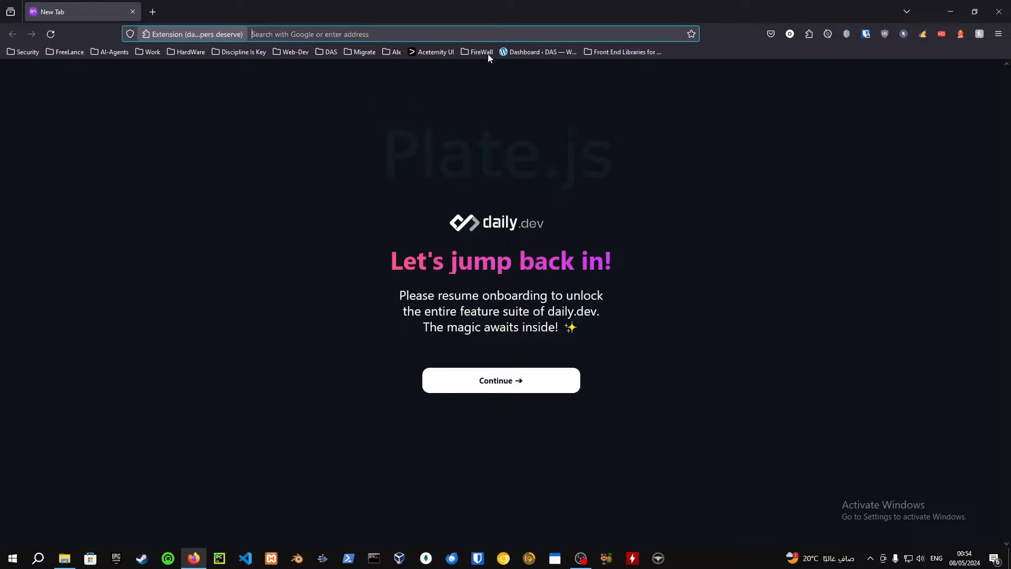
click(621, 51)
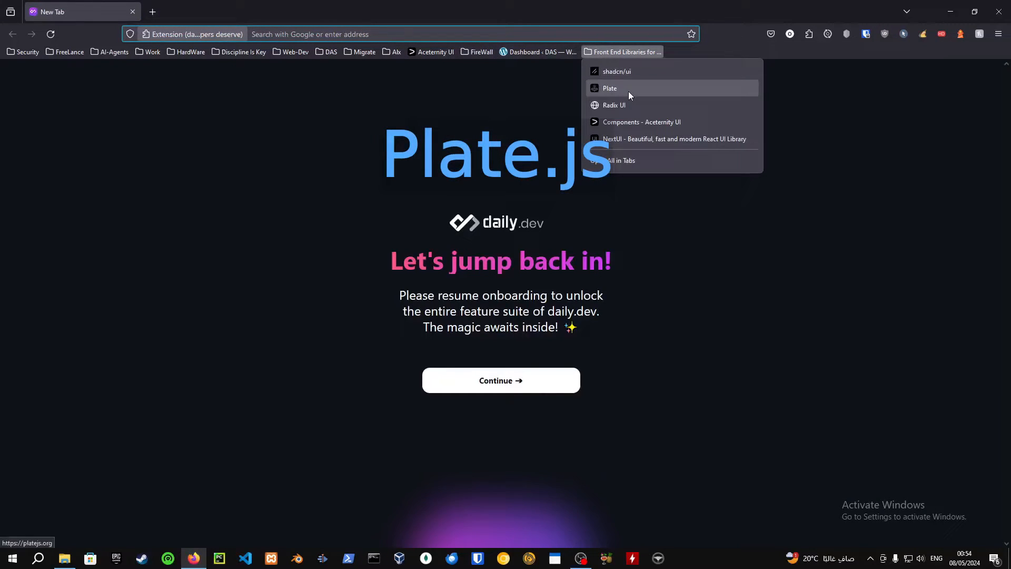
click(609, 88)
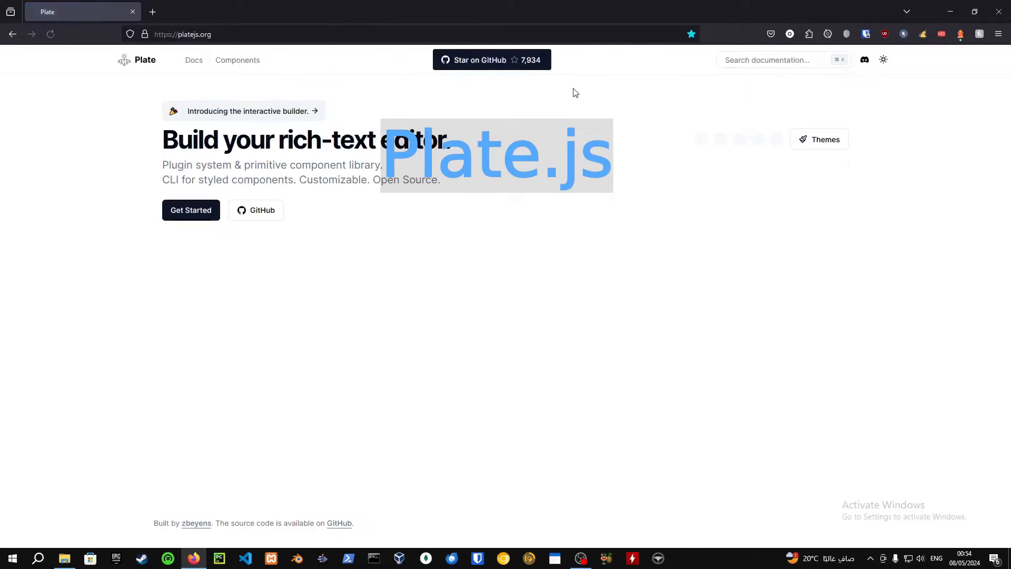
mouse_move(383, 170)
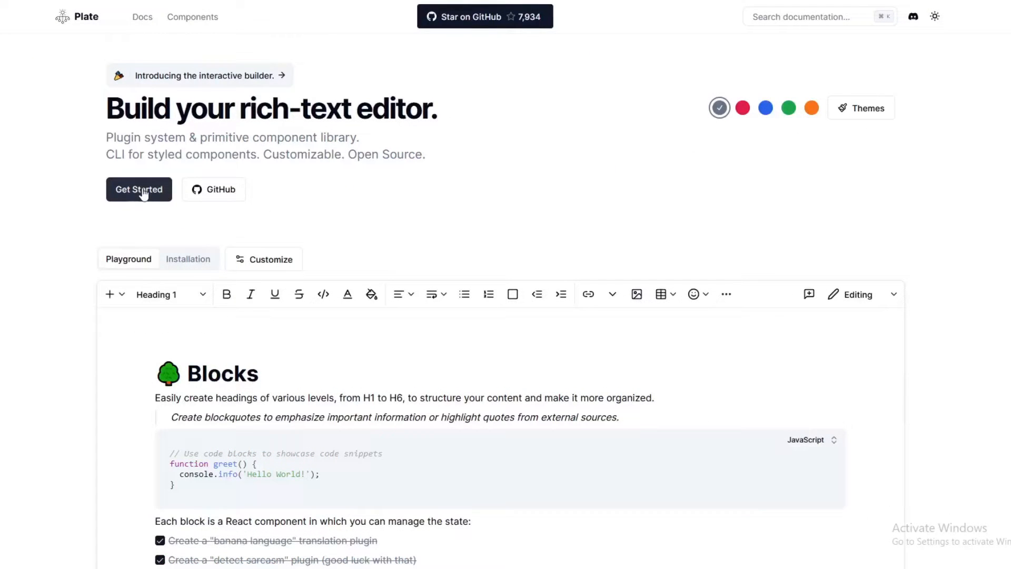
mouse_move(214, 189)
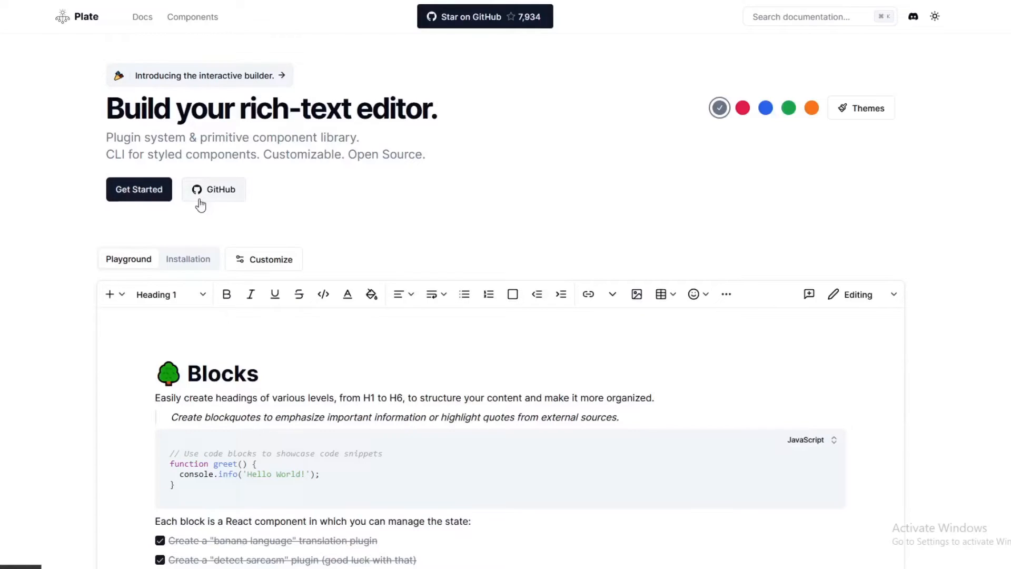
mouse_move(275, 424)
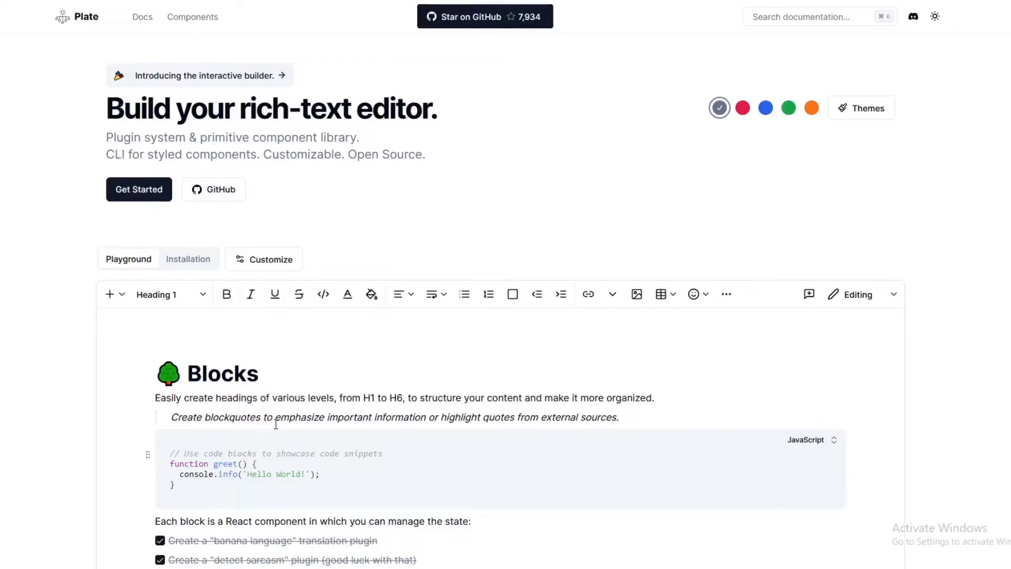
- Check the 'Create an AI auto-complete plugin' task and open the code block language list
scroll(down, 3)
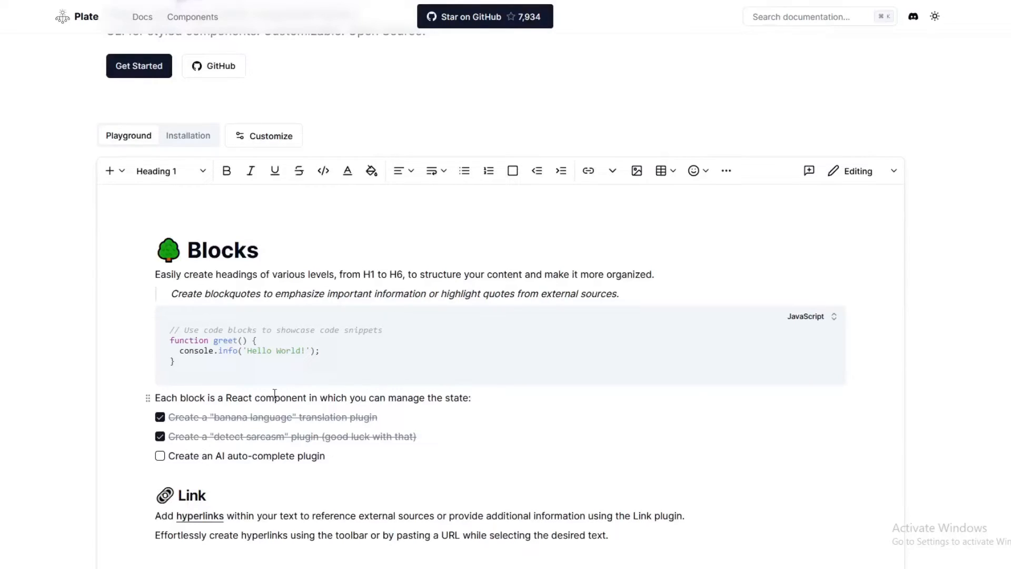
mouse_move(213, 90)
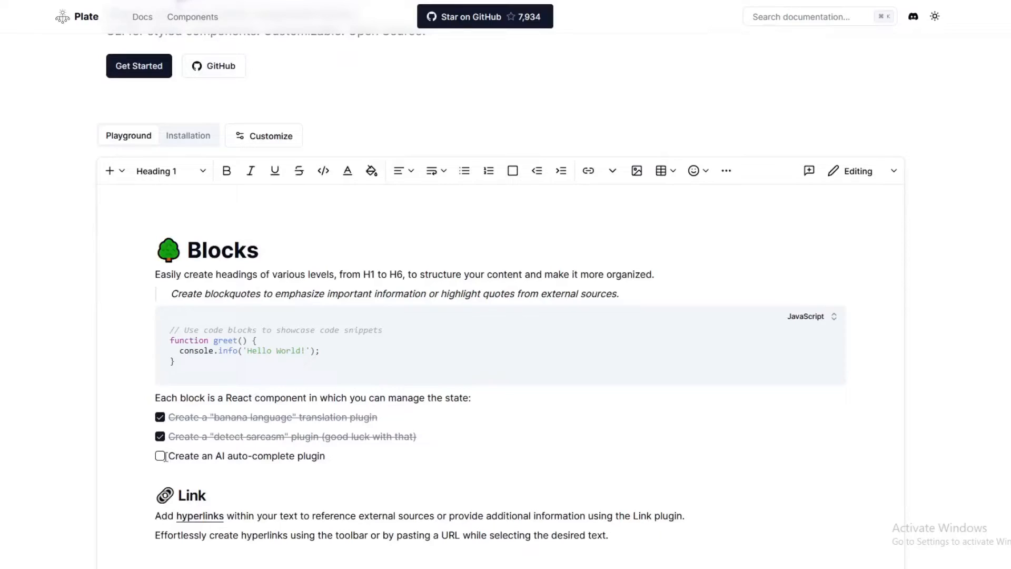
click(160, 455)
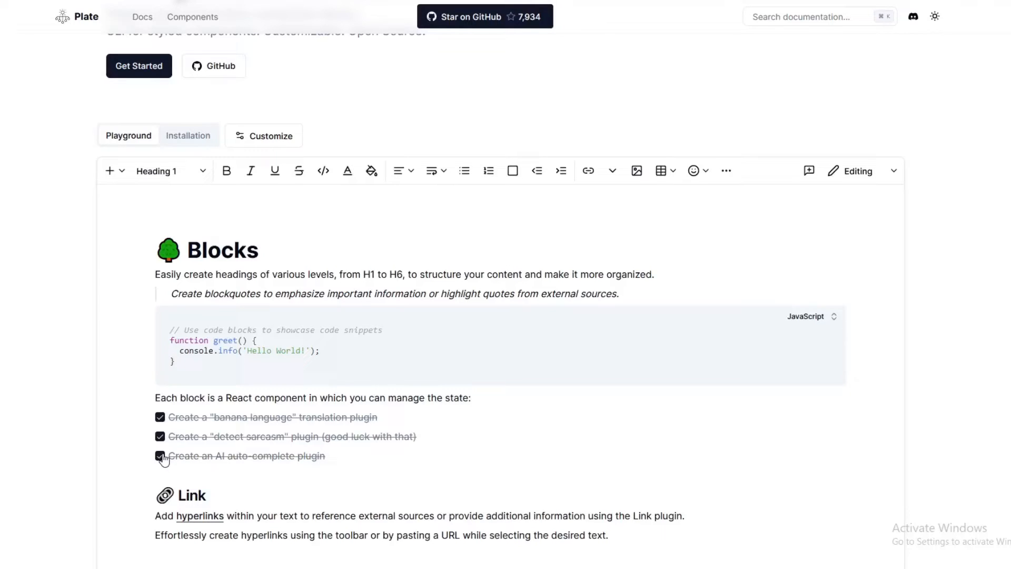
click(807, 316)
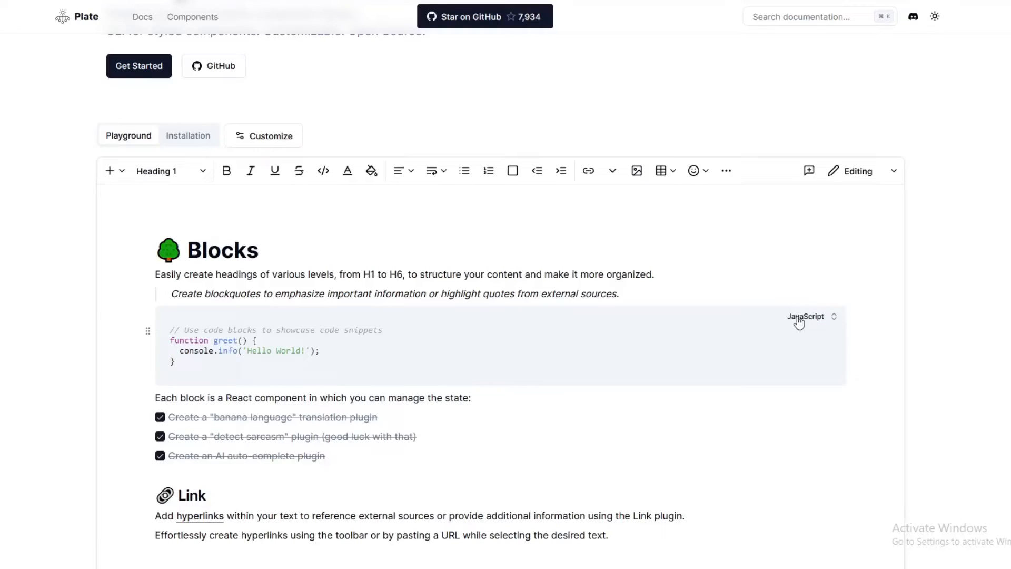
click(806, 316)
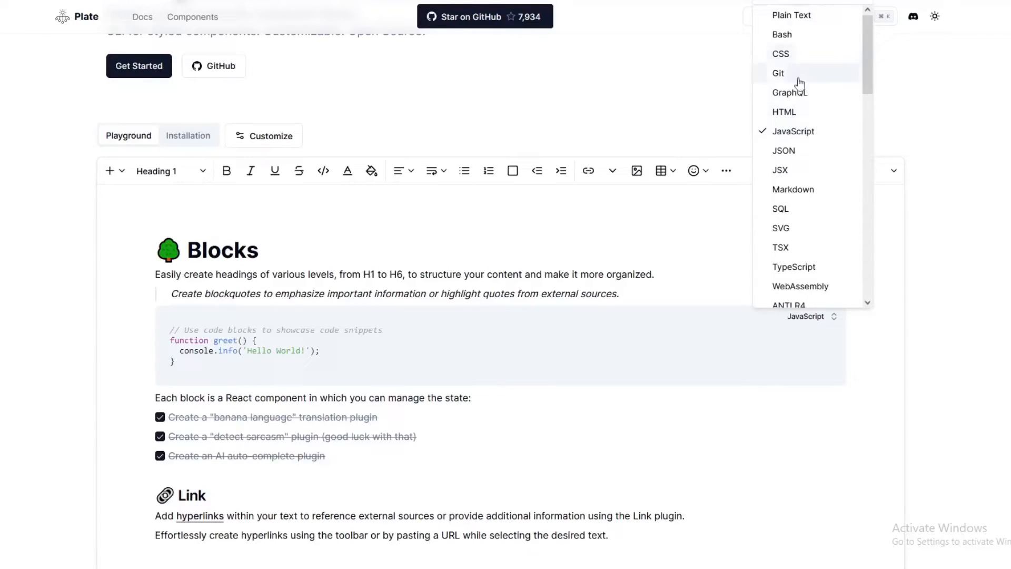
mouse_move(829, 214)
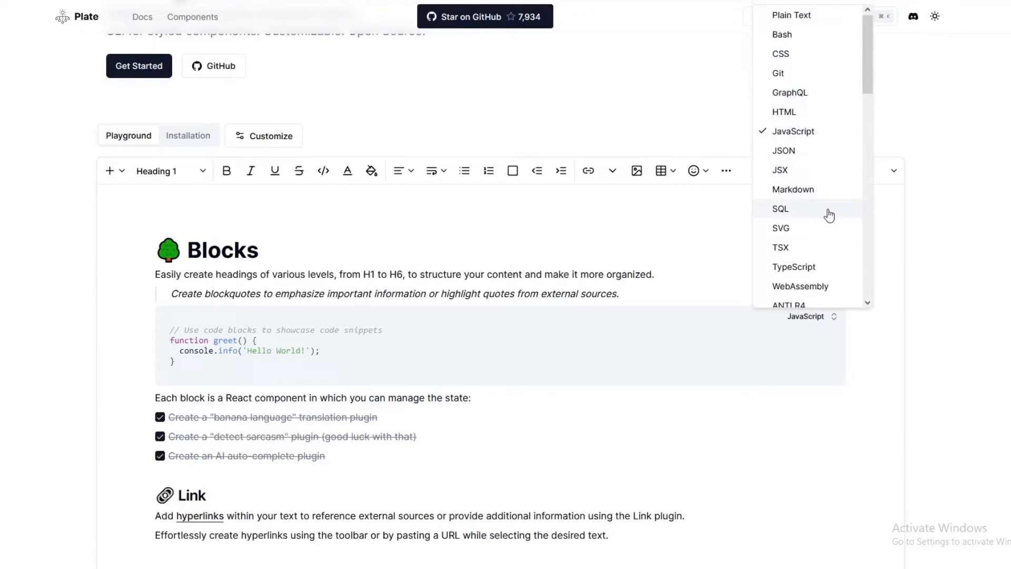
- Switch the Plate site to the Dark theme
scroll(down, 3)
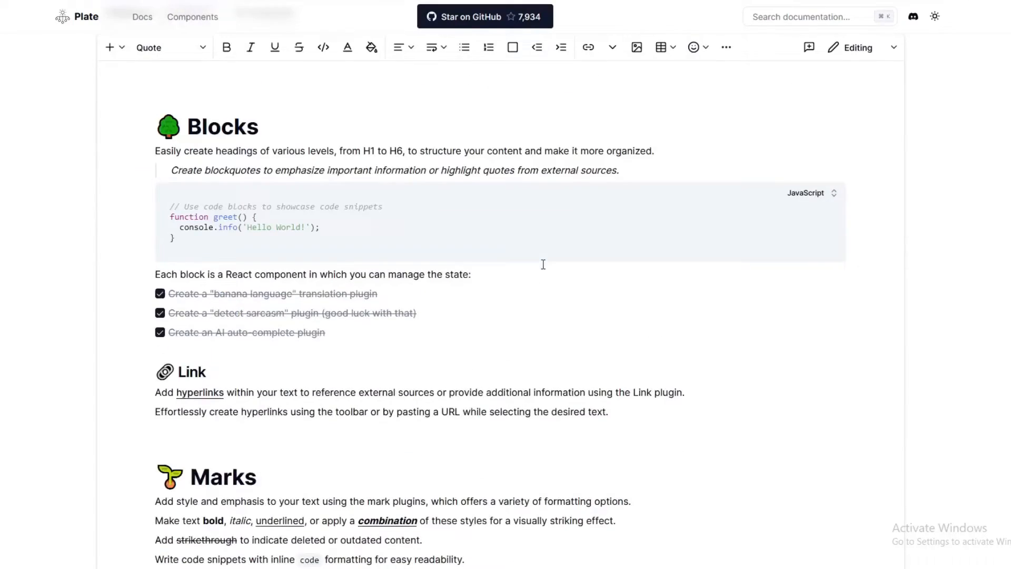
click(934, 17)
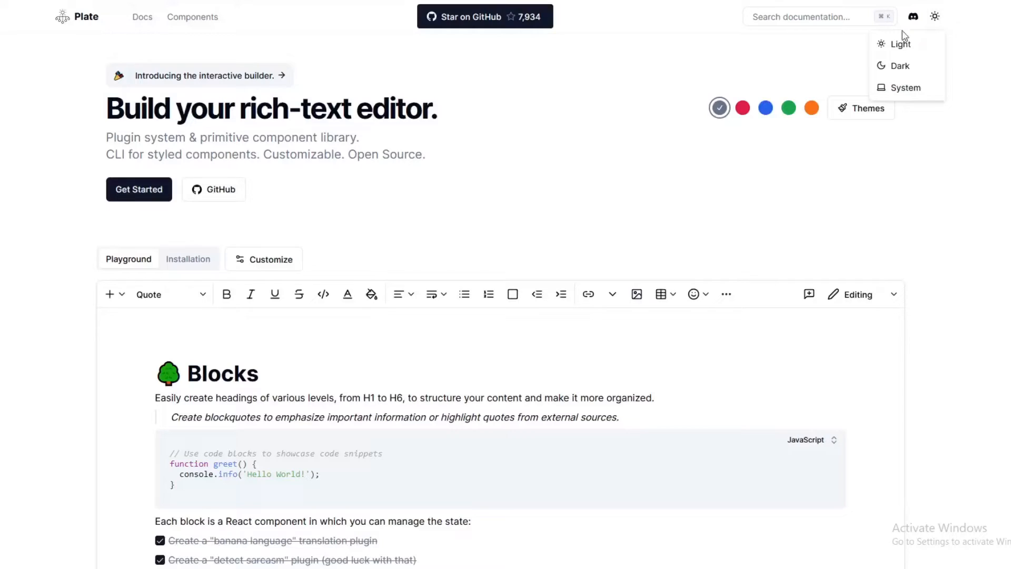
click(900, 65)
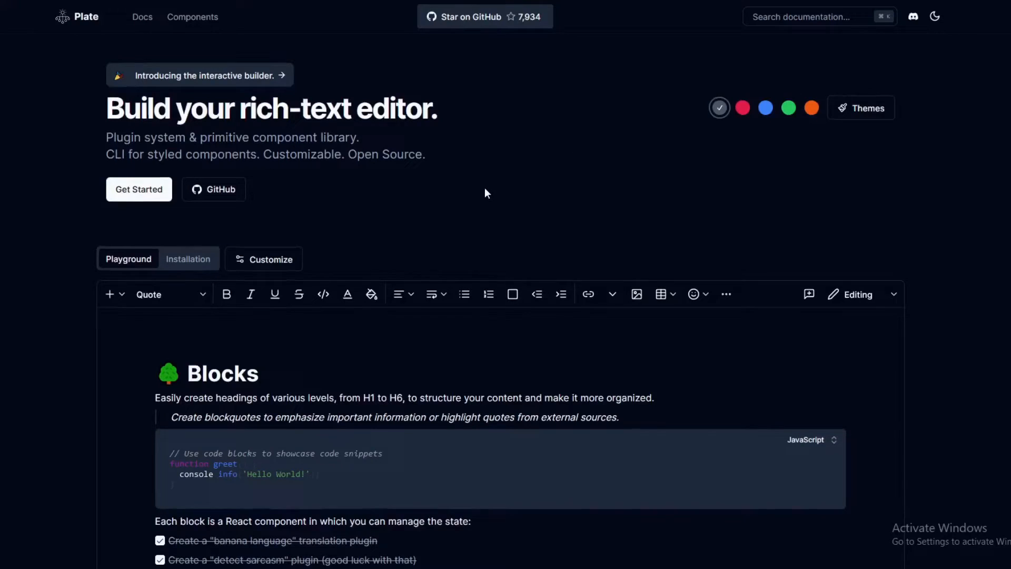
mouse_move(153, 189)
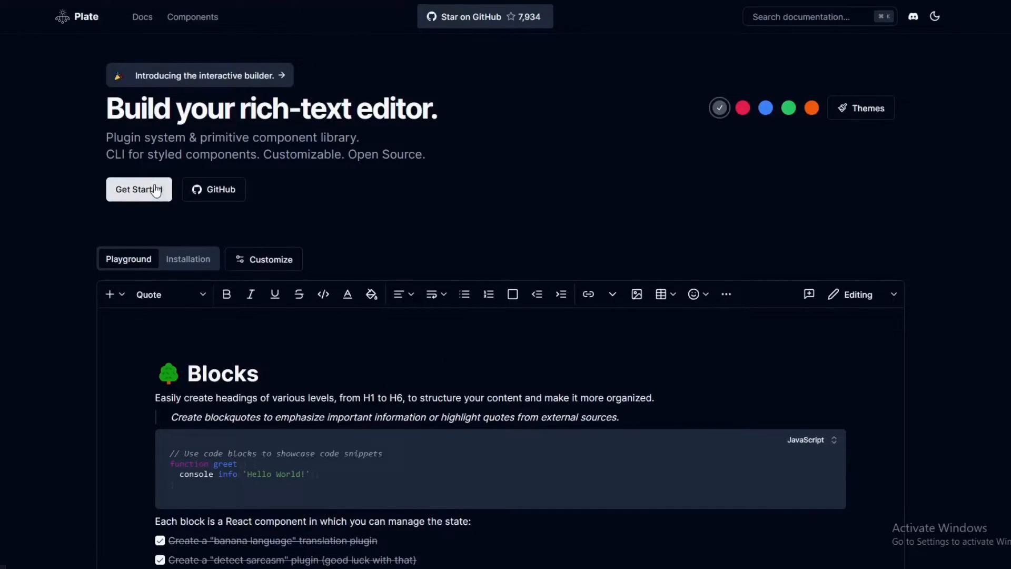
- Open the docs Introduction, then read through the Plugin Components guide
click(138, 189)
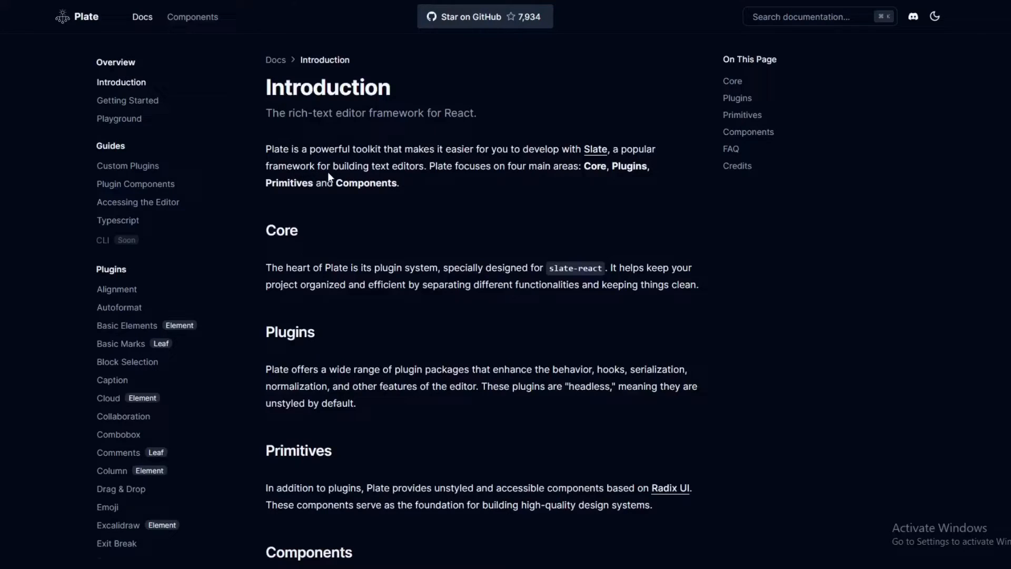
mouse_move(459, 139)
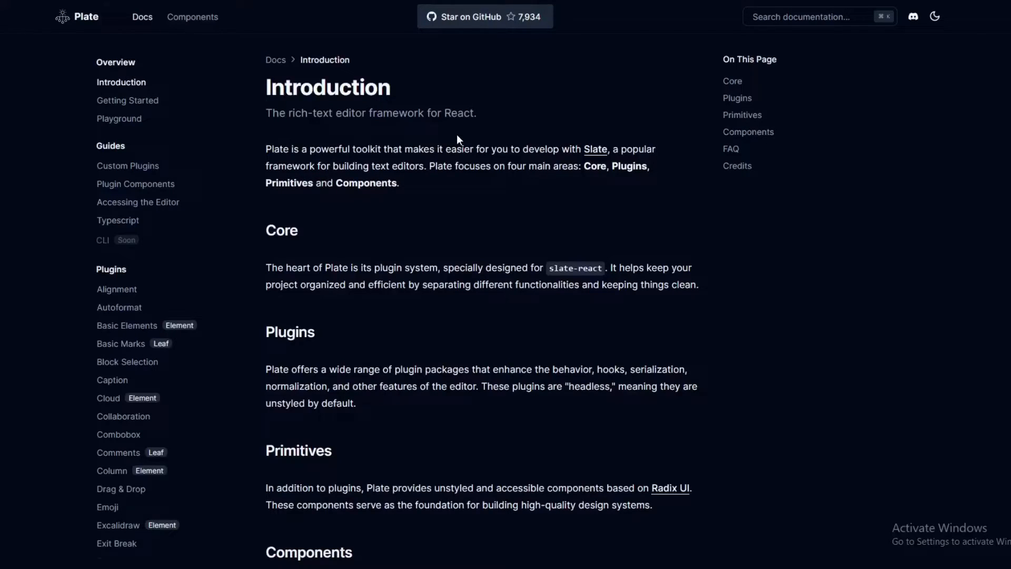
mouse_move(127, 166)
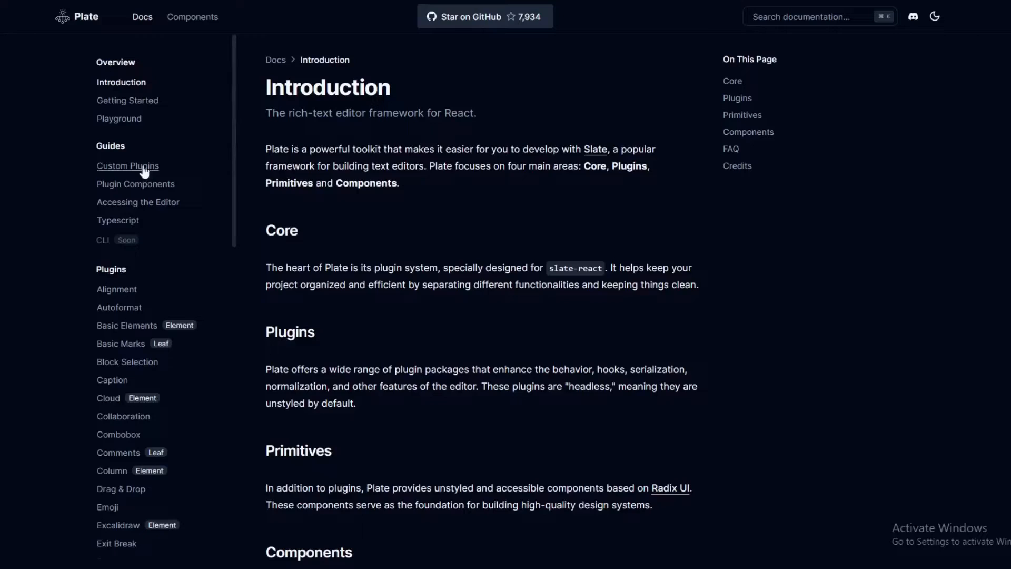
click(135, 184)
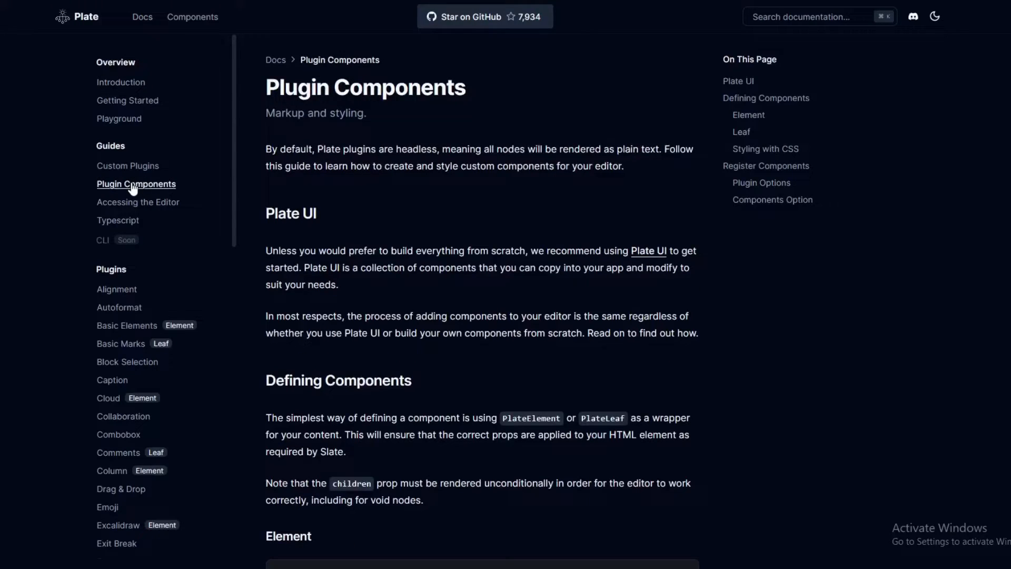
mouse_move(369, 114)
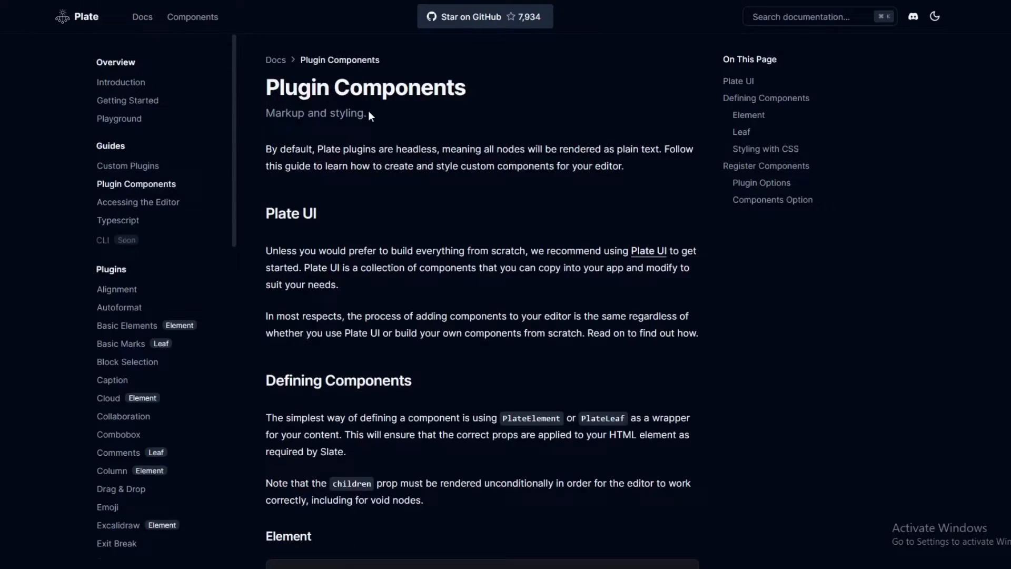
scroll(down, 3)
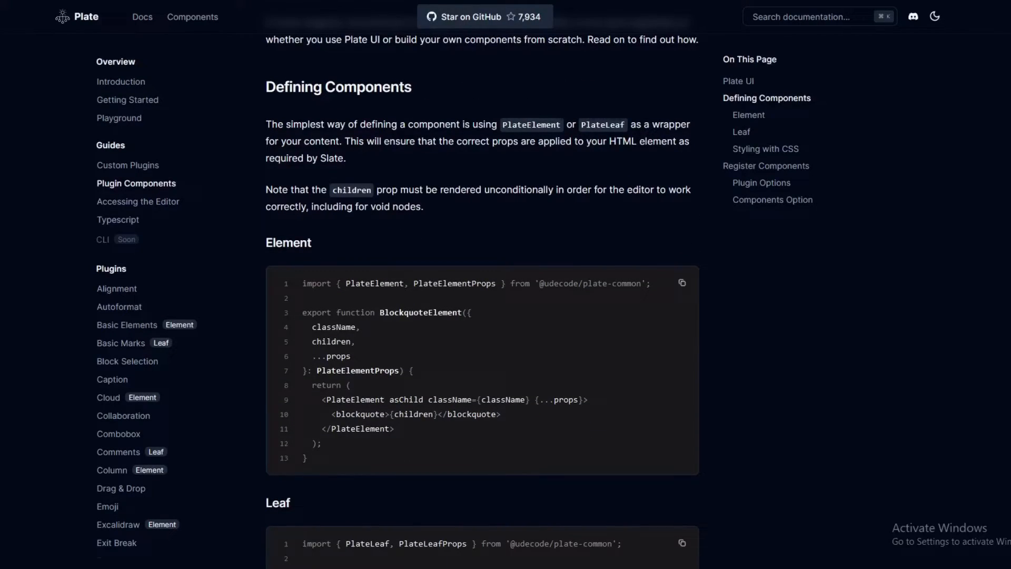
scroll(down, 3)
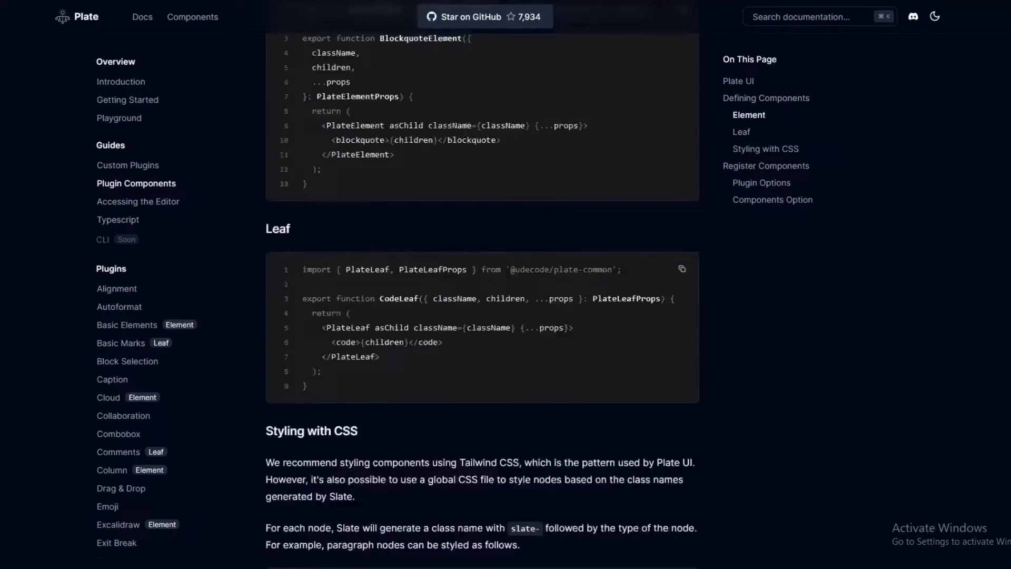
scroll(down, 3)
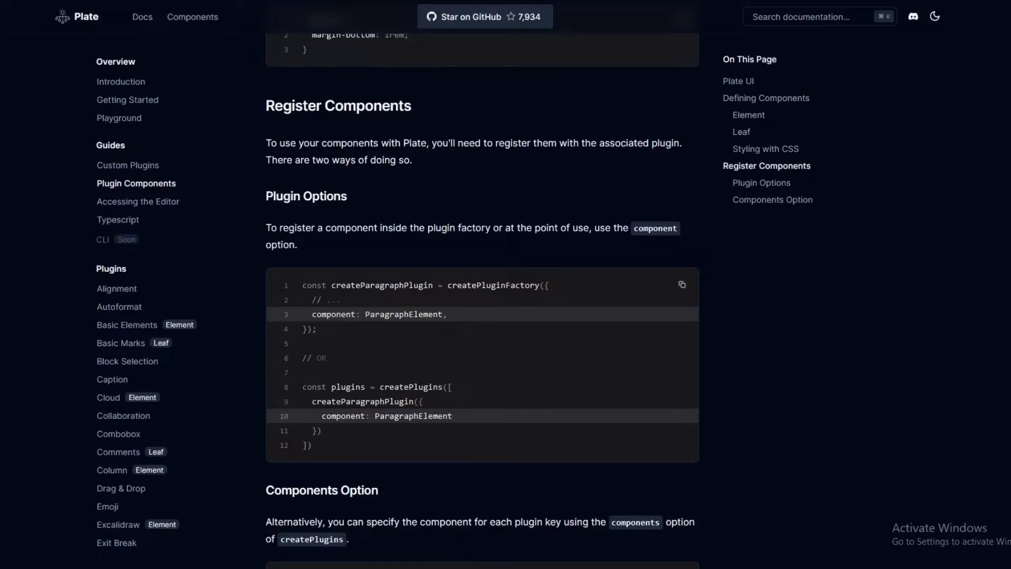
mouse_move(120, 81)
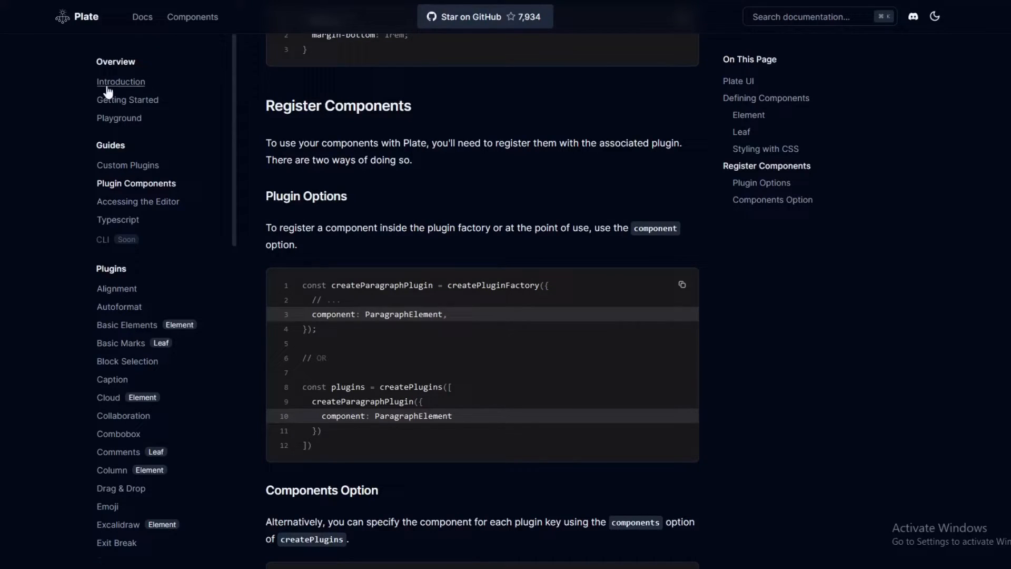
- Return to the Introduction page and open the Getting Started guide
click(121, 81)
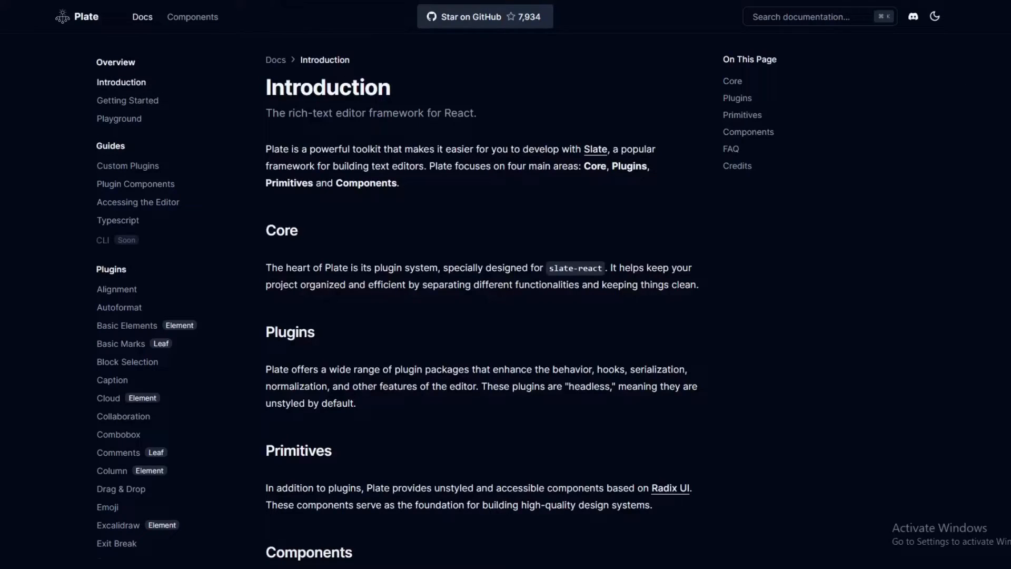
scroll(down, 3)
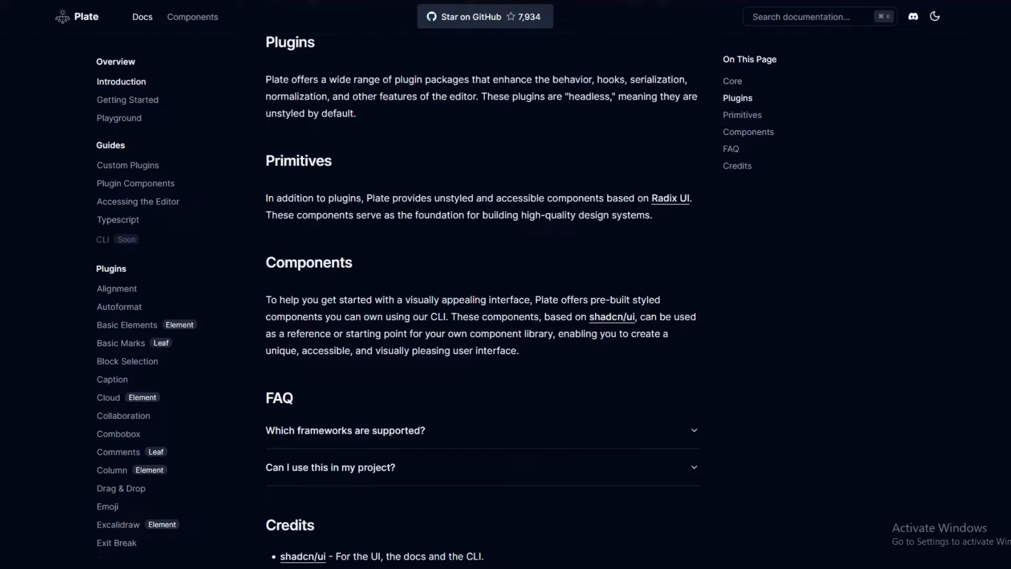
scroll(down, 3)
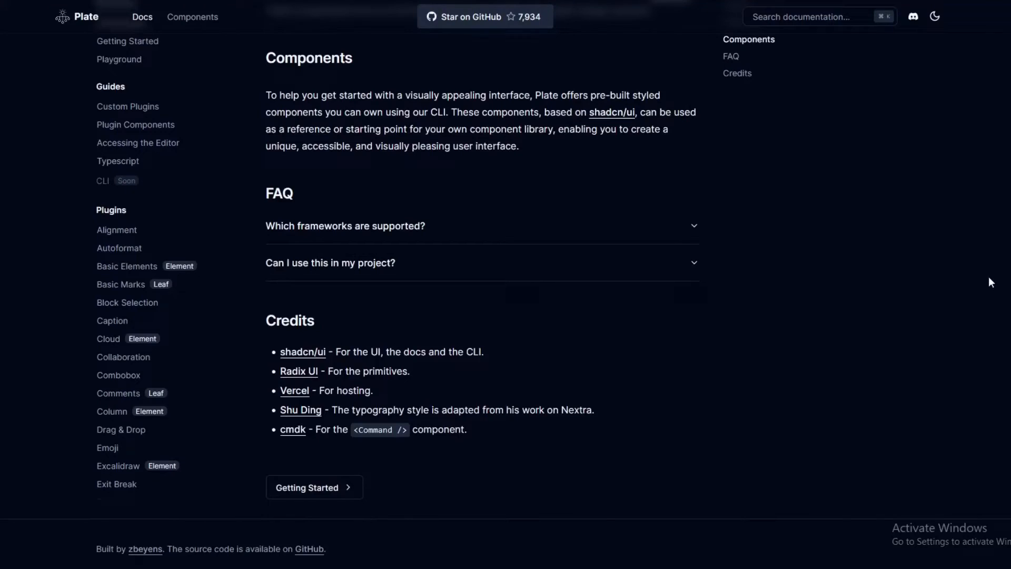
mouse_move(126, 106)
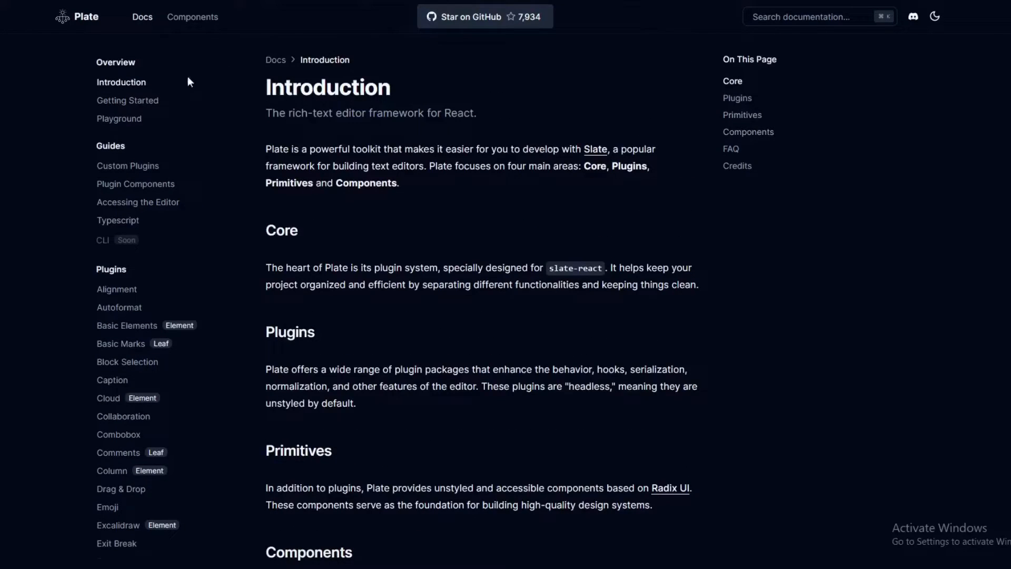
click(126, 100)
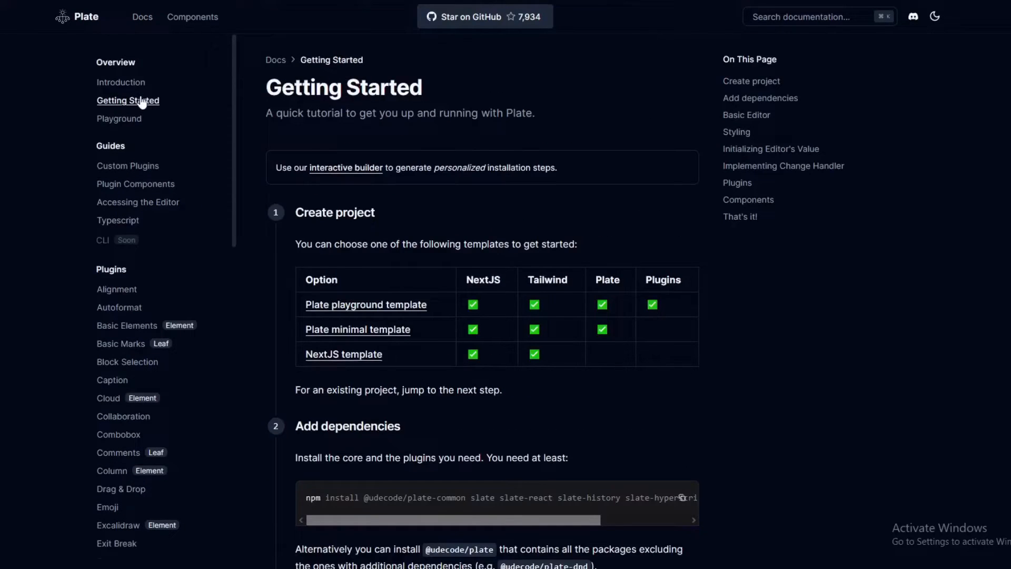
mouse_move(314, 141)
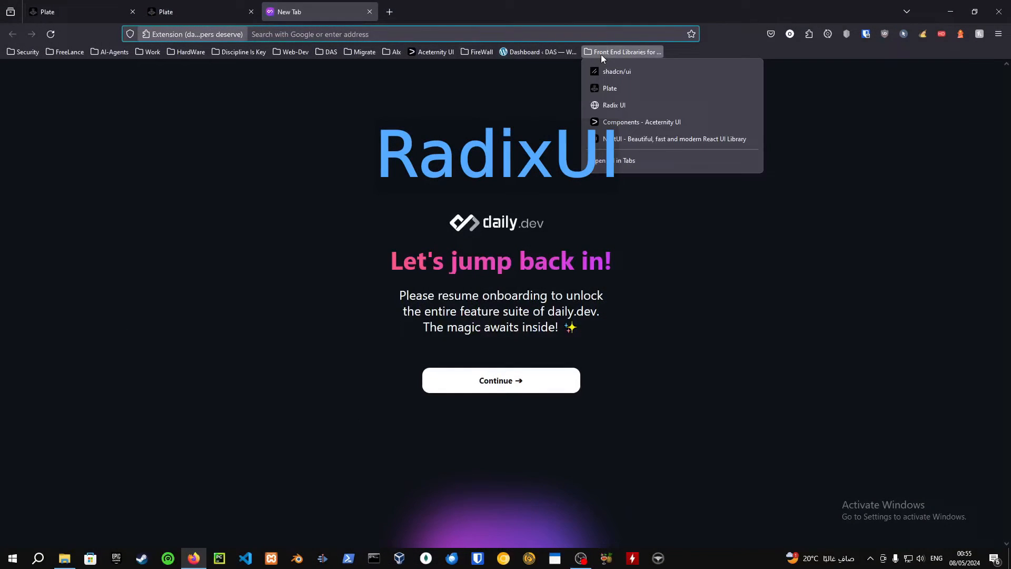
- Open Radix UI's Themes getting-started guide and select the yarn install command
click(613, 105)
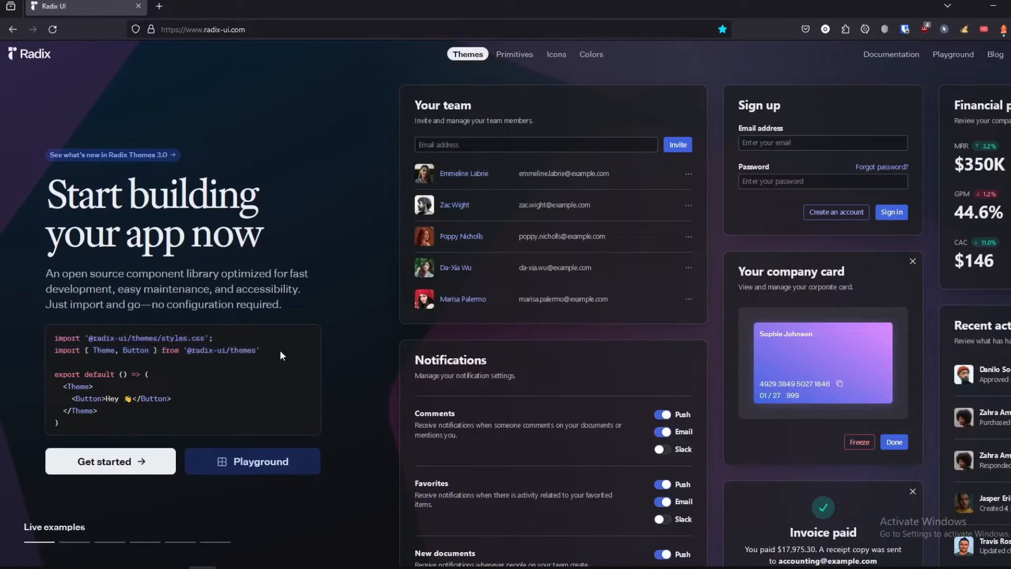
mouse_move(161, 461)
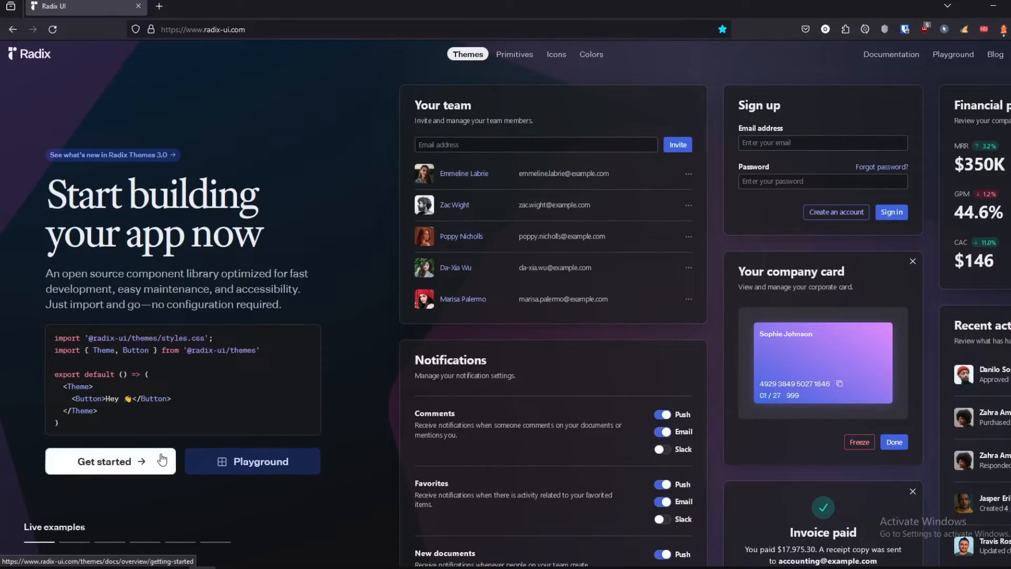
click(103, 461)
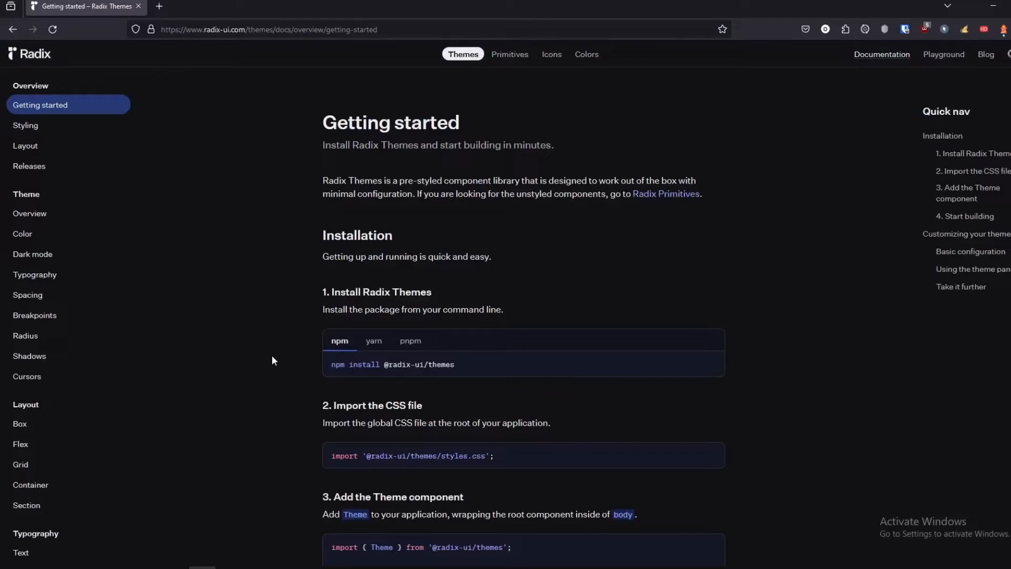
mouse_move(384, 353)
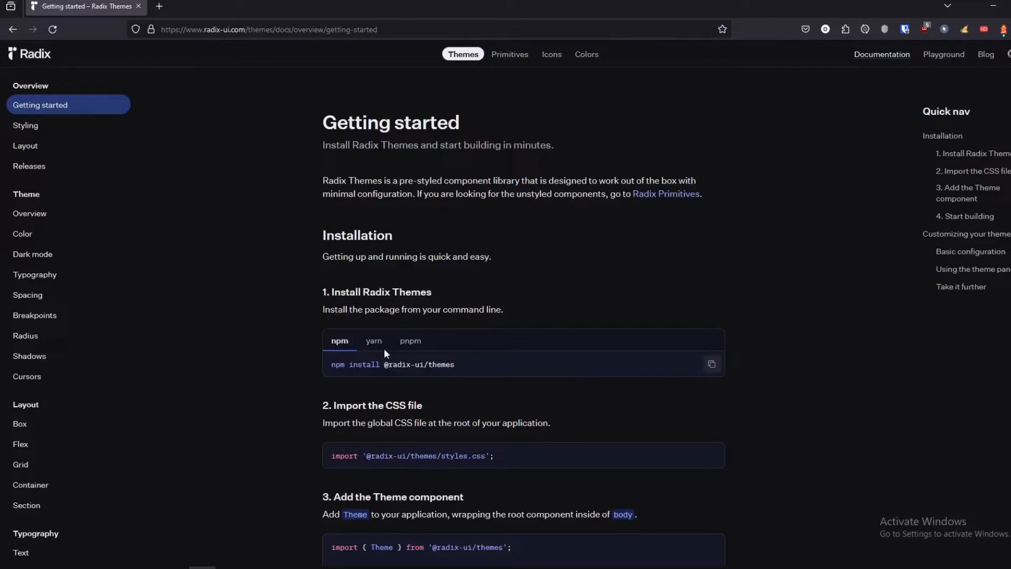
click(373, 341)
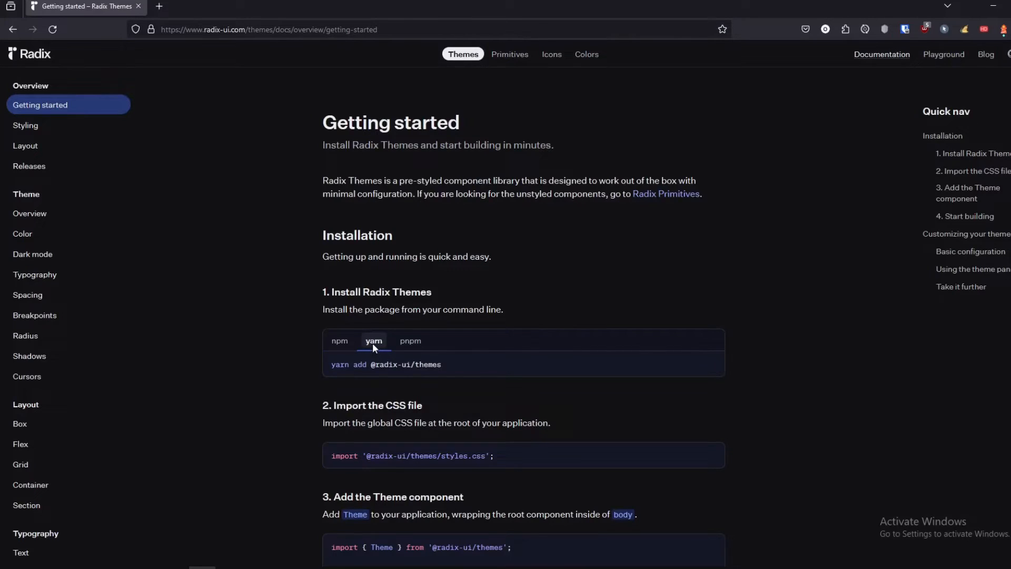
mouse_move(617, 353)
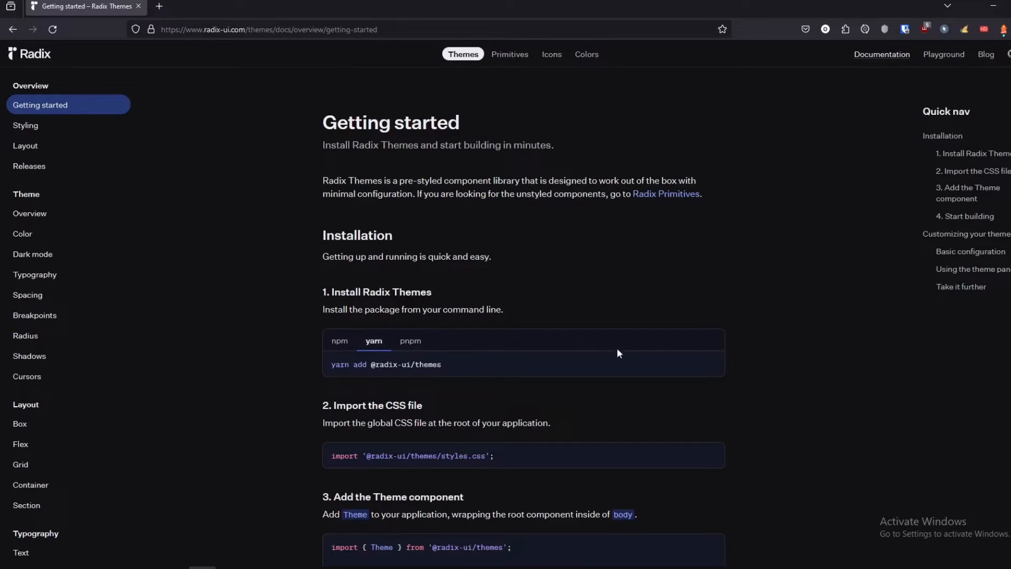
scroll(down, 3)
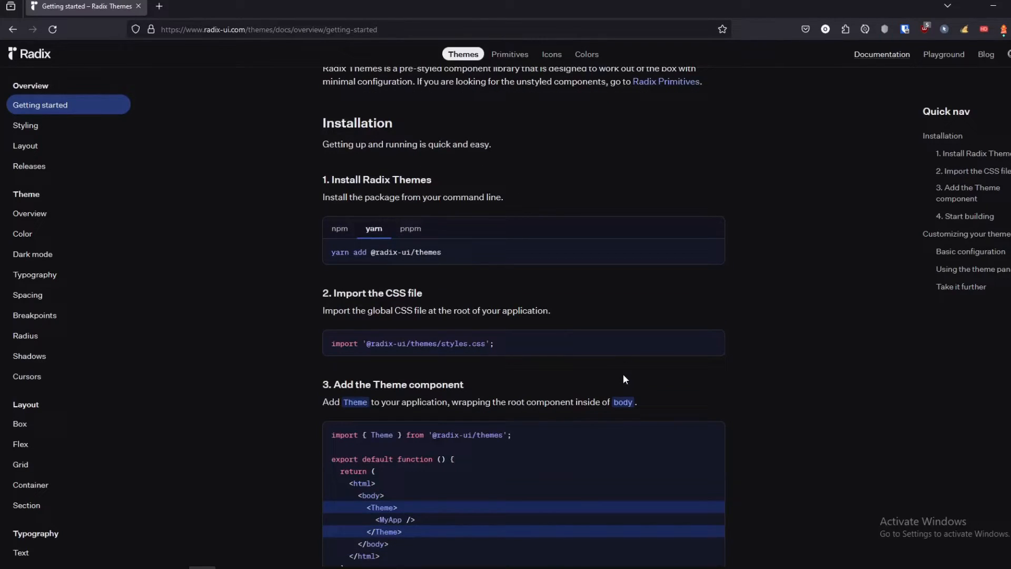
mouse_move(463, 259)
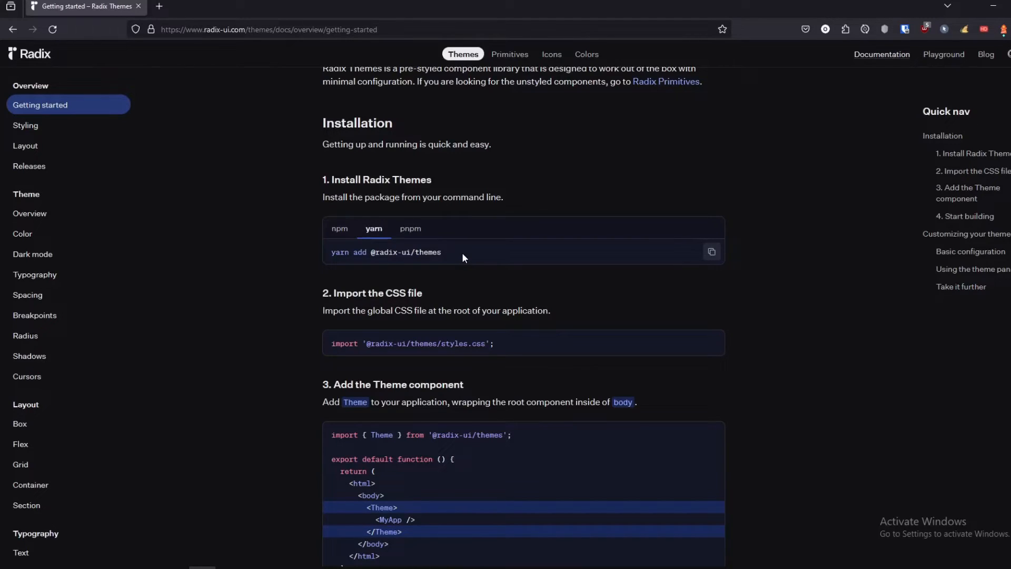
double_click(385, 252)
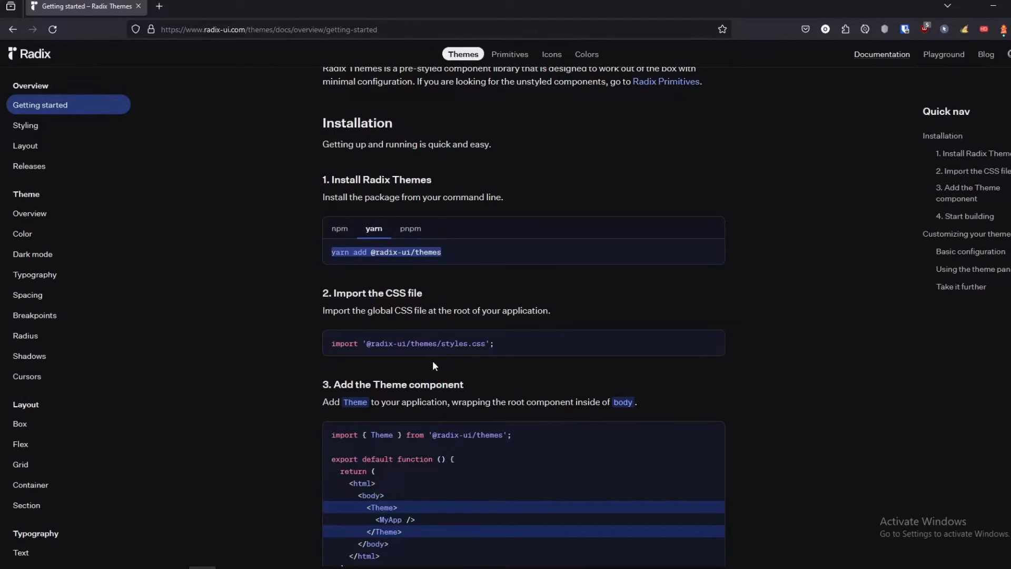
mouse_move(488, 395)
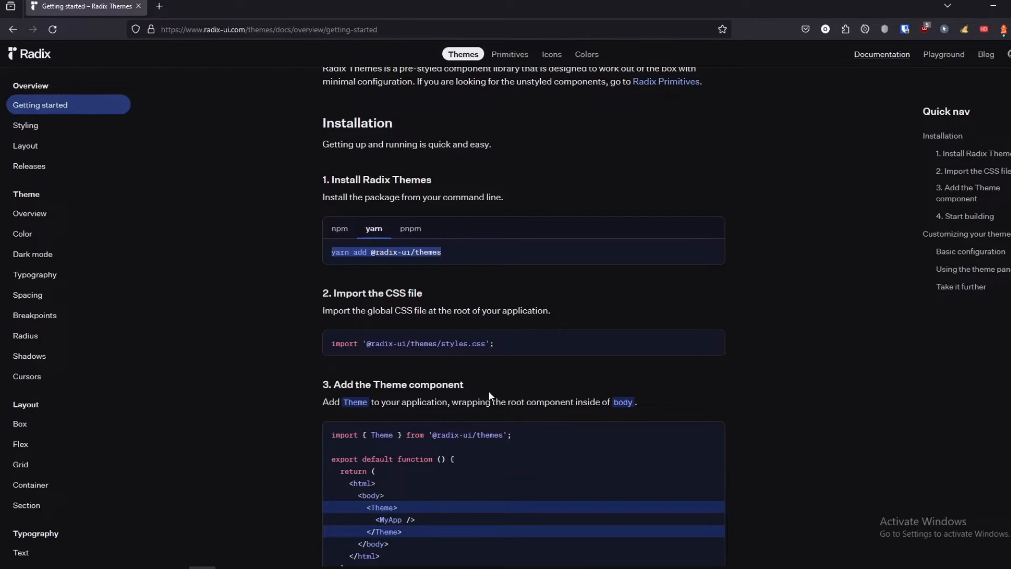
- Read through the rest of the installation guide, then go to Primitives
scroll(down, 3)
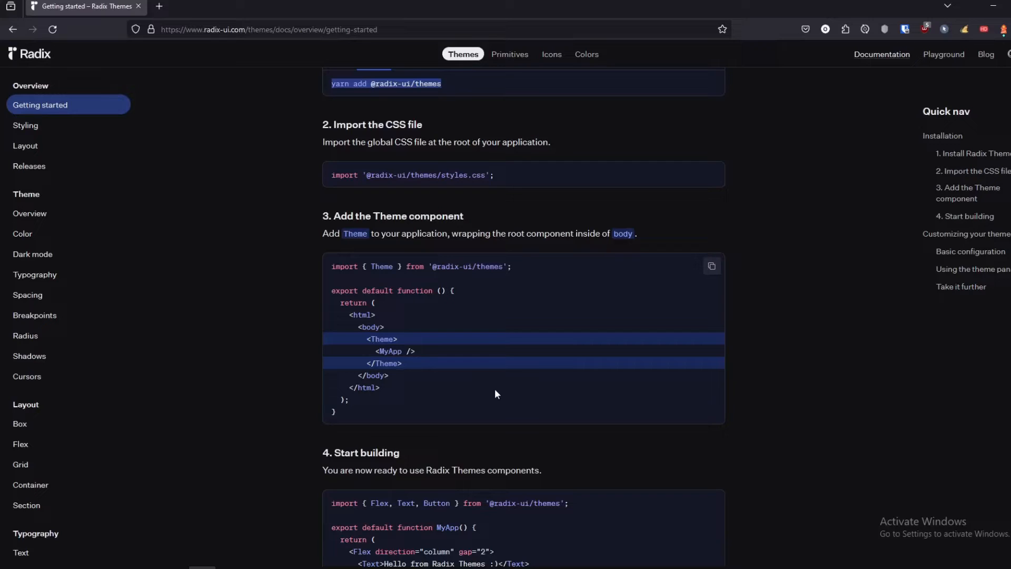
mouse_move(454, 186)
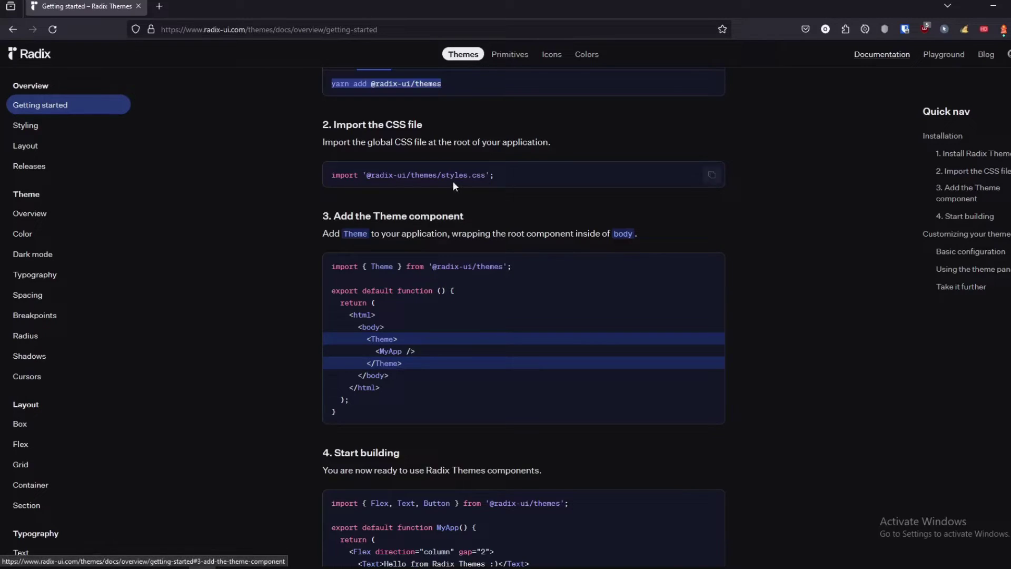
scroll(down, 3)
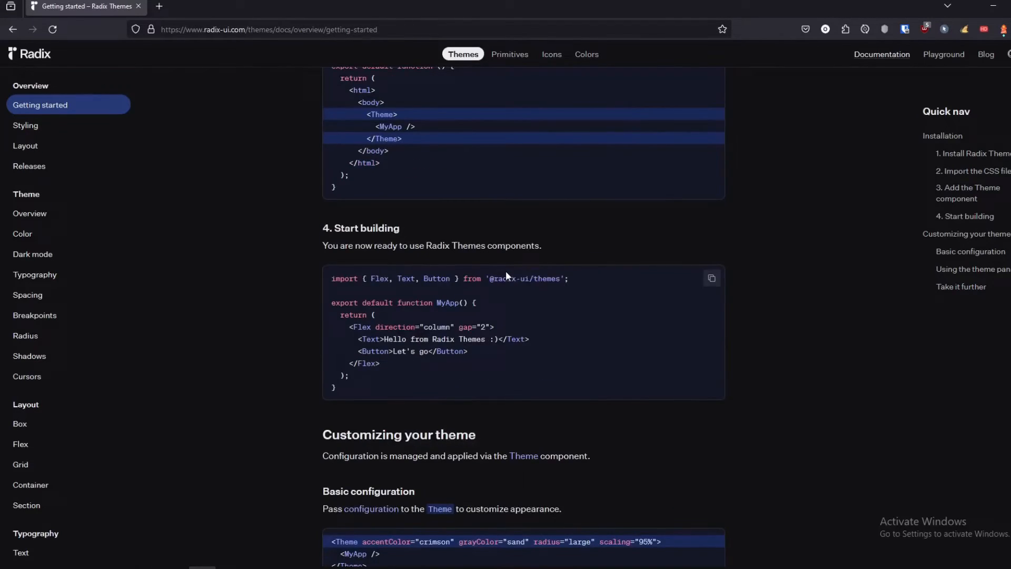
scroll(down, 3)
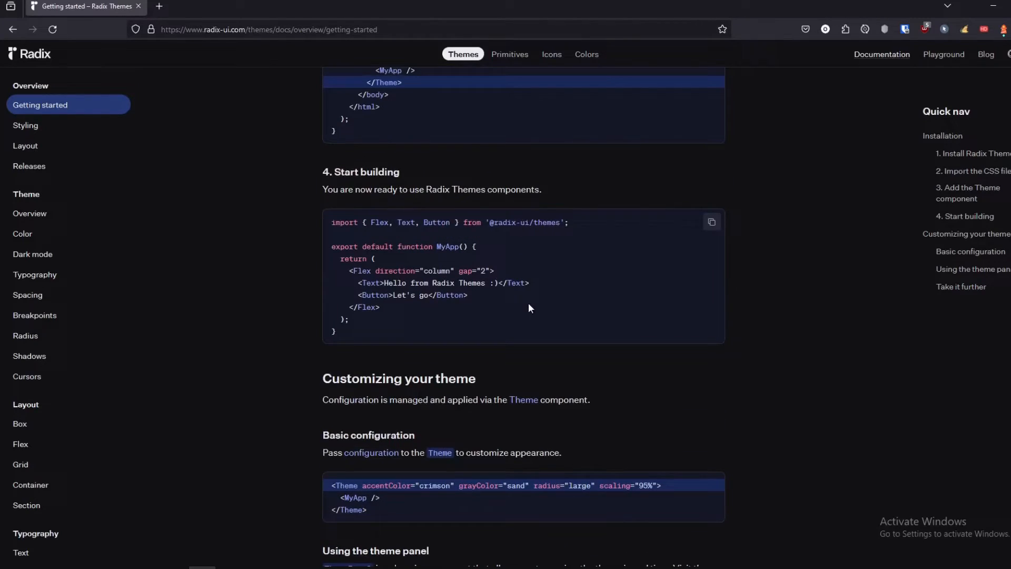
mouse_move(571, 233)
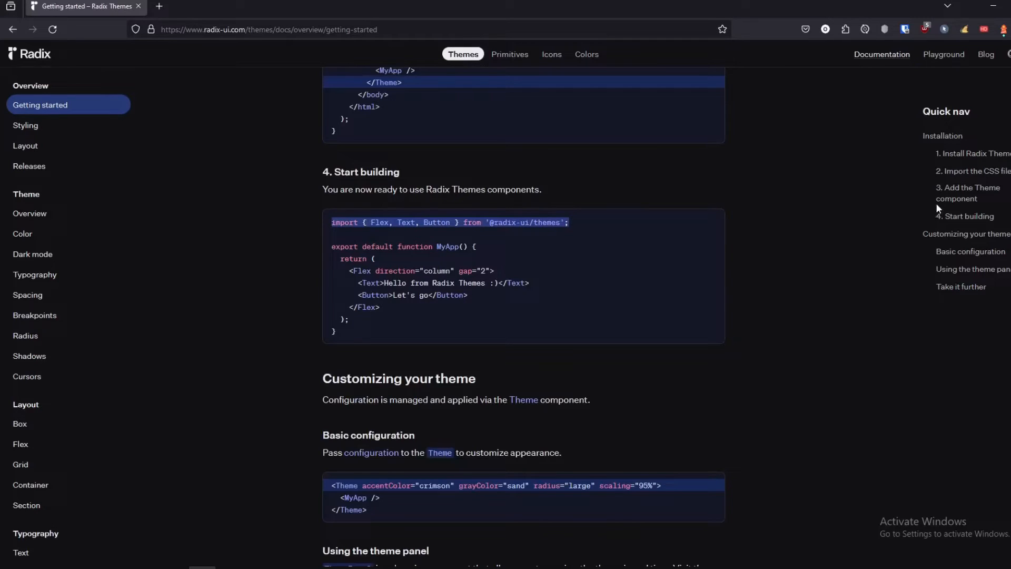
mouse_move(628, 146)
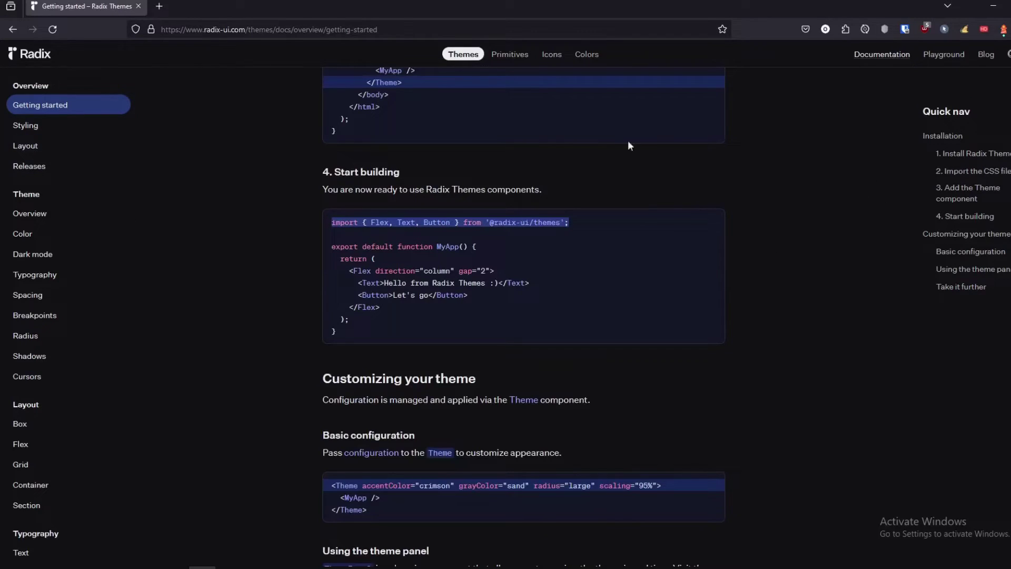
click(509, 54)
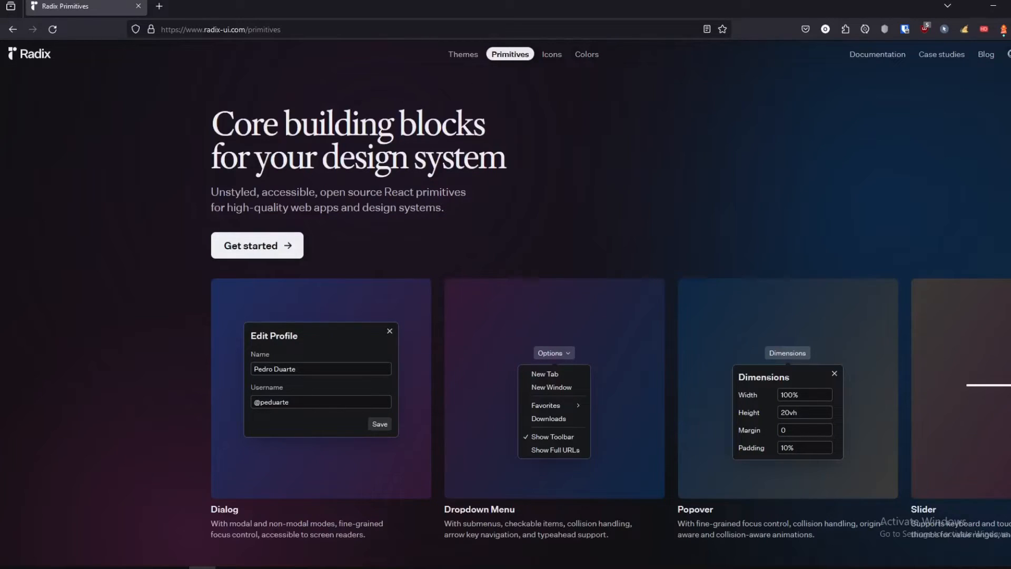
- Open the Primitives Introduction and Scroll Area docs, then start a new browser tab
scroll(right, 3)
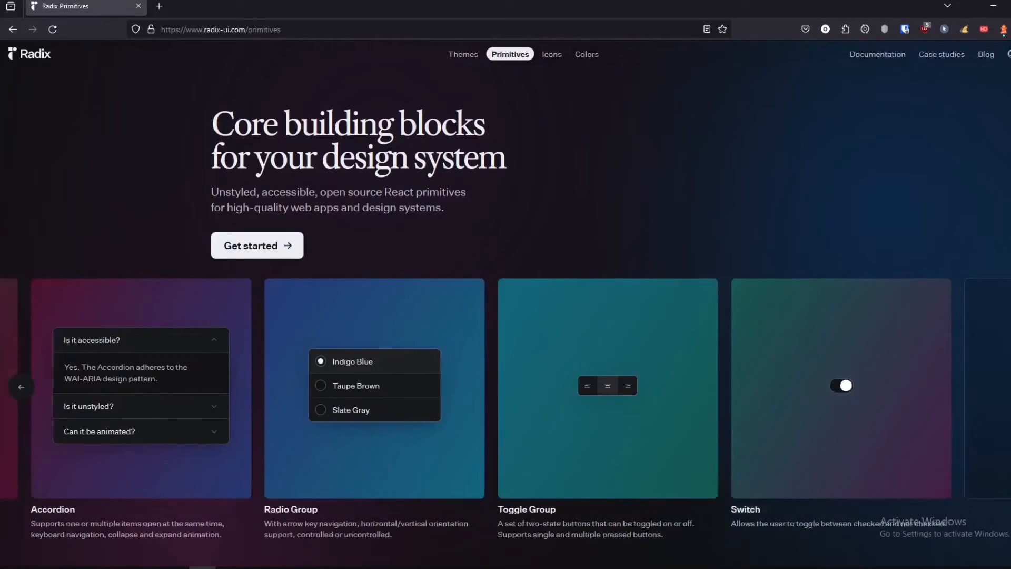
click(256, 244)
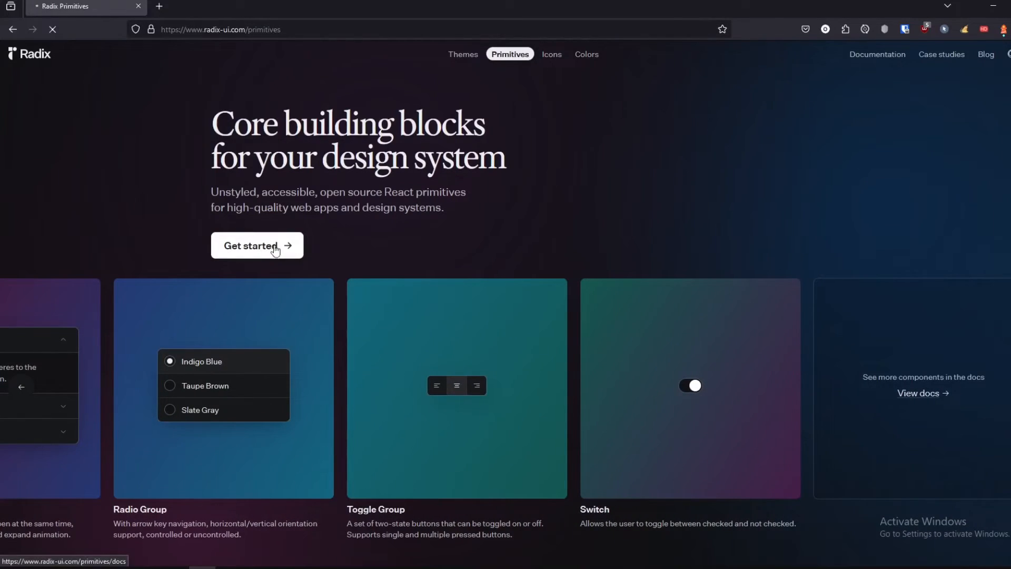
click(256, 244)
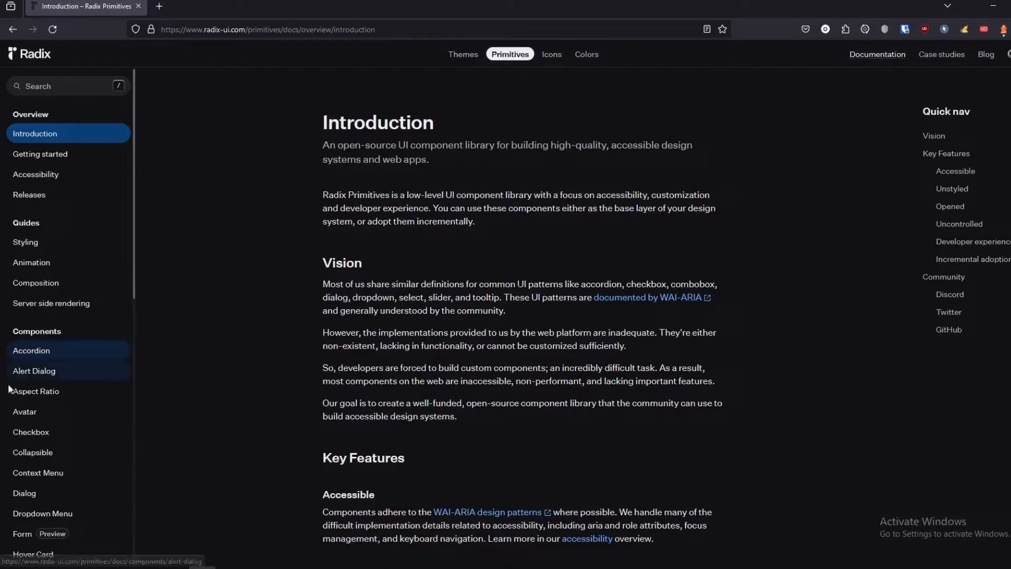
scroll(down, 3)
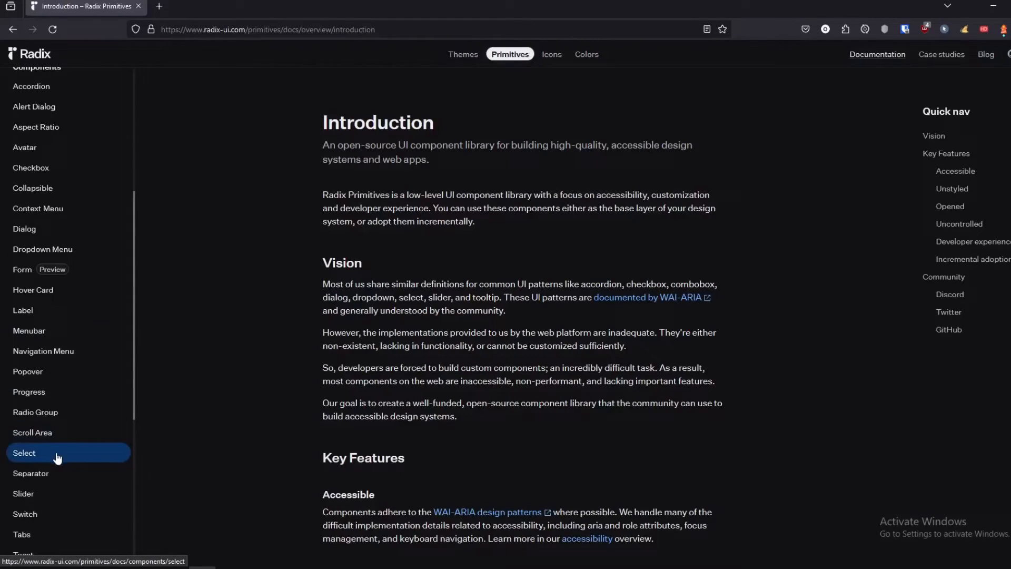
click(32, 431)
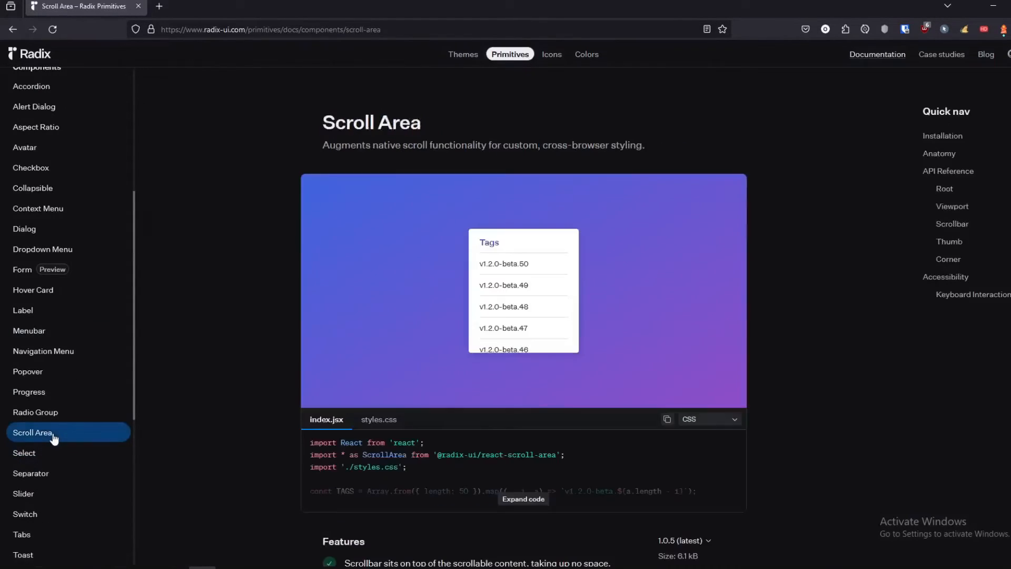
mouse_move(307, 153)
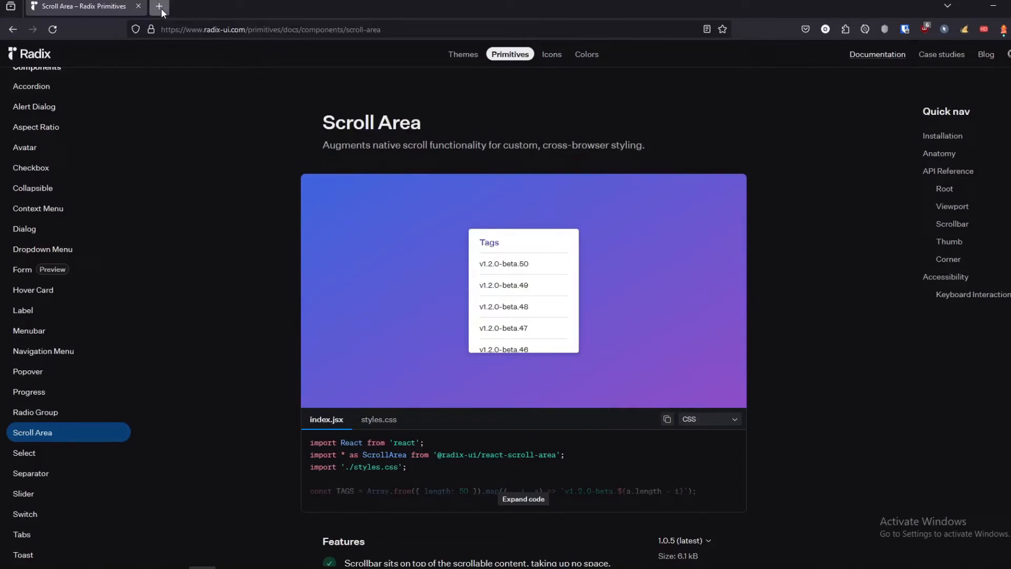
click(158, 6)
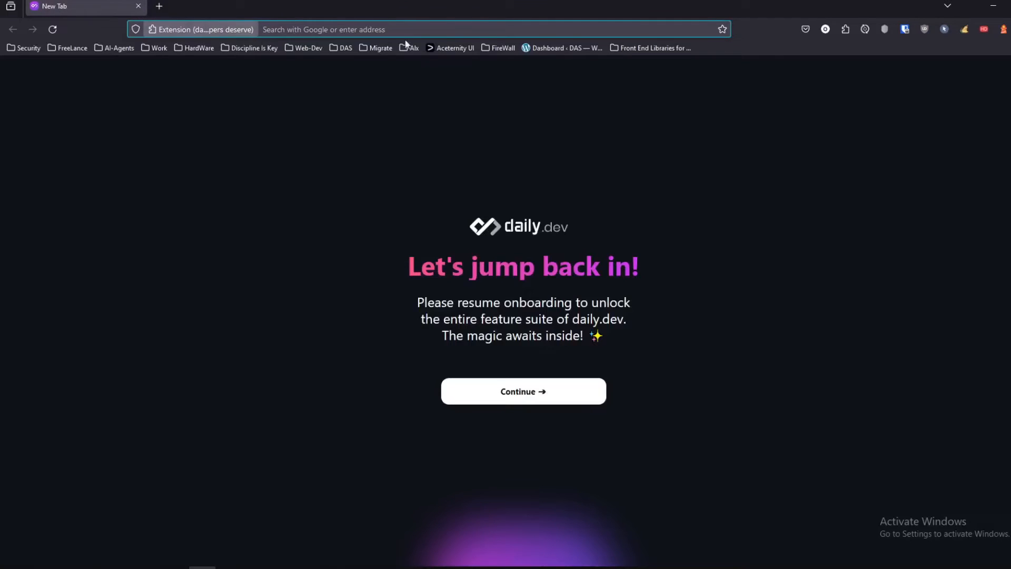
- Open Aceternity UI from bookmarks and load the creator's Twitter profile in a new tab
click(653, 48)
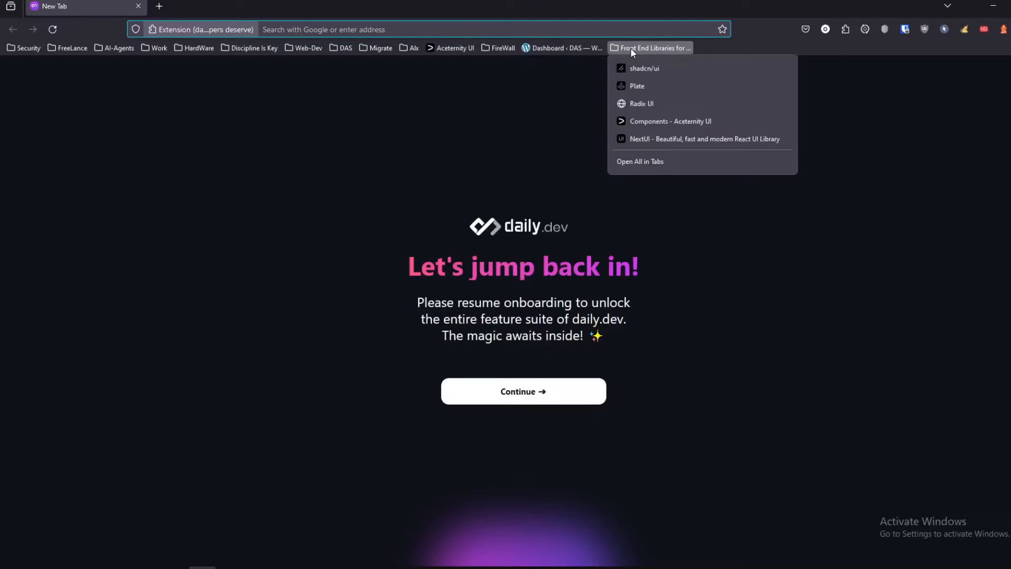
click(669, 122)
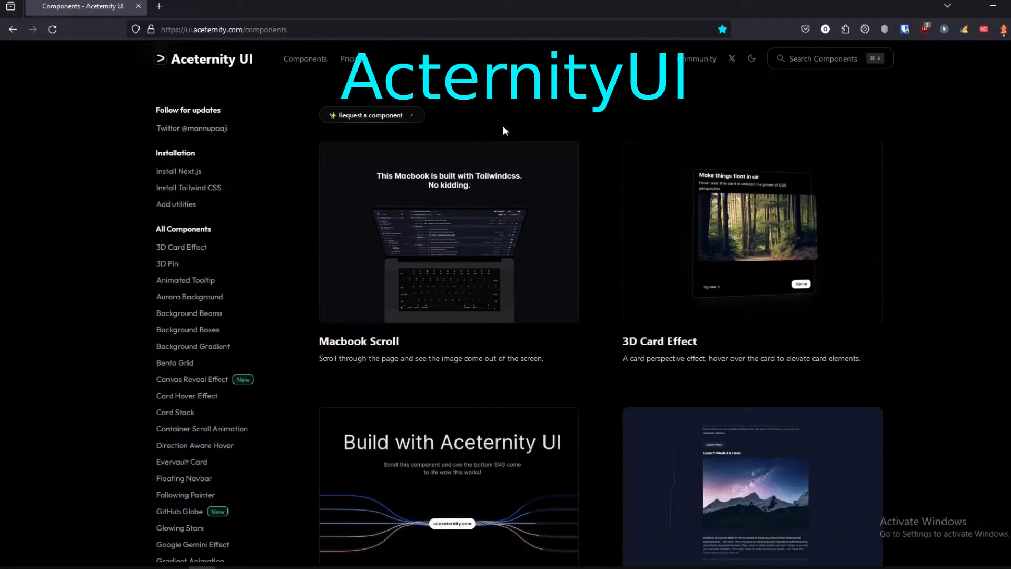
mouse_move(731, 59)
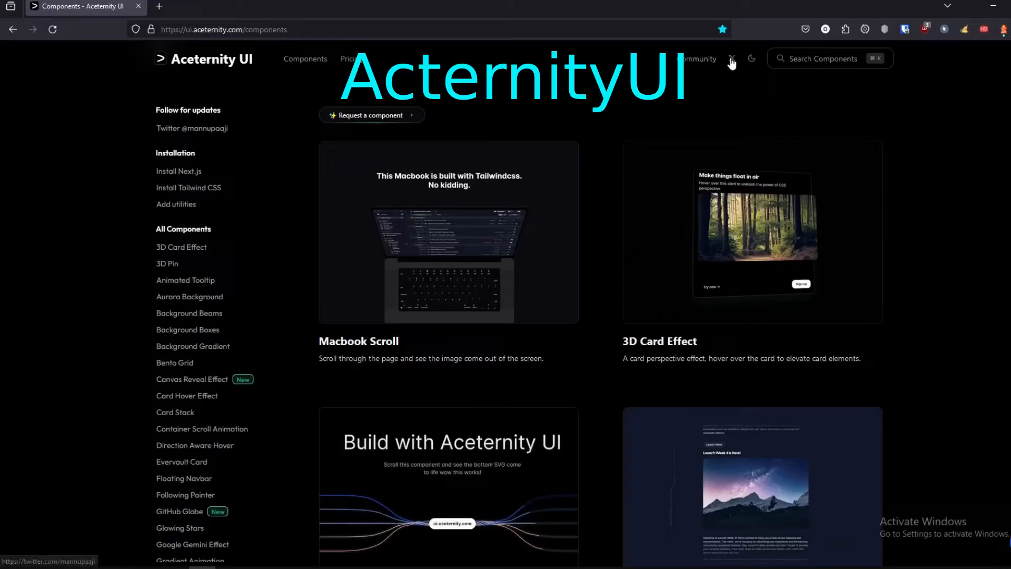
right_click(192, 127)
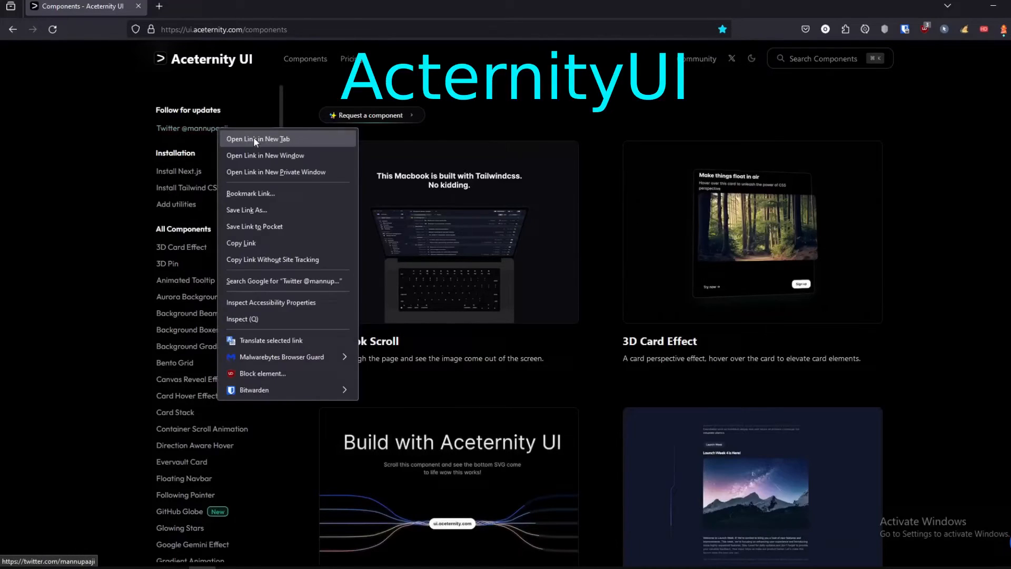
click(258, 138)
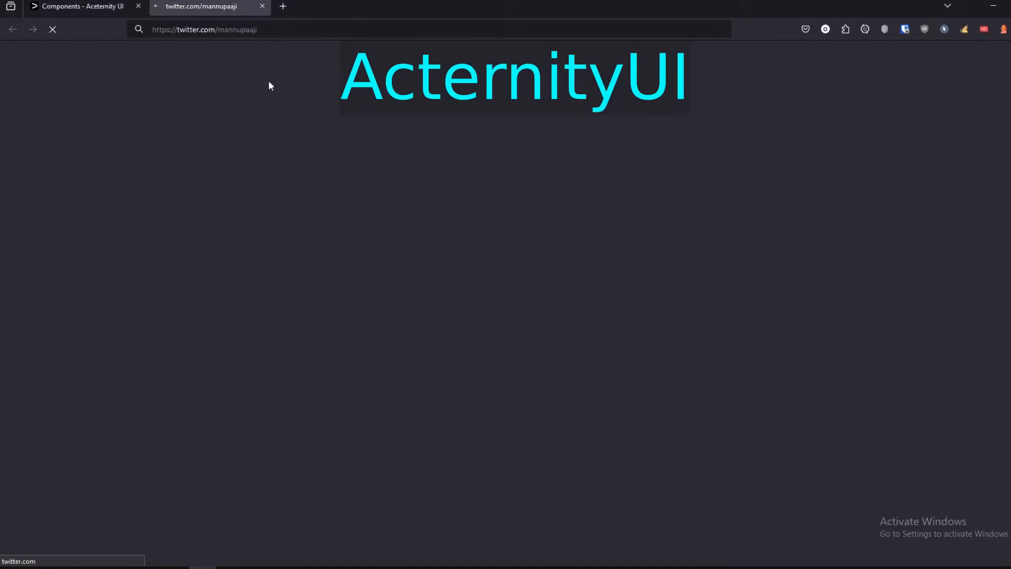
click(77, 6)
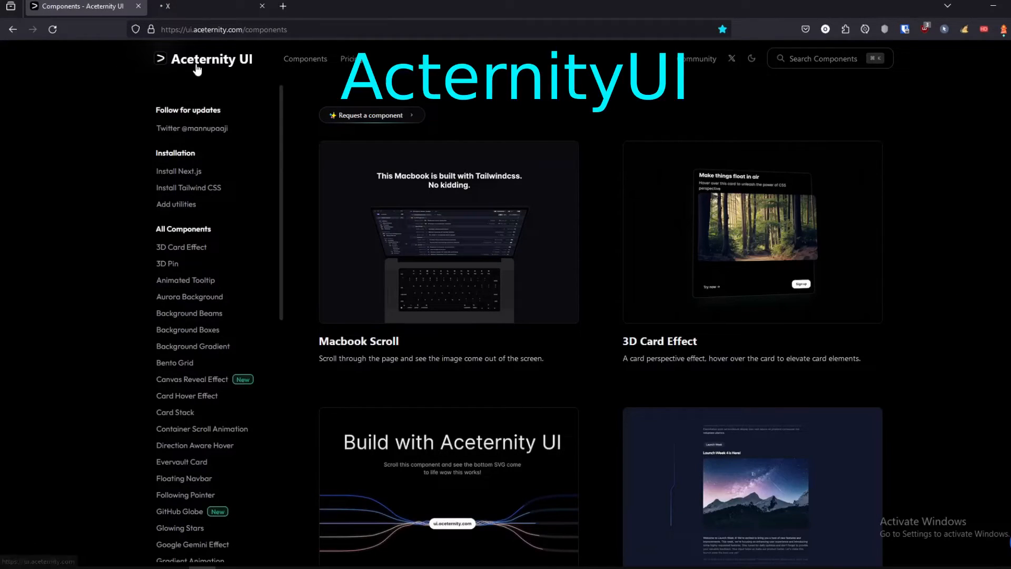
- Go to the Aceternity UI home page and browse the component collection
click(201, 58)
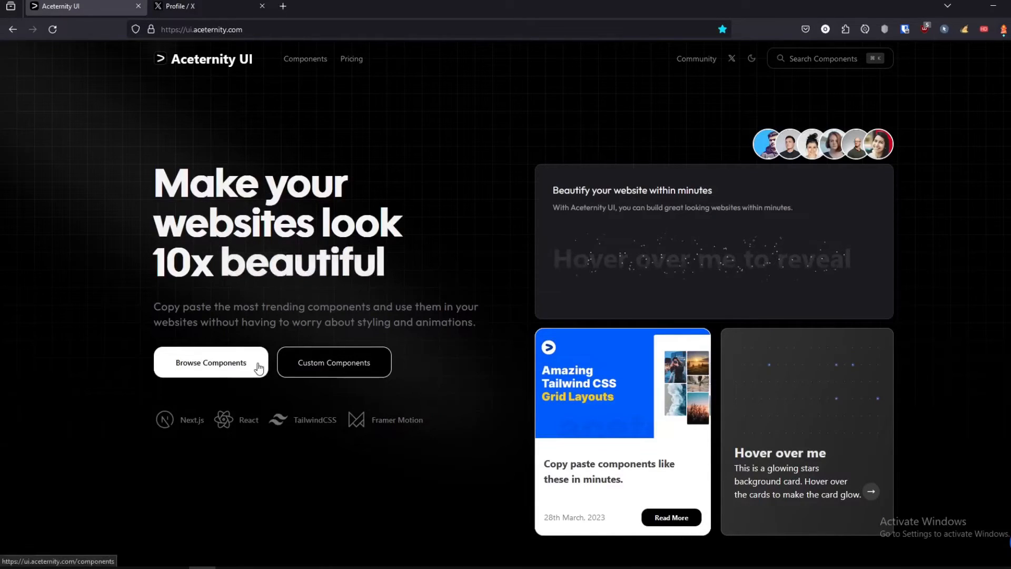
click(210, 362)
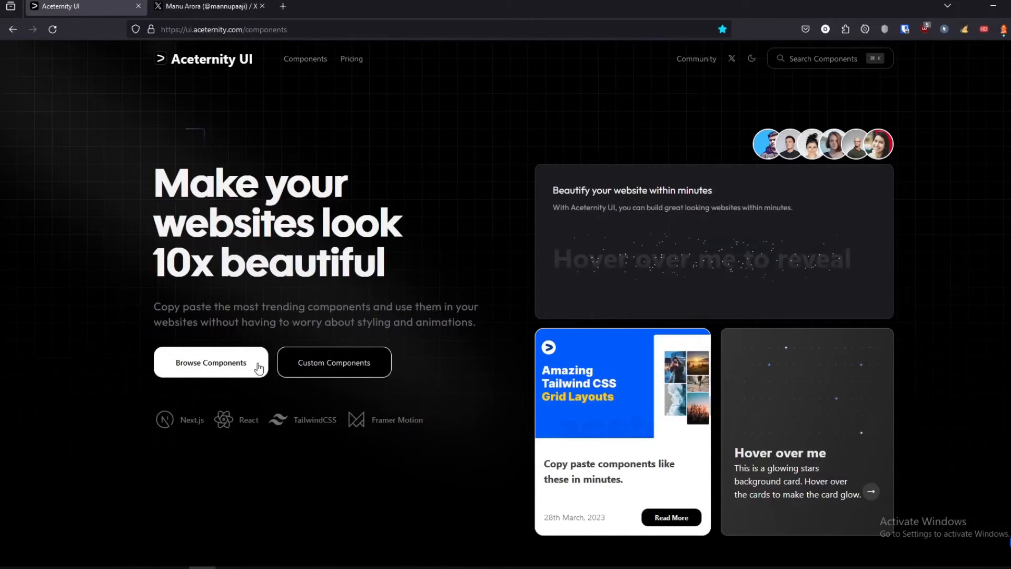
click(210, 362)
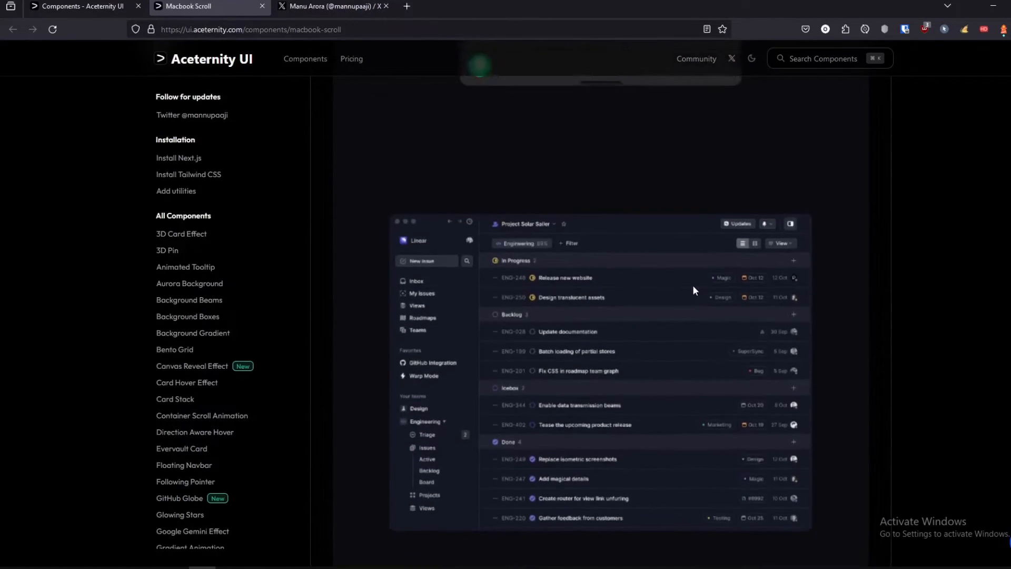
- Scroll through the Macbook Scroll component preview
scroll(down, 3)
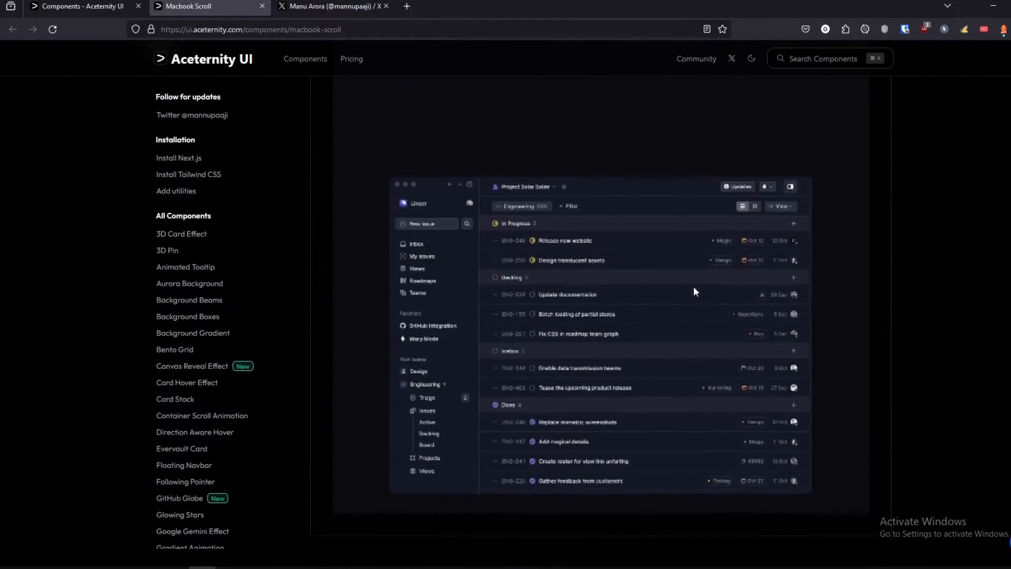
scroll(down, 3)
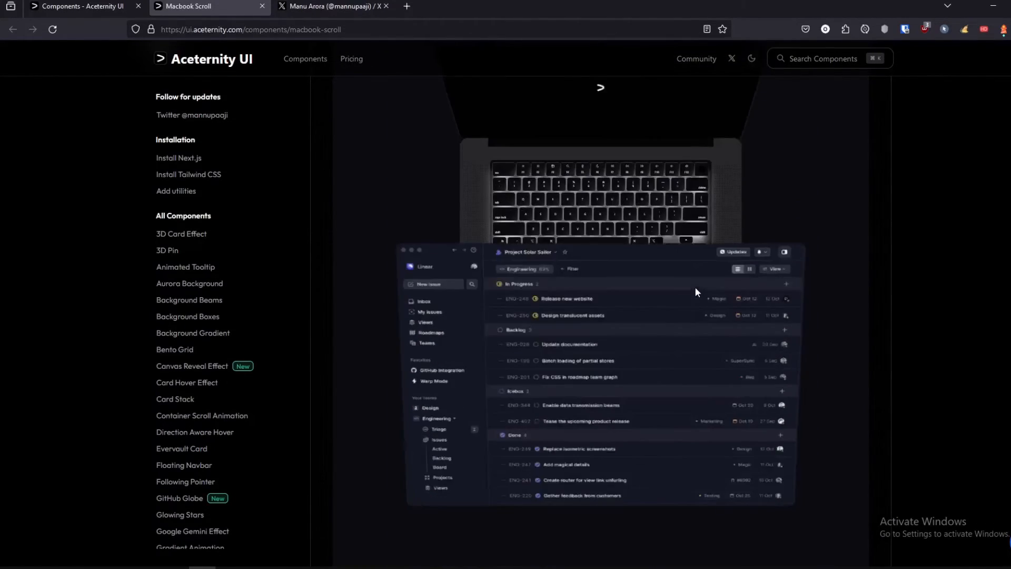
scroll(down, 3)
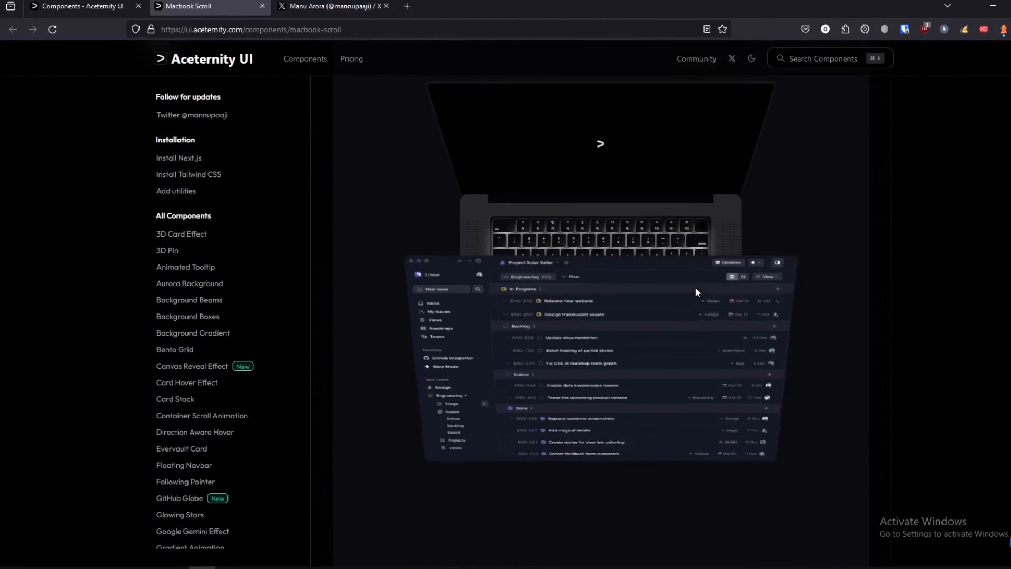
scroll(down, 3)
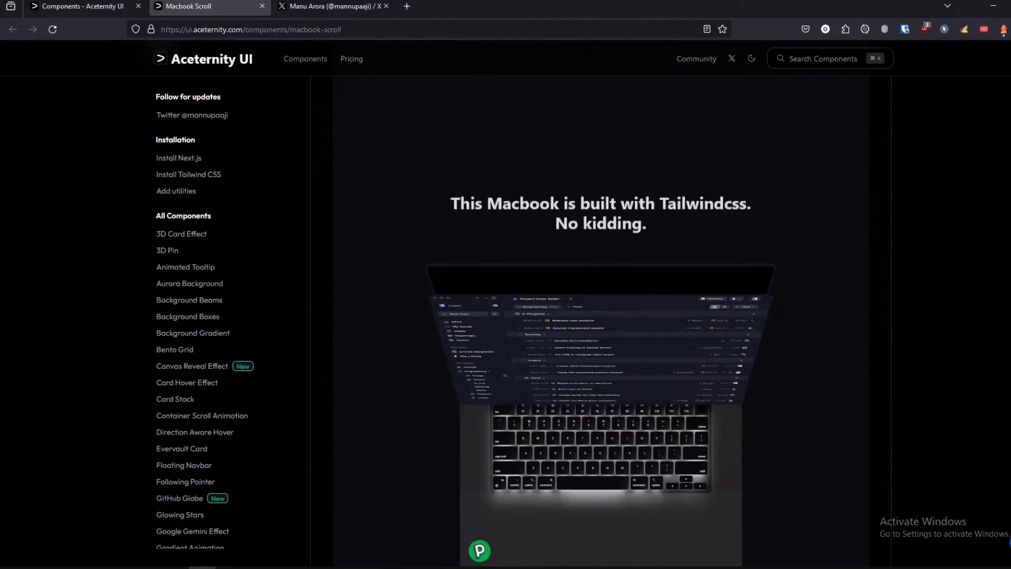
scroll(up, 3)
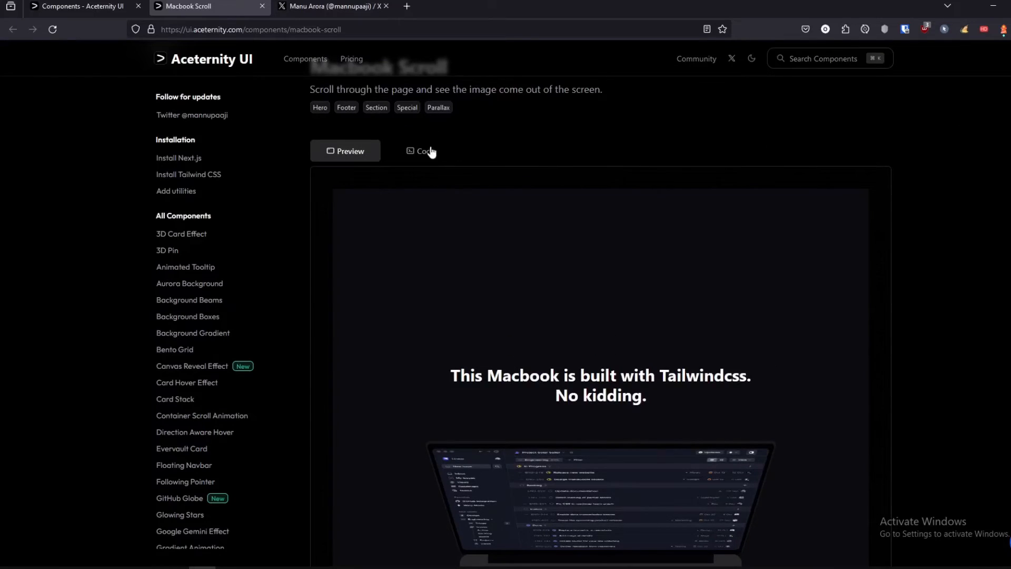
- Review the source code, installation steps and props table, then open the Pricing page
click(419, 151)
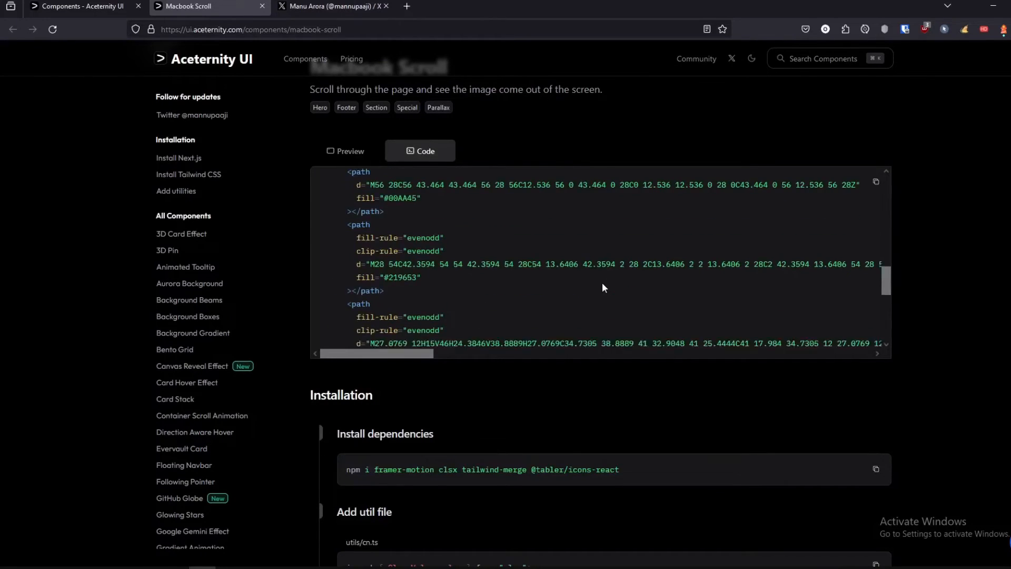
scroll(down, 3)
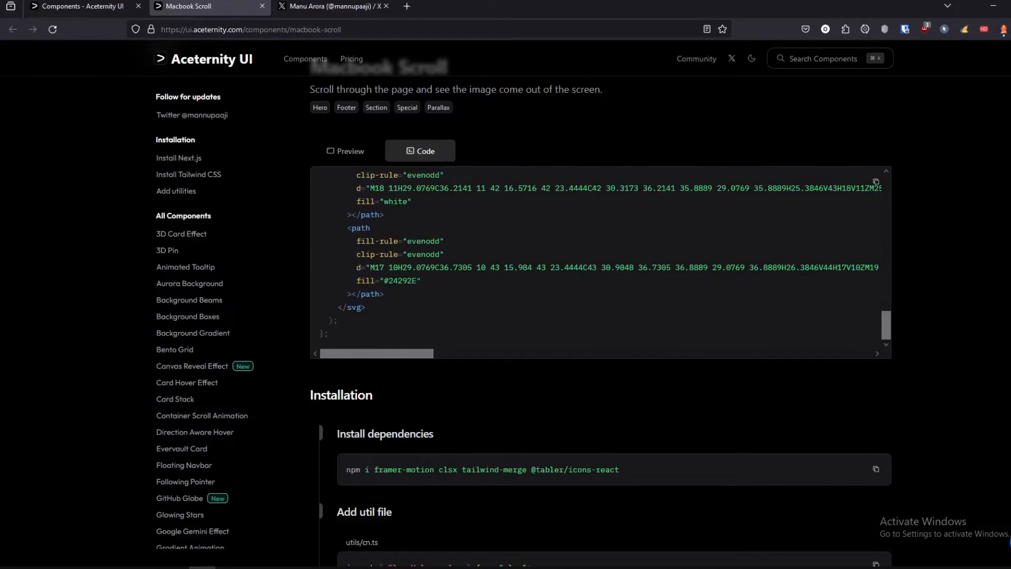
scroll(down, 3)
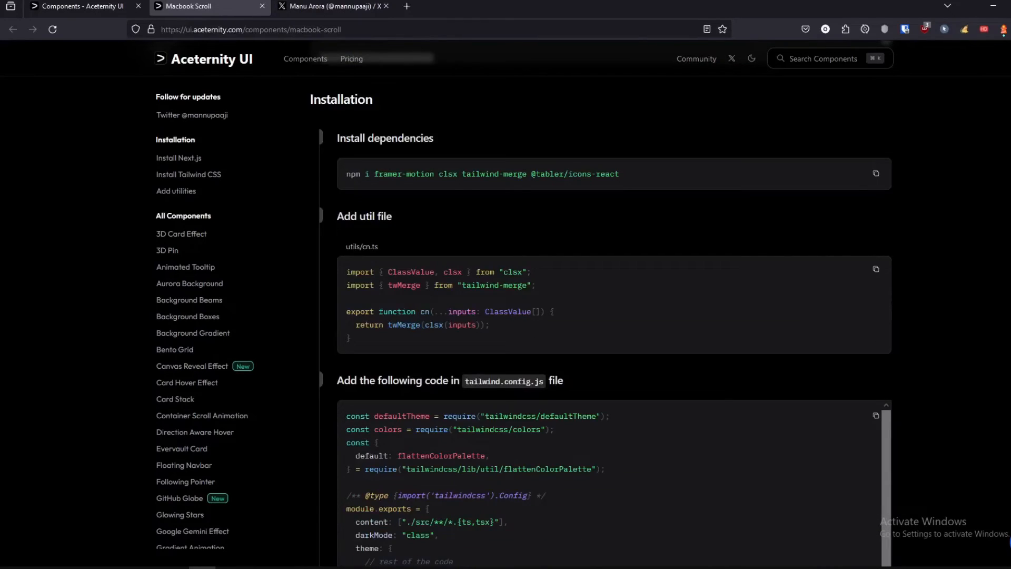
scroll(down, 3)
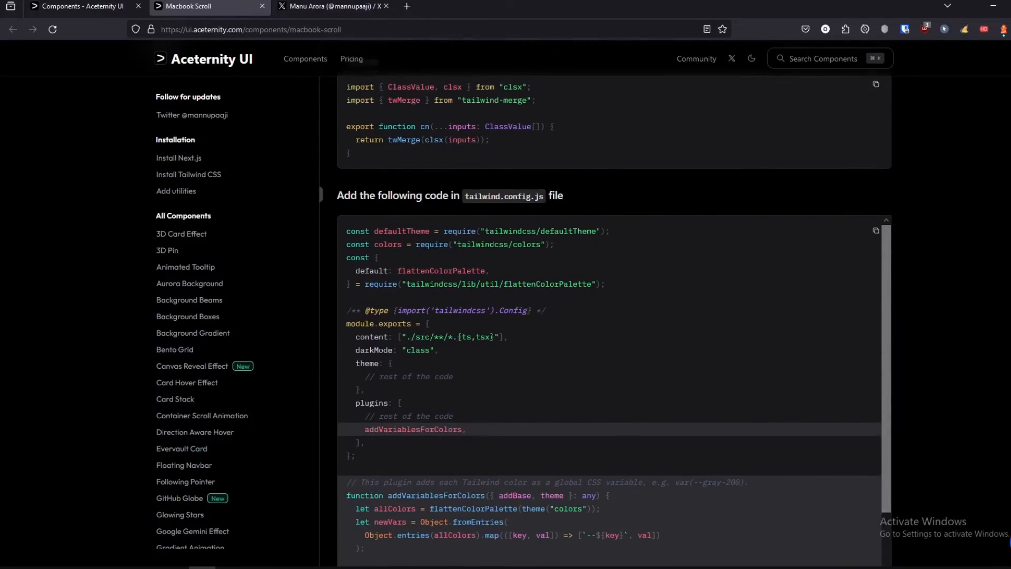
scroll(down, 3)
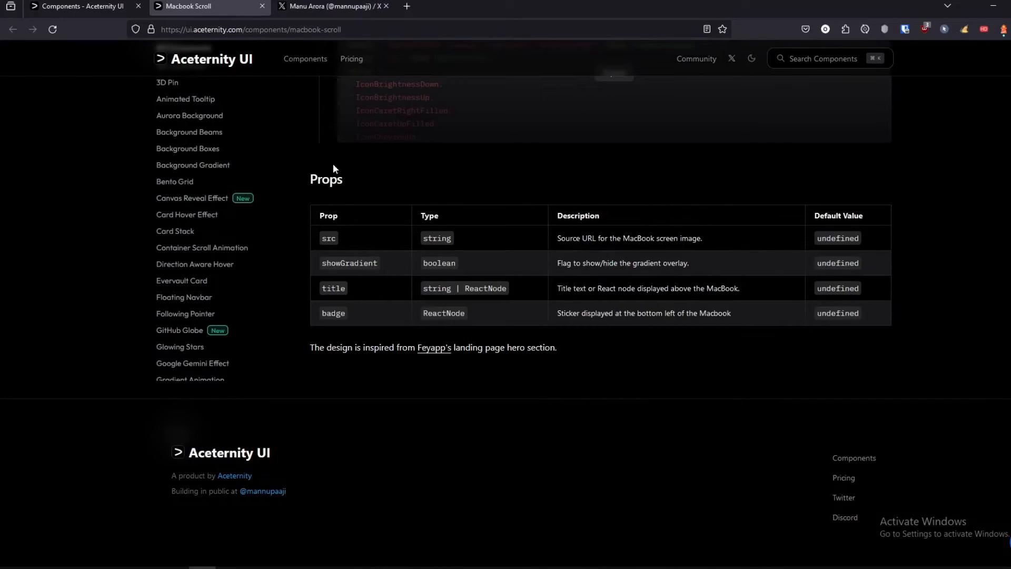
click(203, 58)
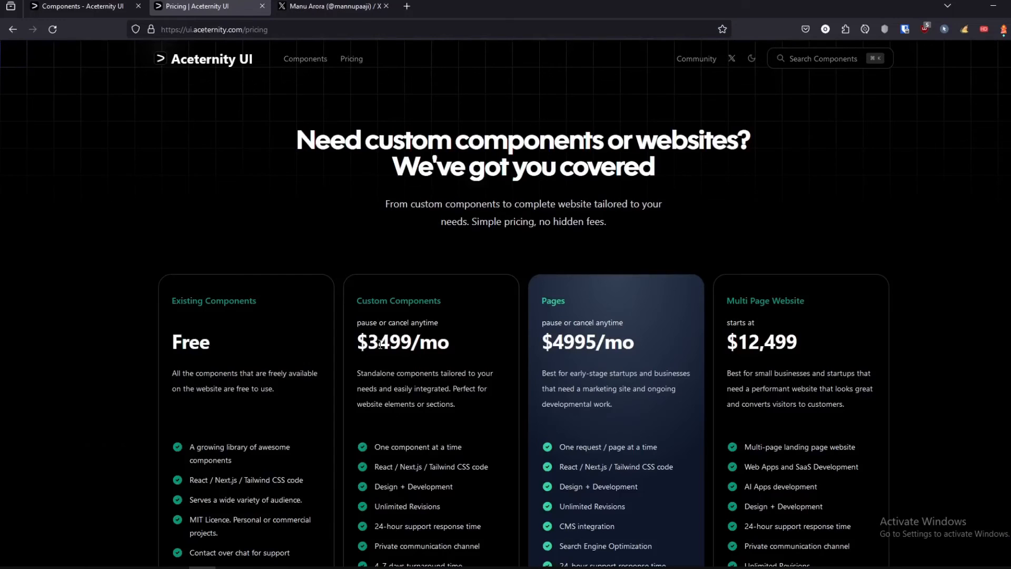
- Scroll through the pricing plans from Free to the $12,499 website, then return home via the logo
scroll(down, 3)
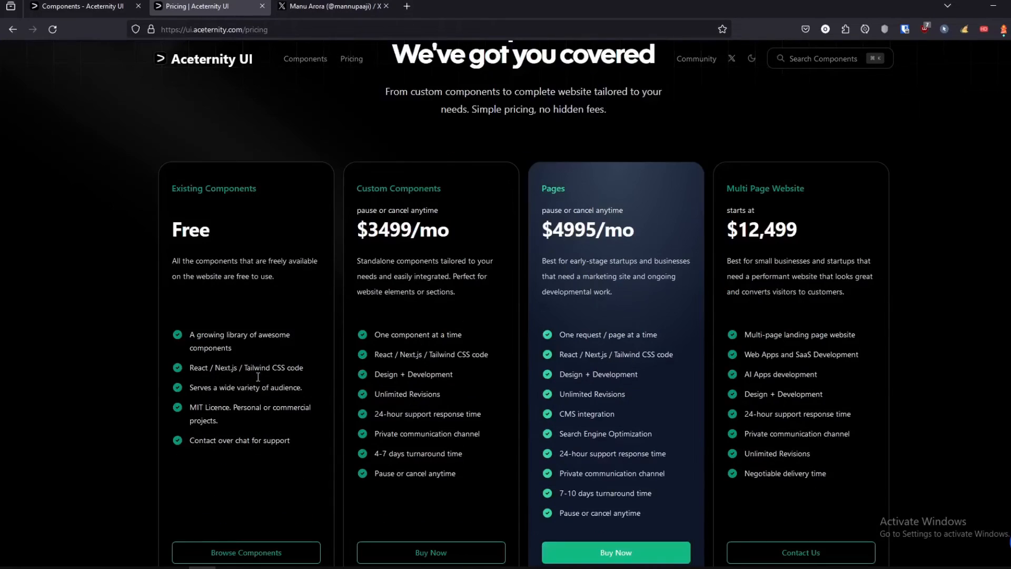
scroll(up, 3)
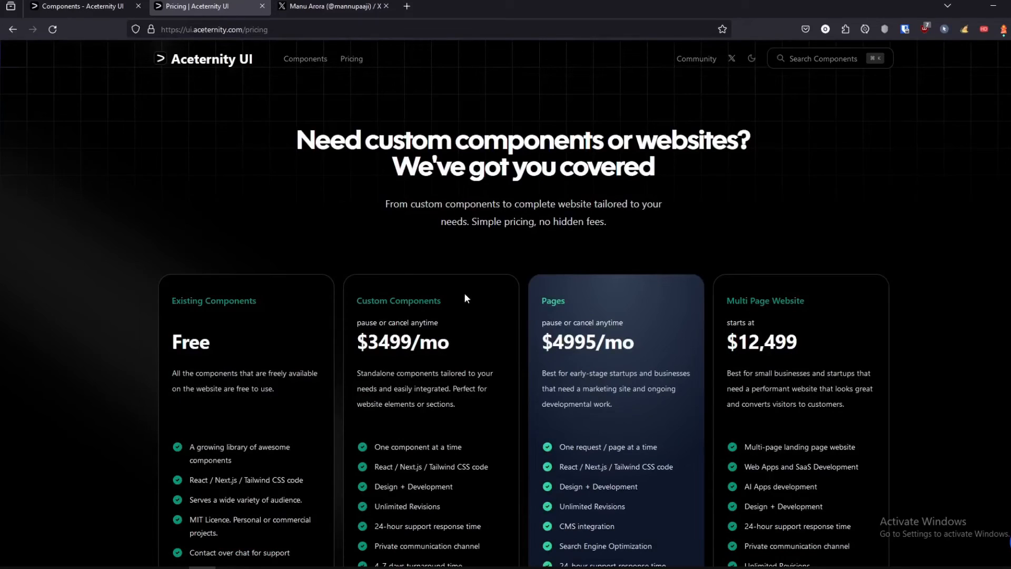
scroll(up, 3)
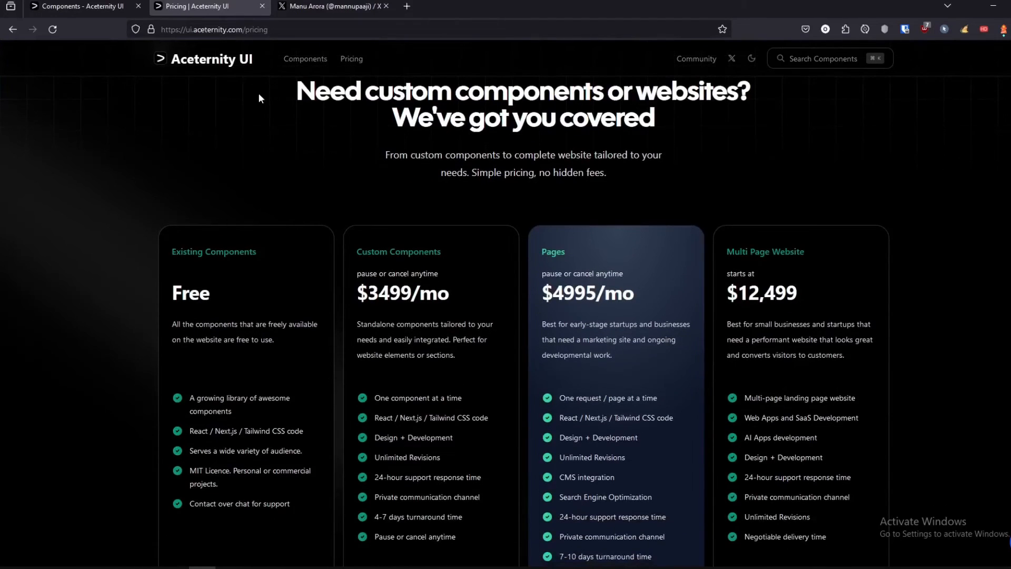
click(203, 58)
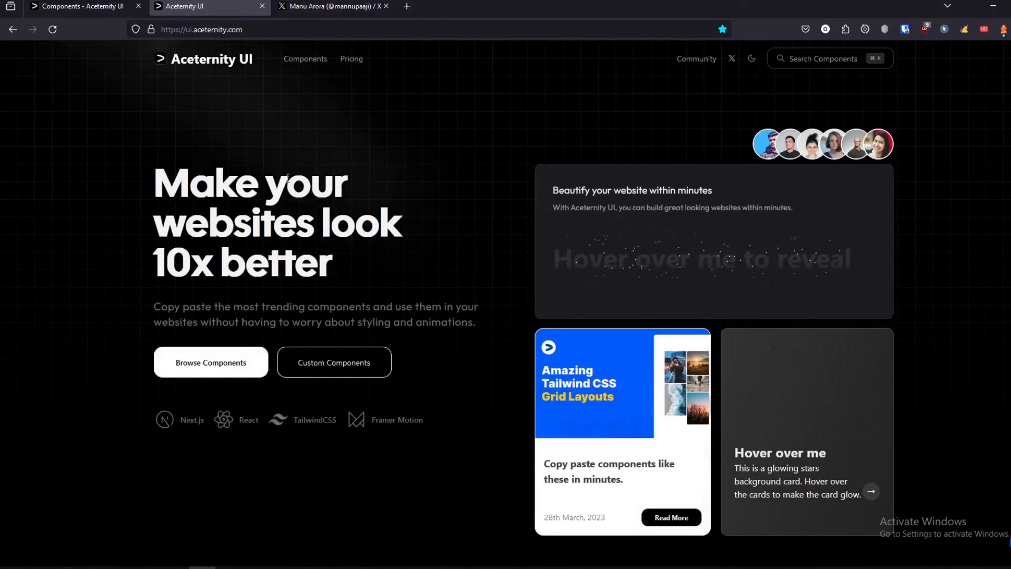
mouse_move(766, 143)
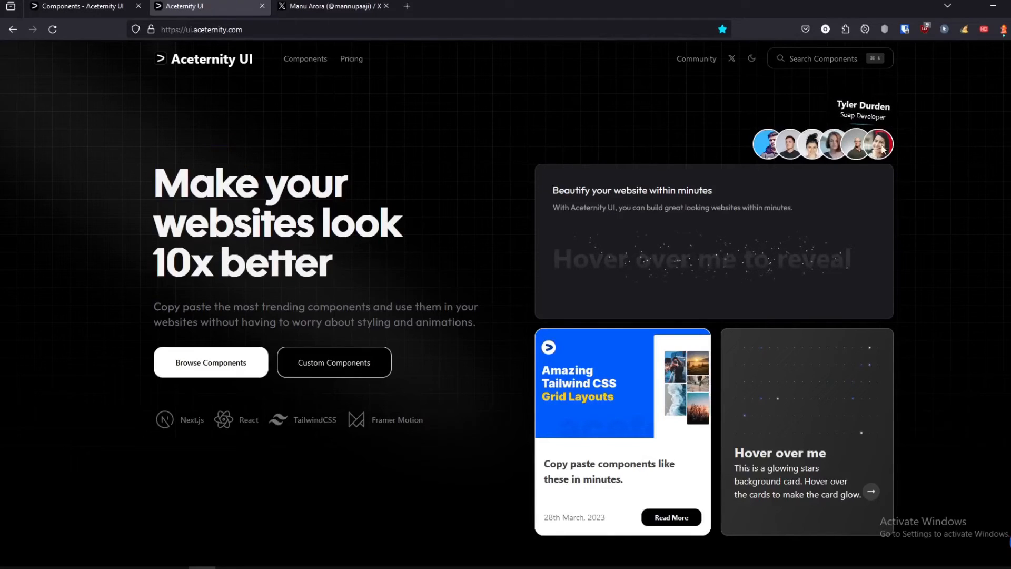
mouse_move(768, 144)
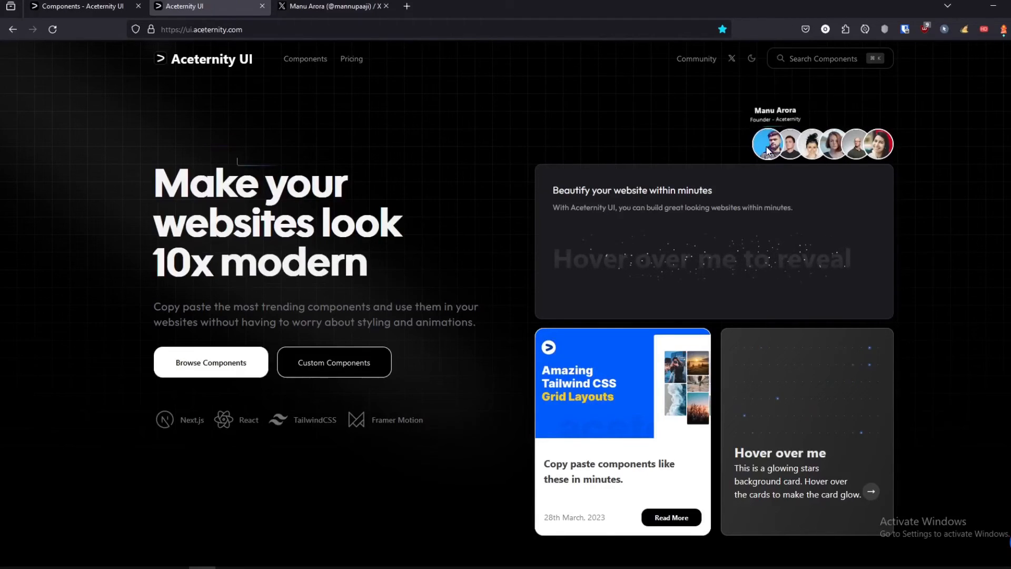
mouse_move(338, 128)
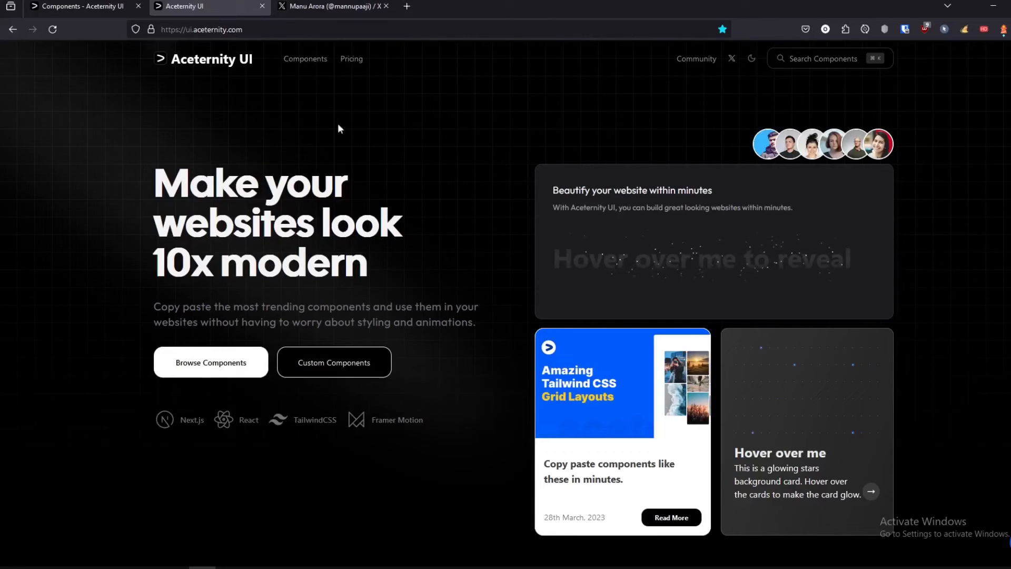
- Open a new browser tab showing the saved front-end library bookmarks
click(261, 6)
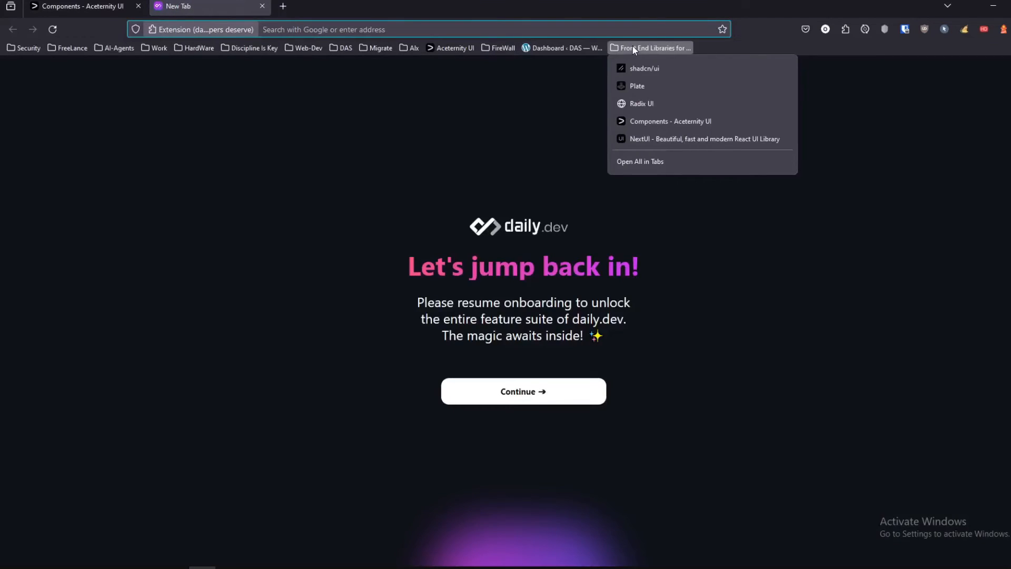
- Launch the NextUI site from the Front End Libraries bookmarks folder
click(705, 139)
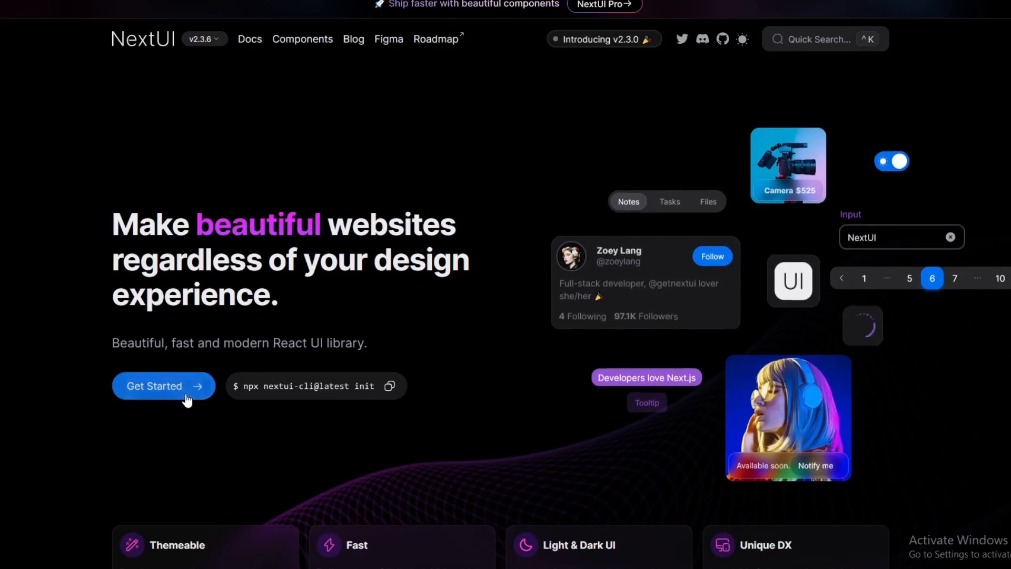
- Open the NextUI Docs Introduction and scroll through the FAQ to the Community section
click(153, 386)
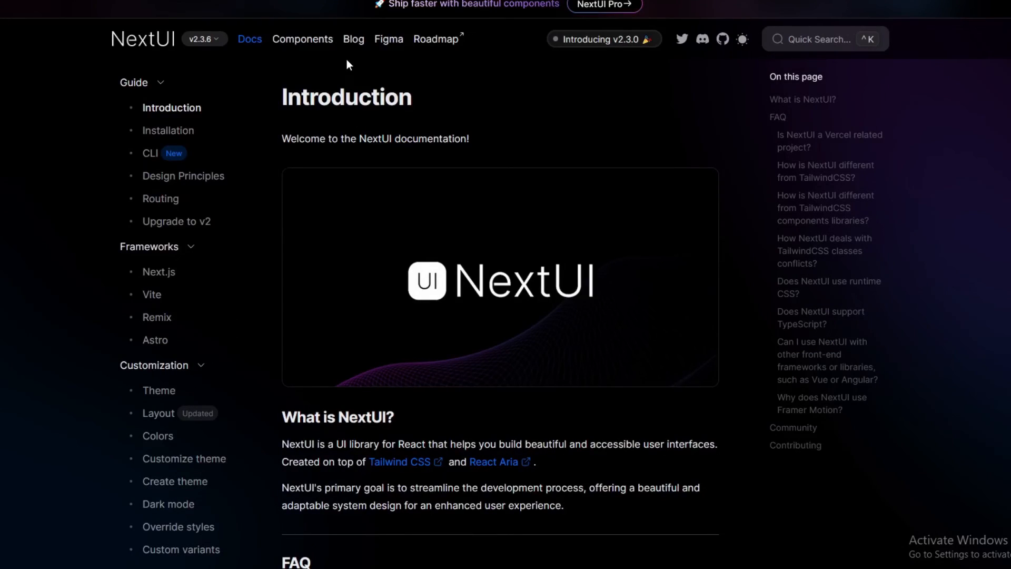
mouse_move(575, 334)
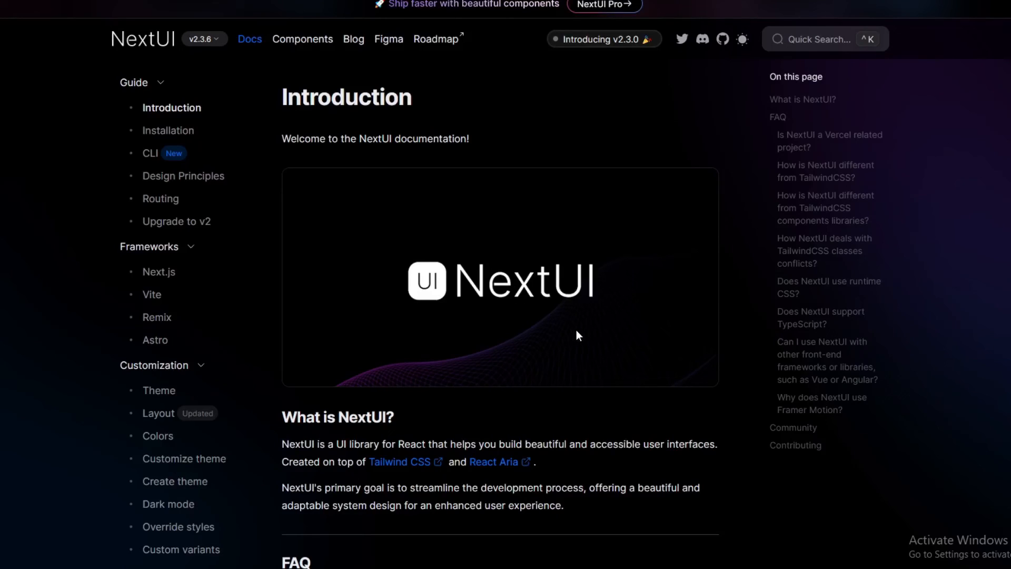
mouse_move(563, 368)
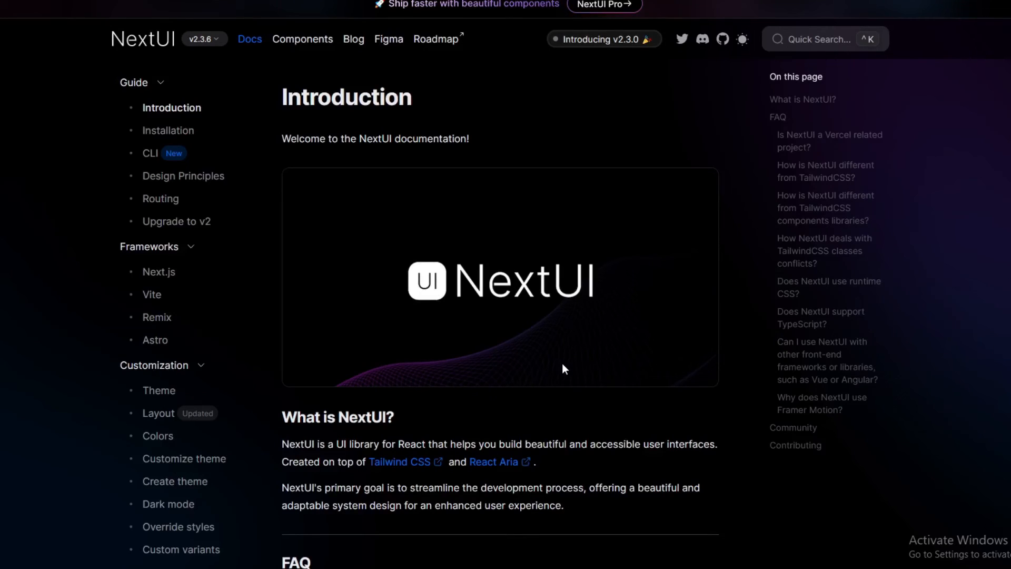
mouse_move(767, 432)
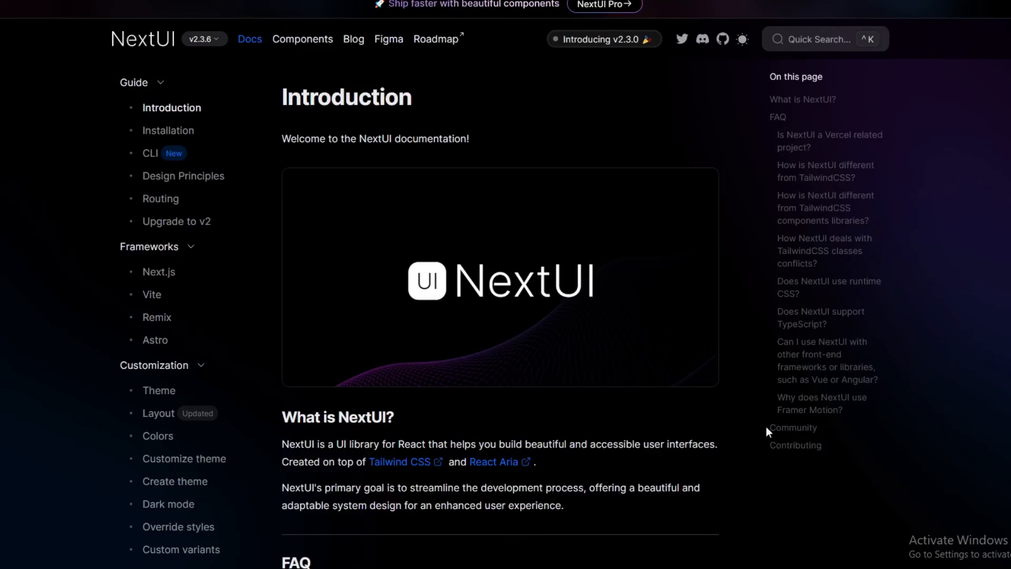
scroll(down, 3)
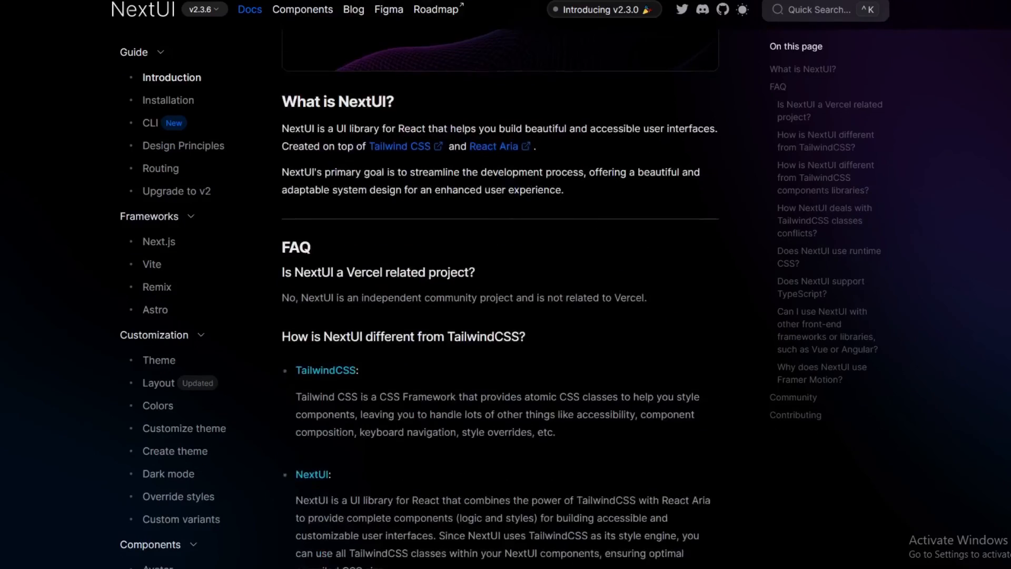
scroll(down, 3)
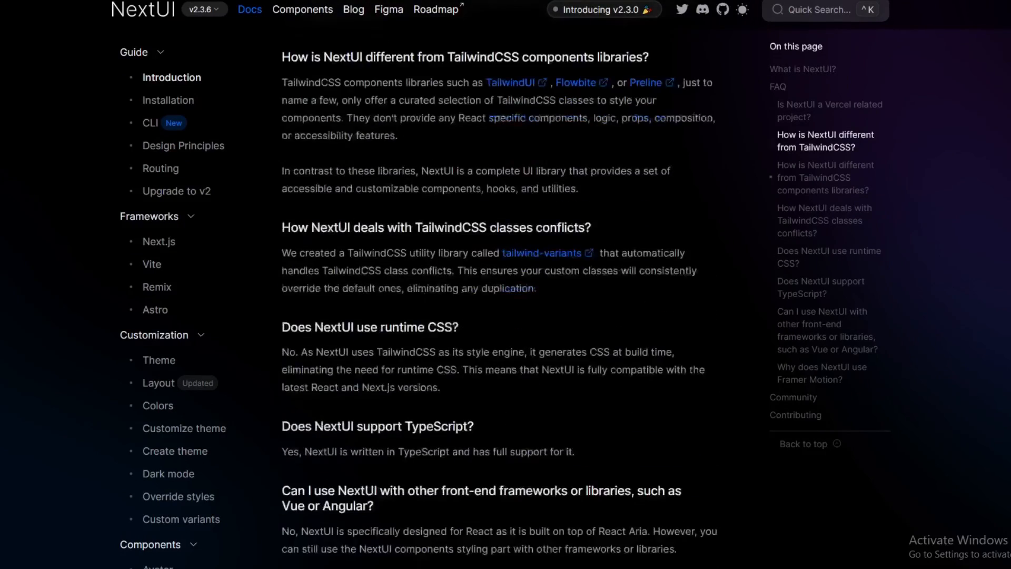
scroll(down, 3)
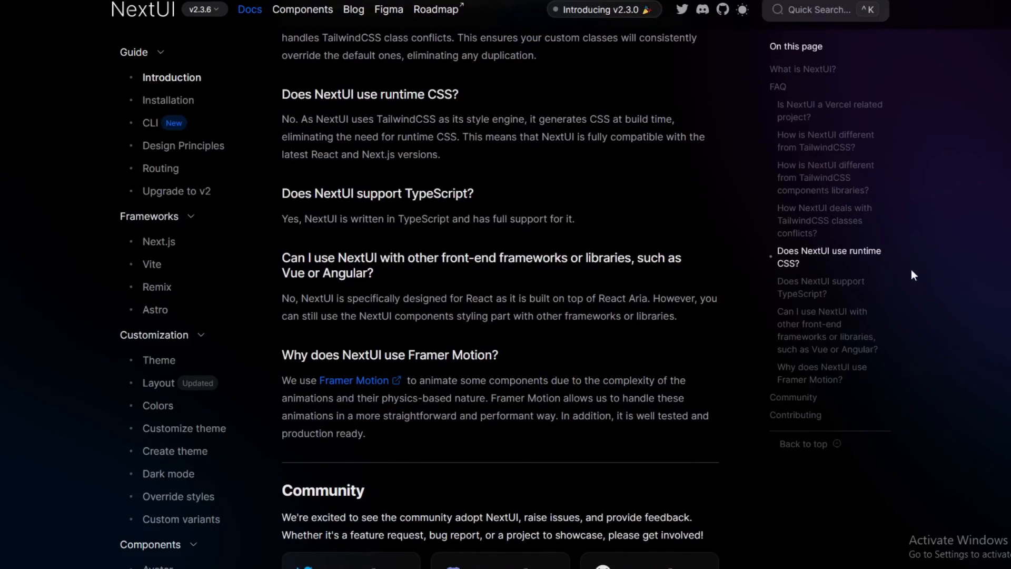
scroll(down, 3)
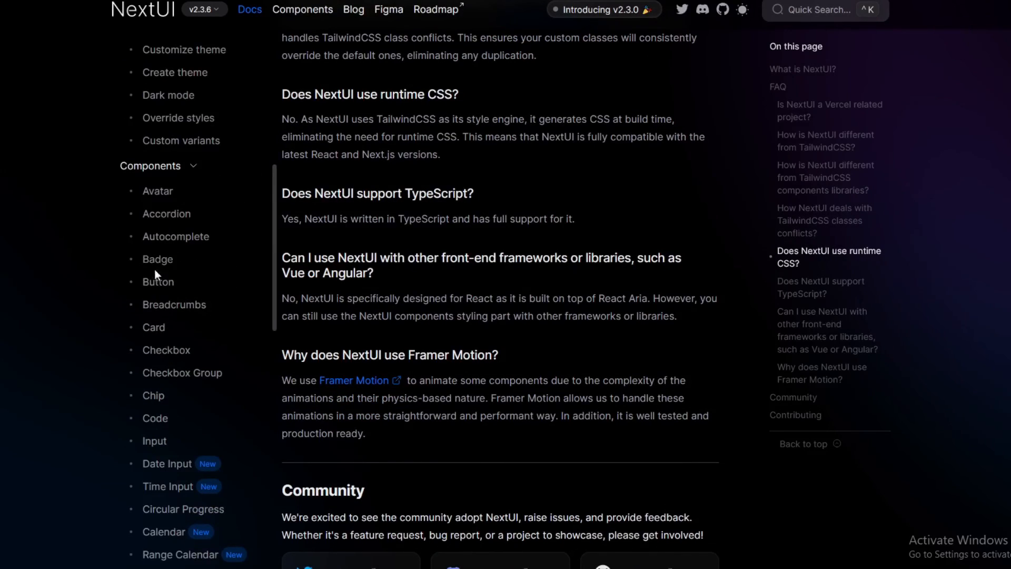
- Open the Card component docs and select its yarn install command
click(153, 327)
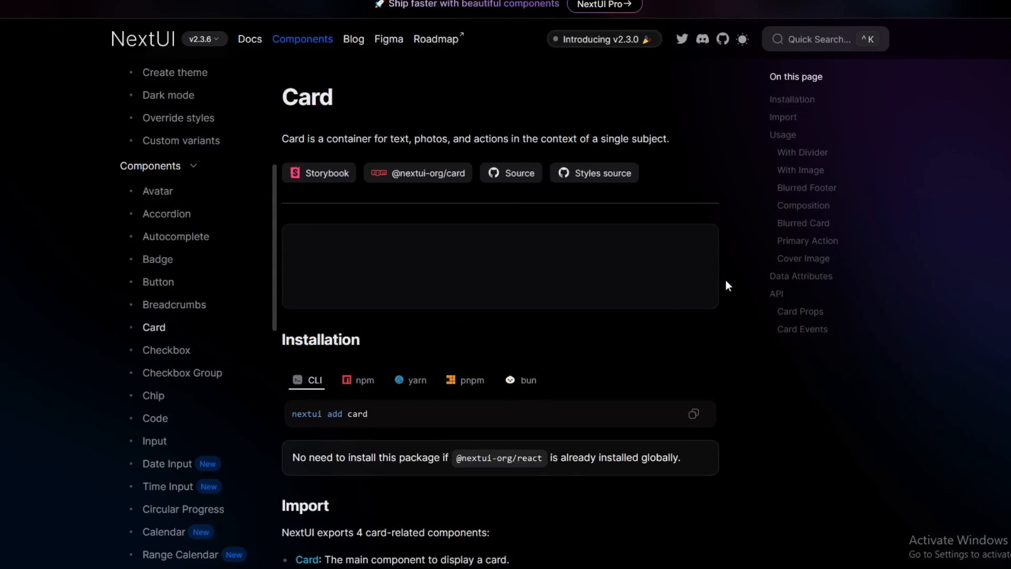
mouse_move(456, 354)
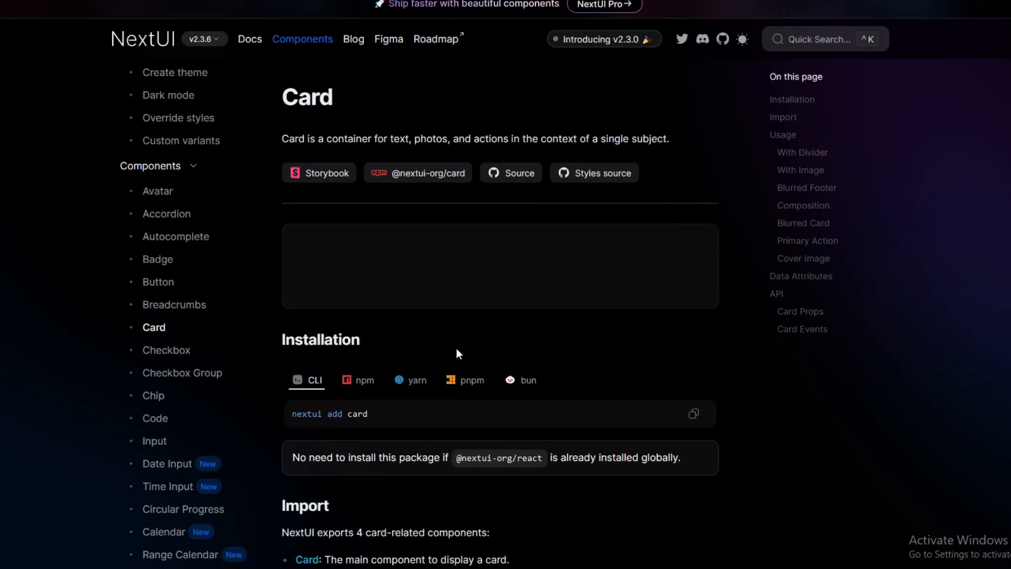
click(417, 380)
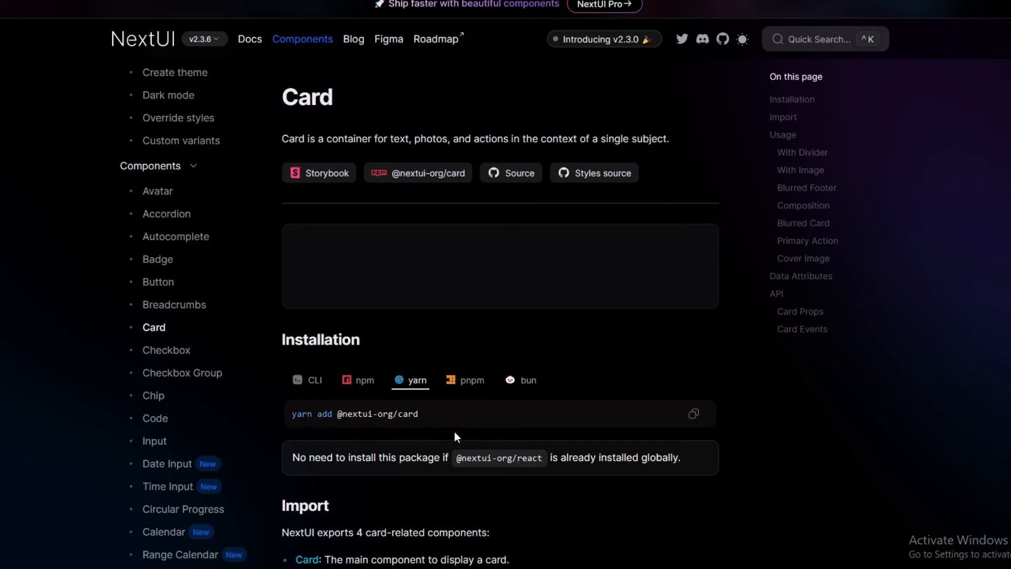
triple_click(354, 413)
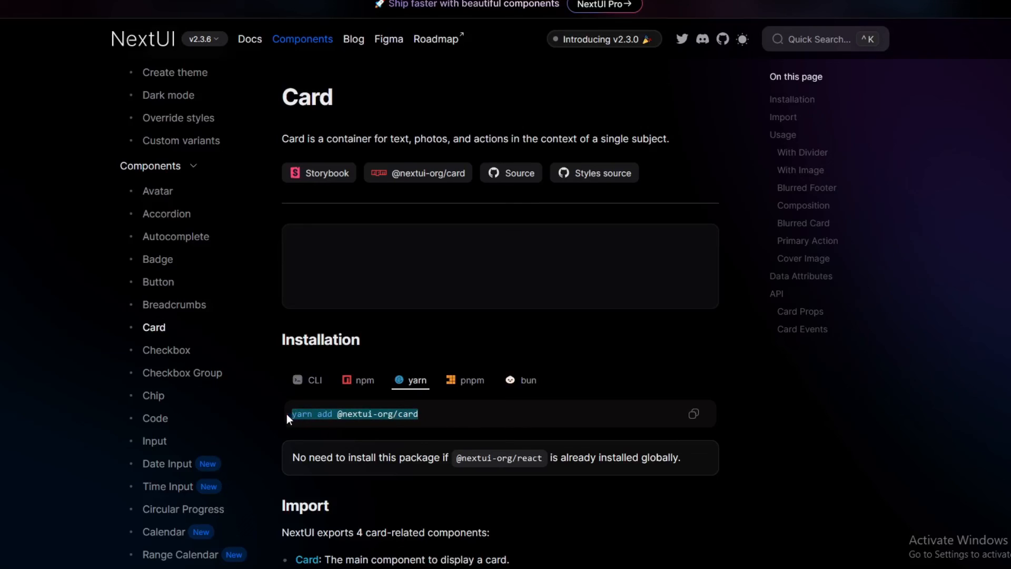
mouse_move(396, 427)
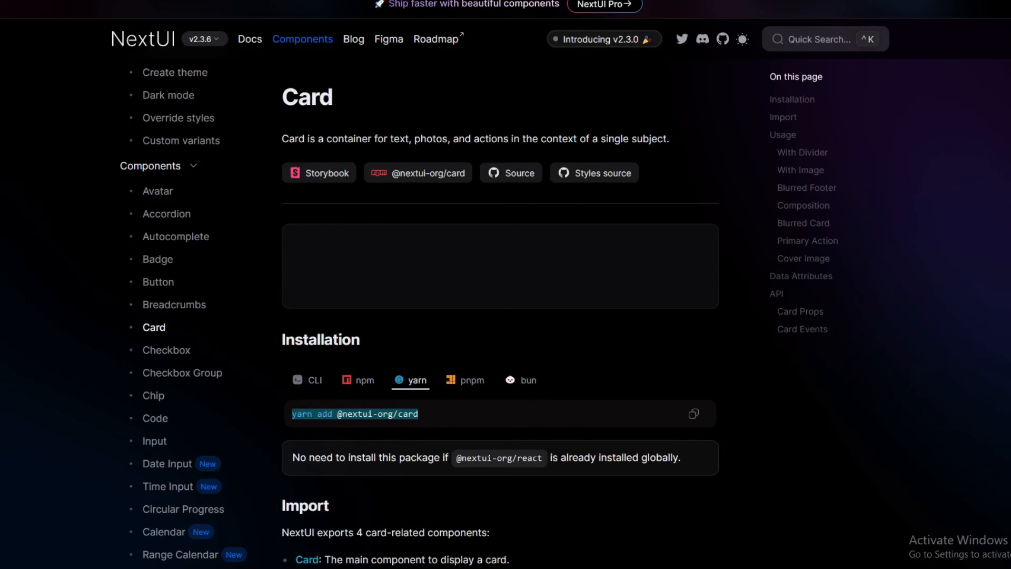
scroll(down, 3)
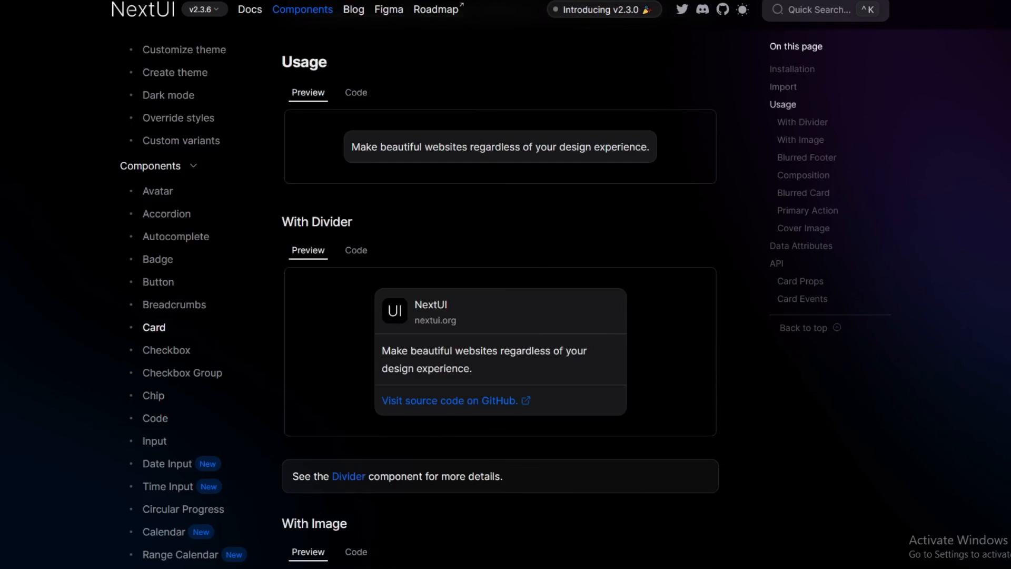
scroll(down, 3)
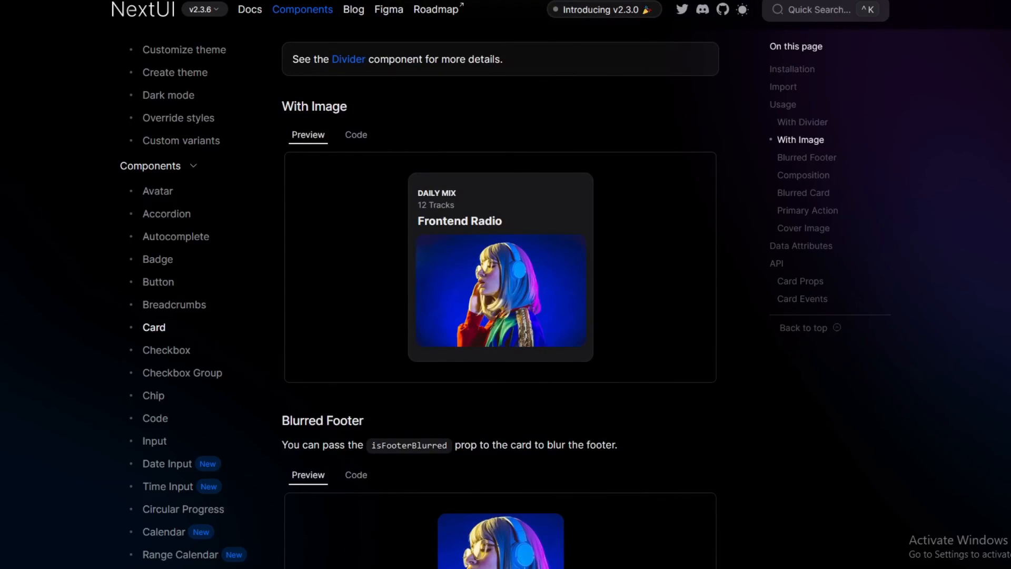
scroll(down, 3)
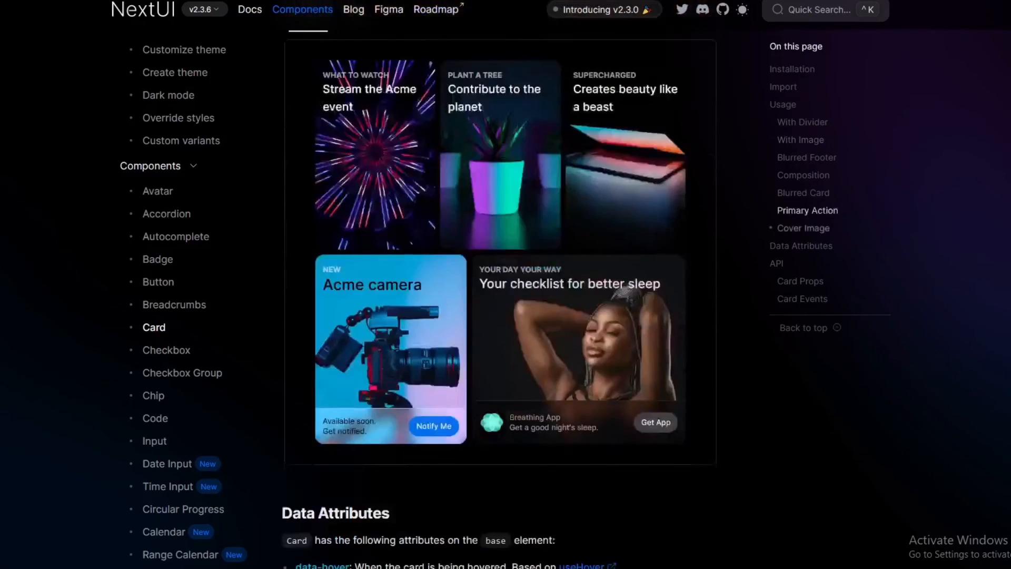
scroll(down, 3)
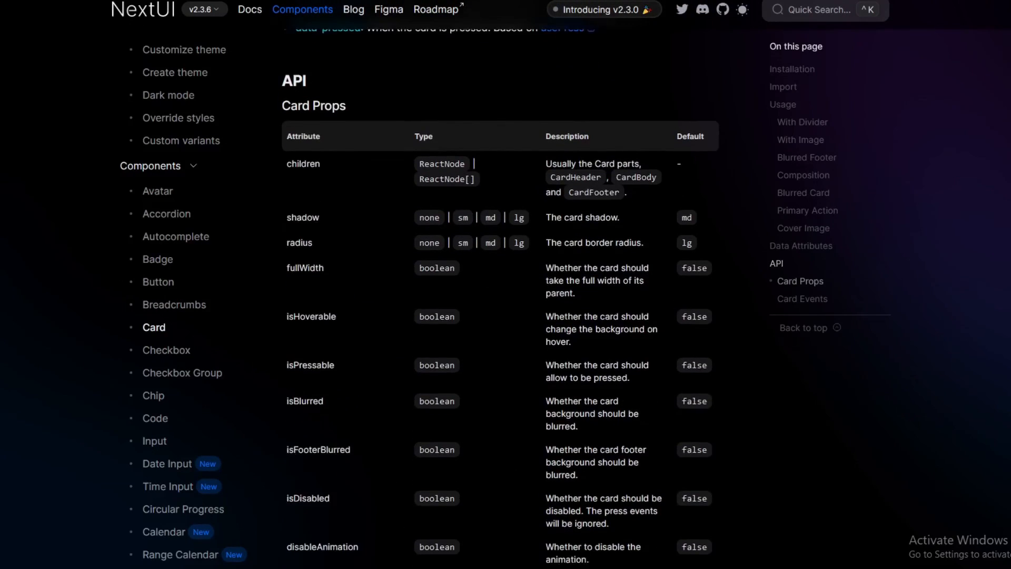
scroll(down, 3)
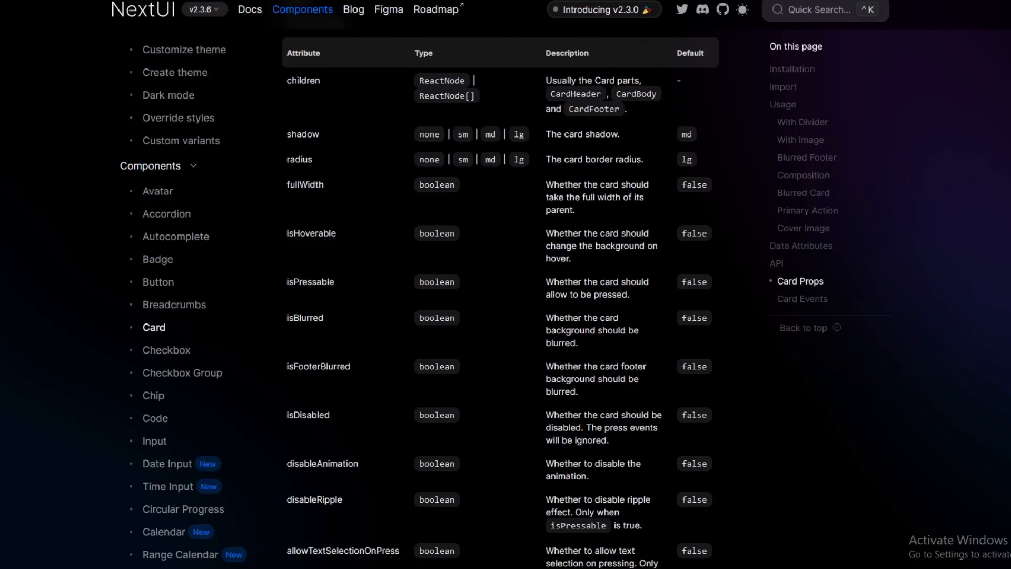
scroll(down, 3)
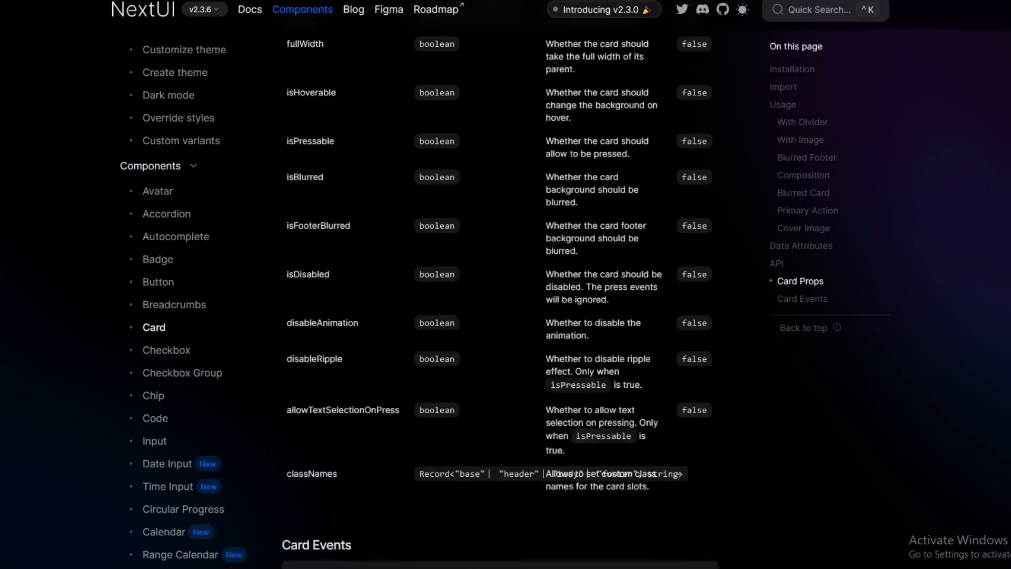
scroll(down, 3)
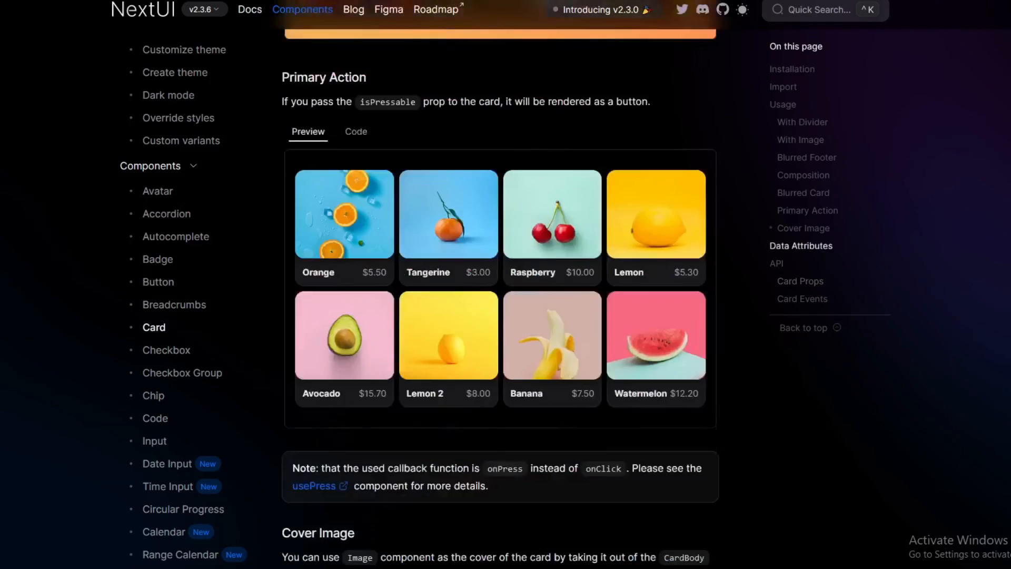
scroll(up, 3)
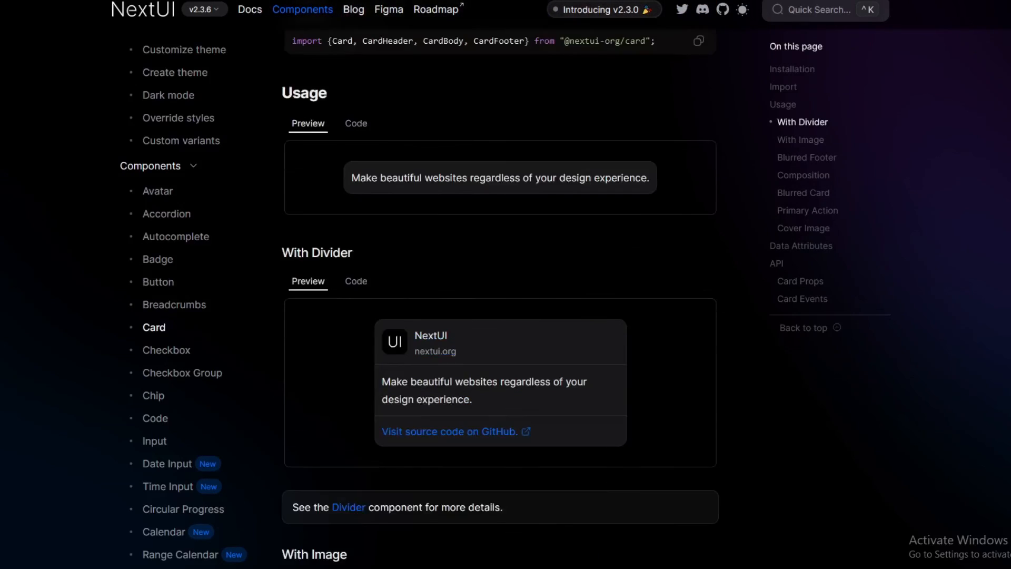
scroll(up, 3)
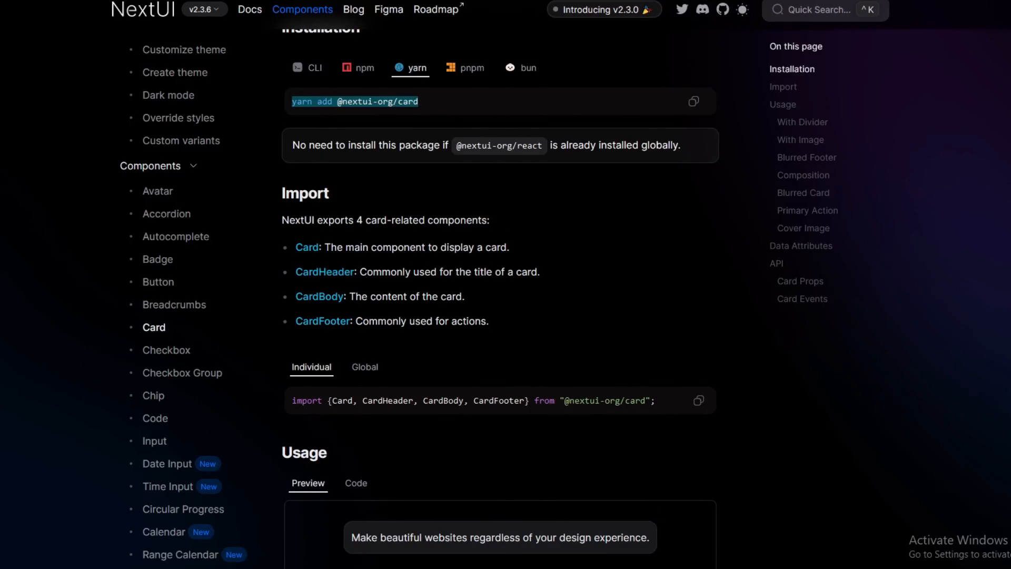
scroll(up, 3)
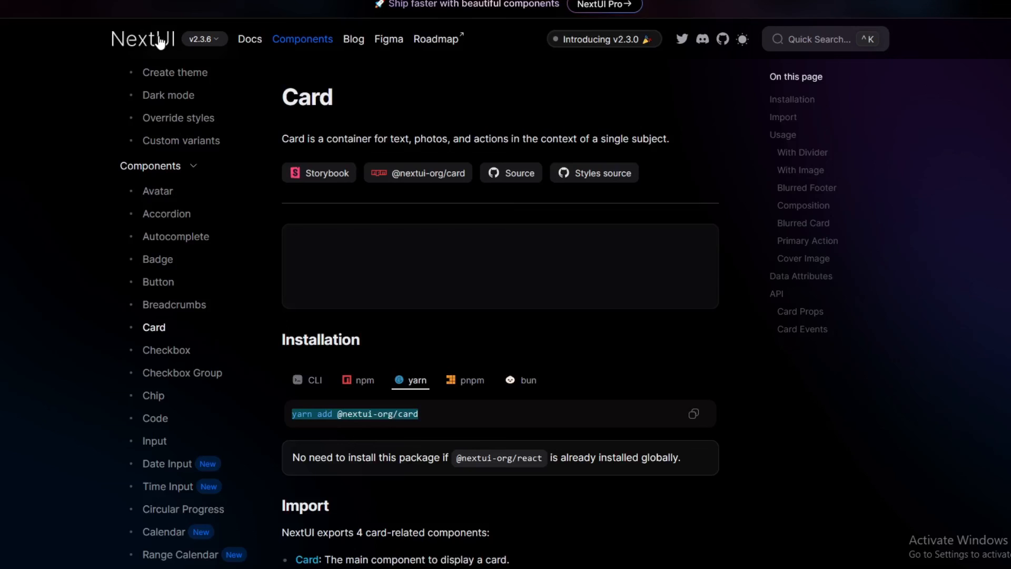
- Return to the NextUI homepage via its logo and scroll past the feature highlights
click(142, 39)
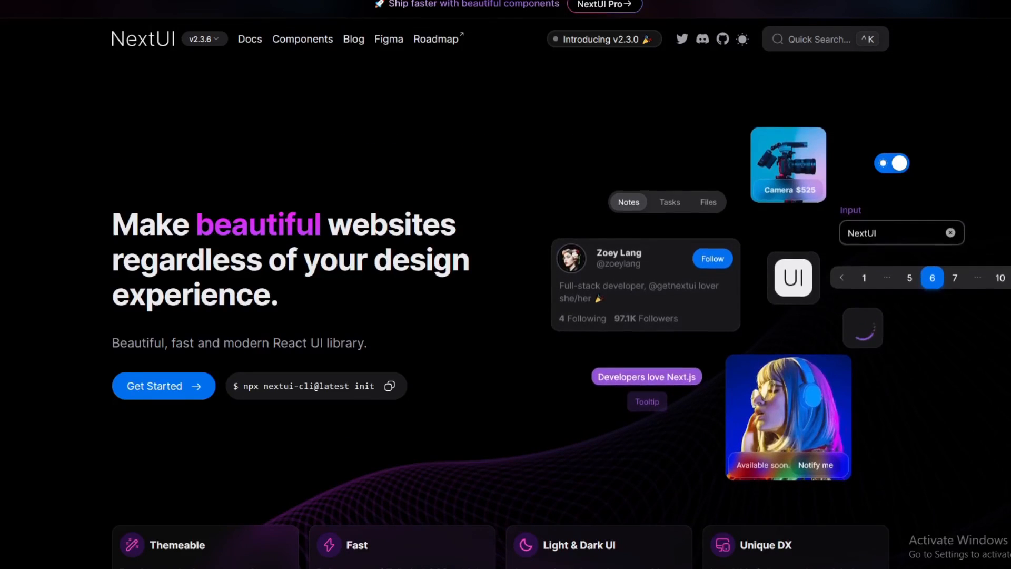
scroll(down, 3)
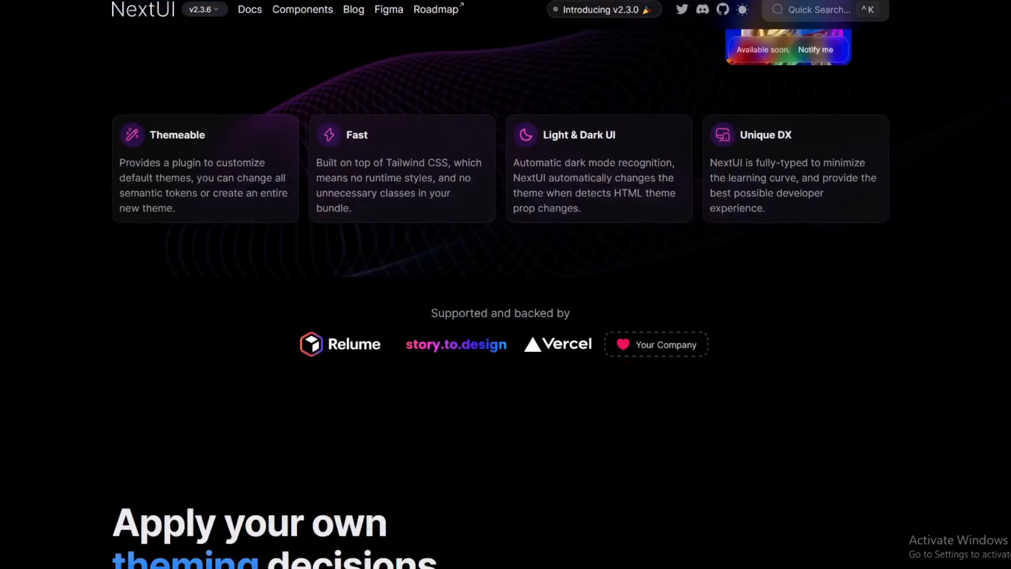